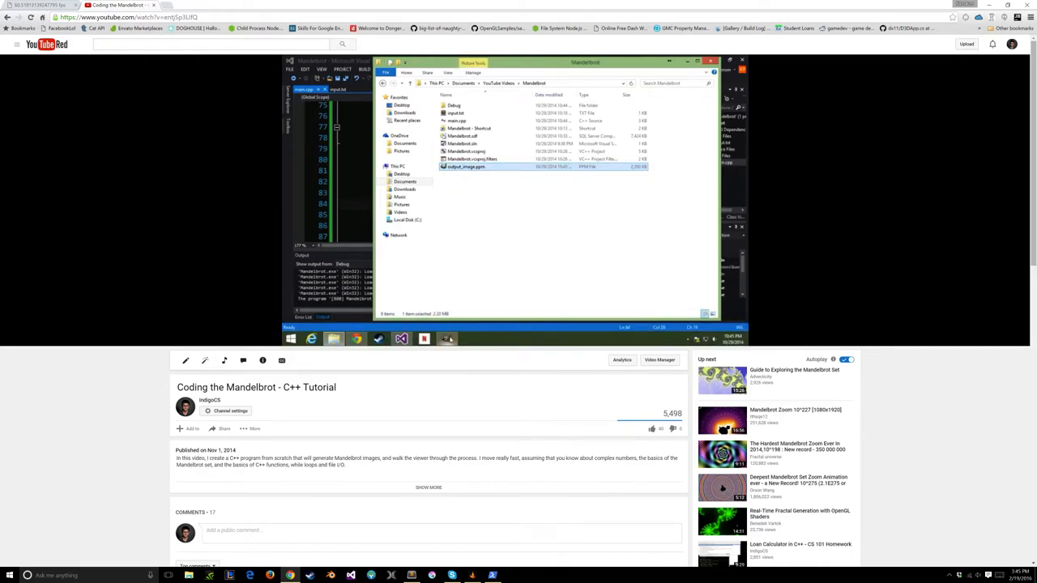
Step: Skip through the tutorial video to the part showing the finished blue Mandelbrot render in Chrome
double_click(463, 167)
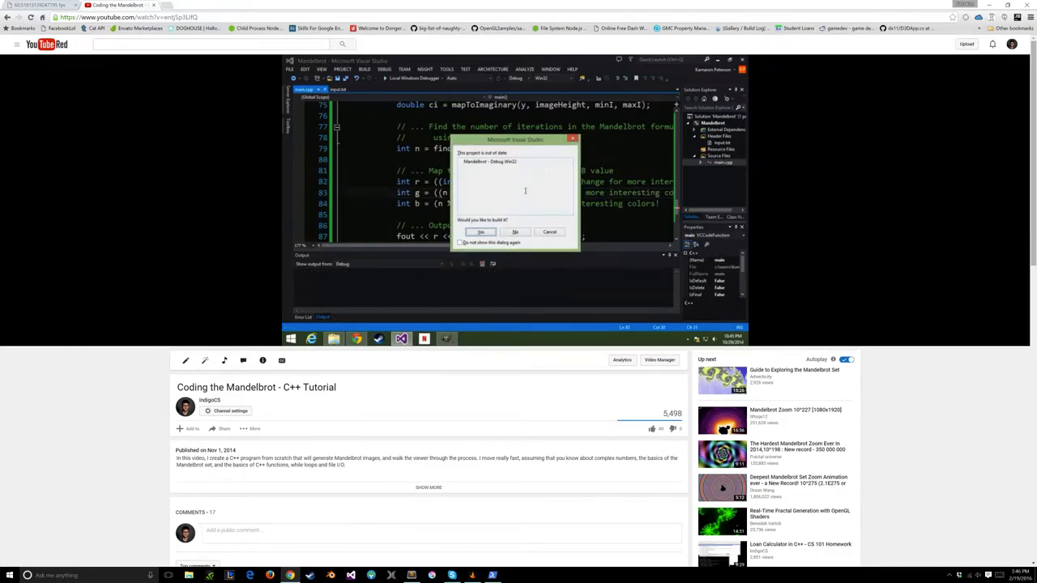
click(481, 233)
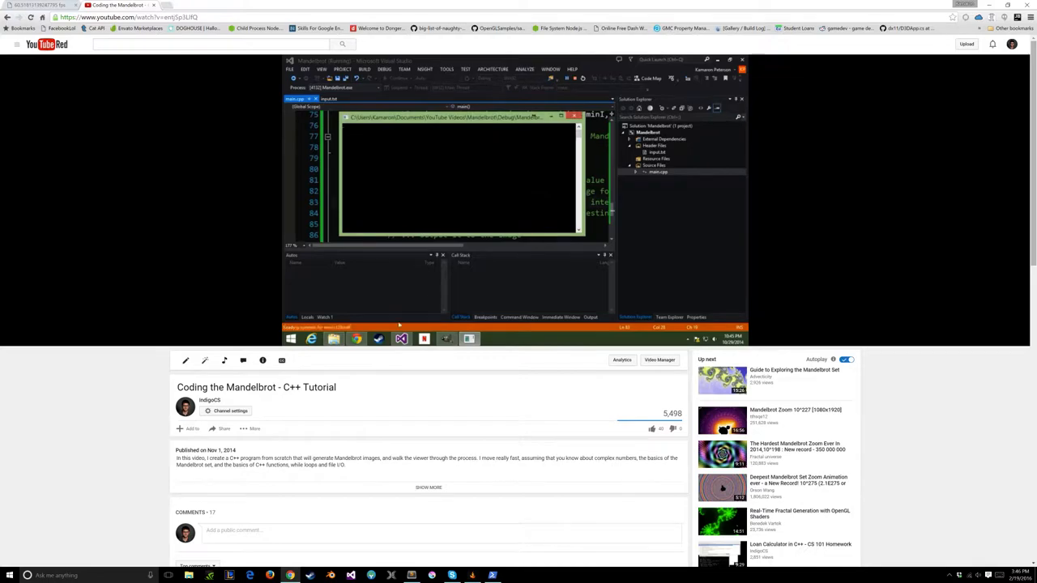
click(334, 338)
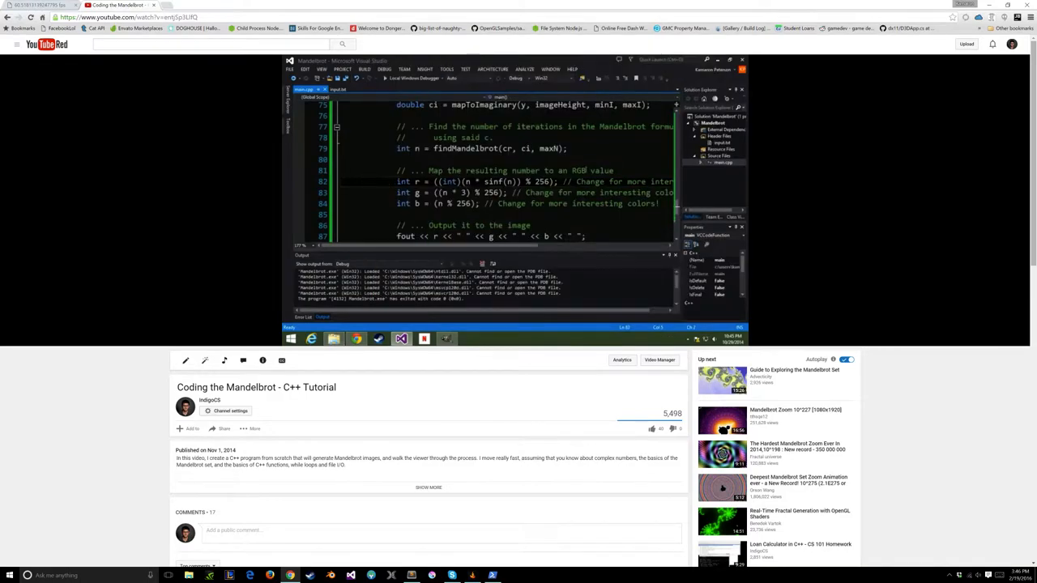
click(340, 89)
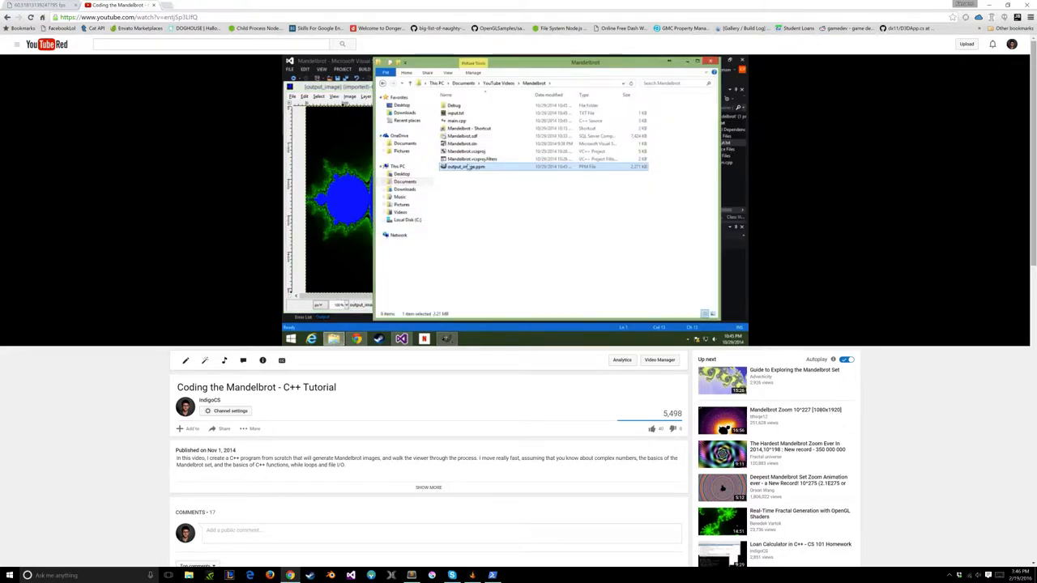
double_click(463, 166)
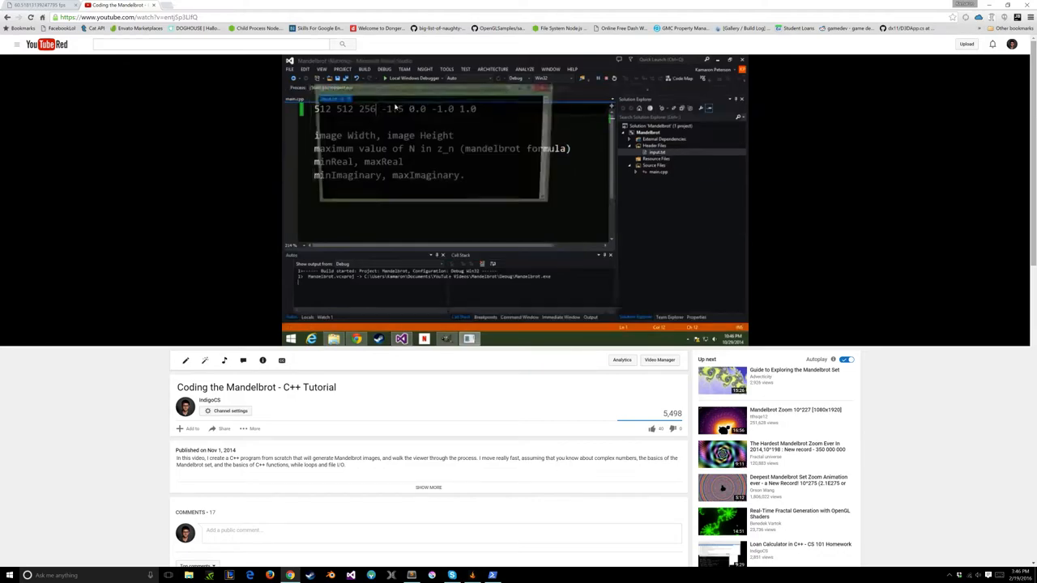
click(334, 338)
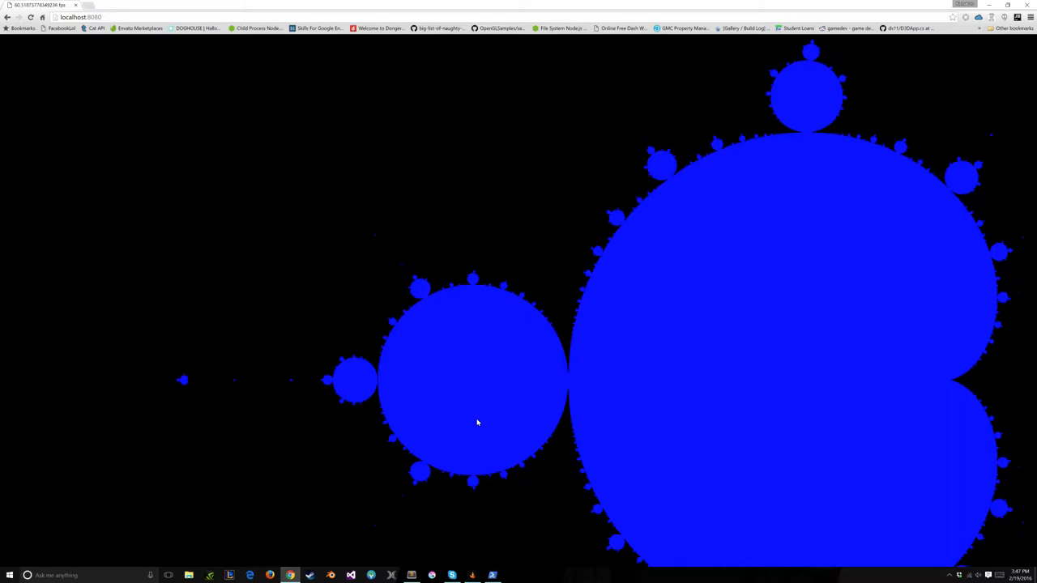
mouse_move(204, 236)
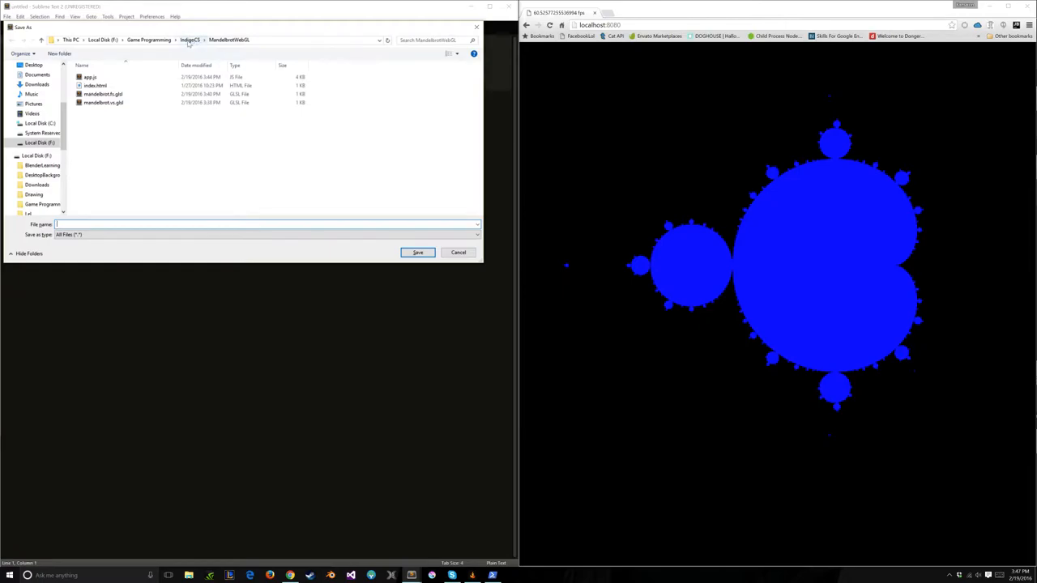
Step: Create a new 'FragShader - Mandelbrot' folder inside the webgl tutorials folder
click(188, 39)
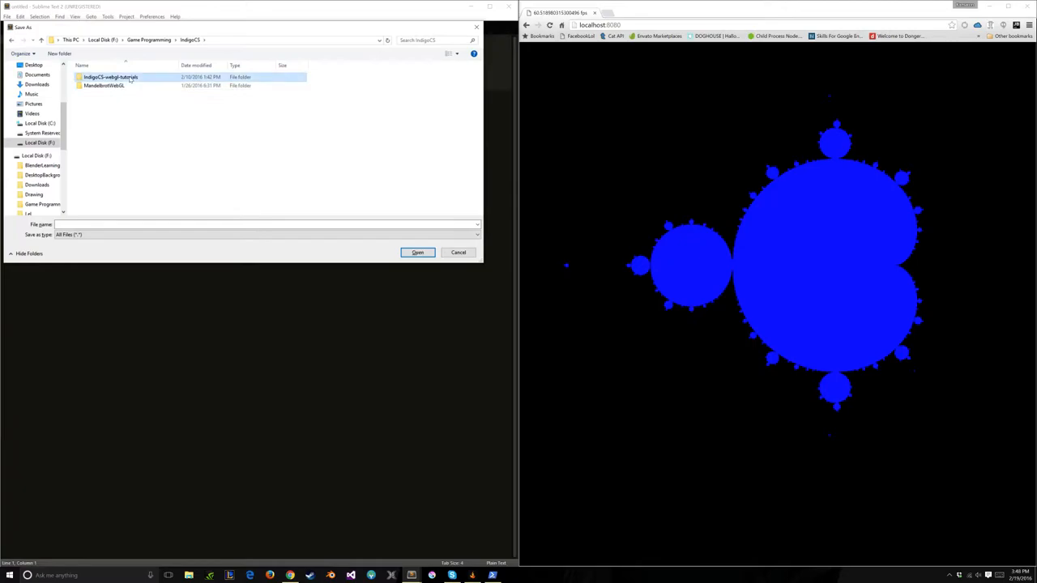
click(58, 53)
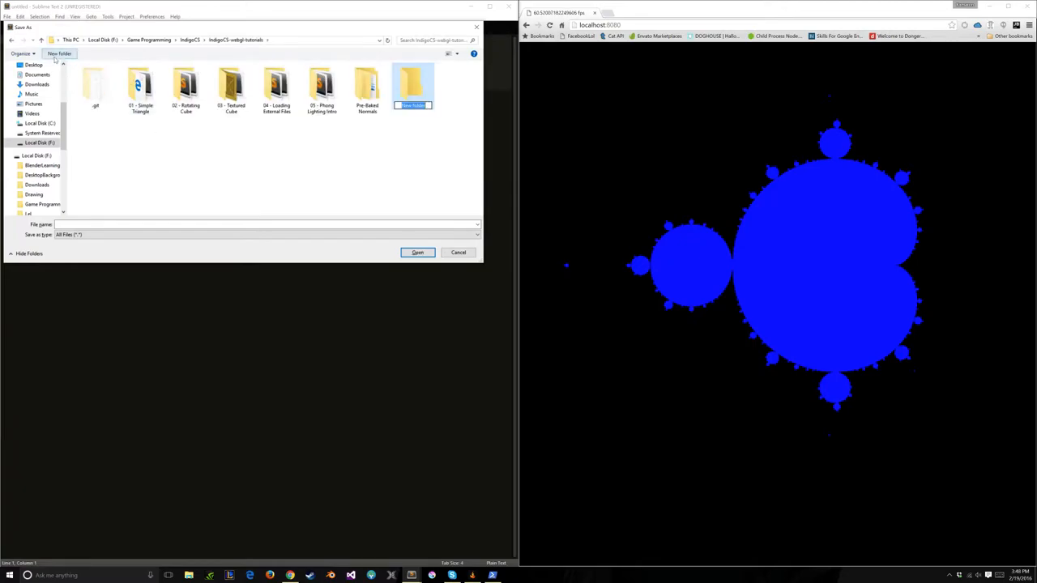
text(Mandelbrot)
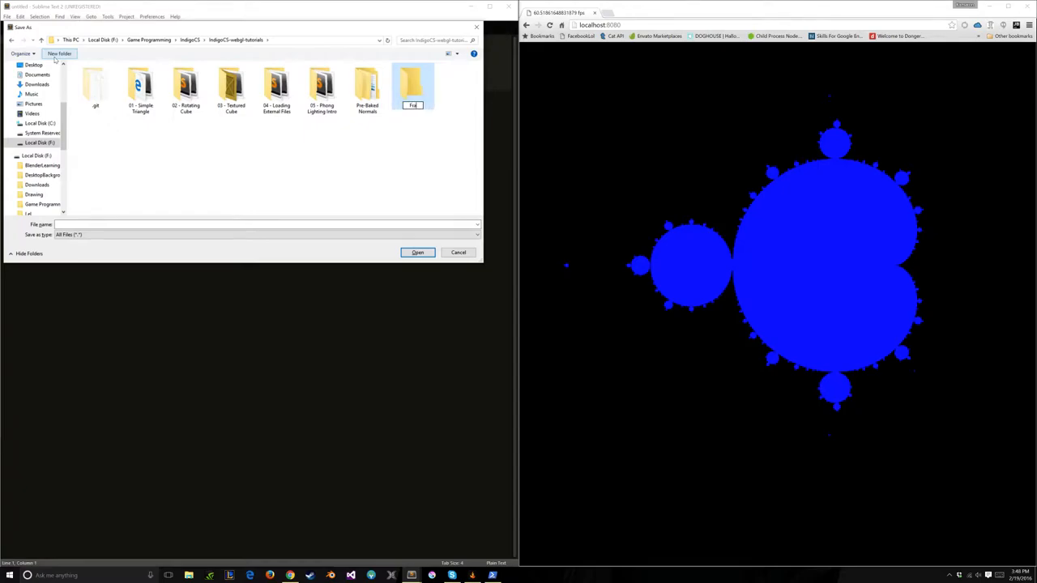
text(FragShade)
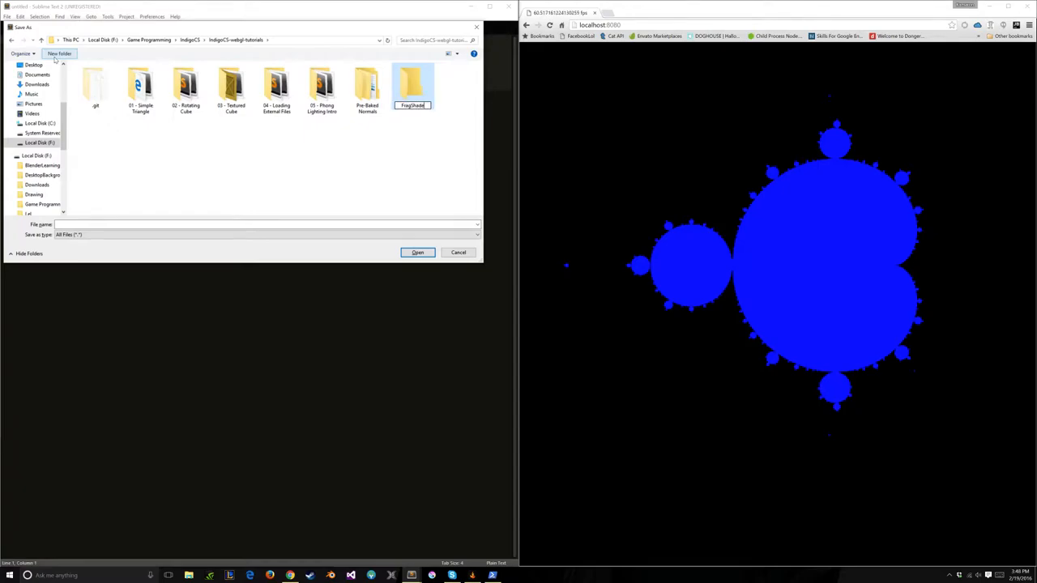
text(- Mandelbrot)
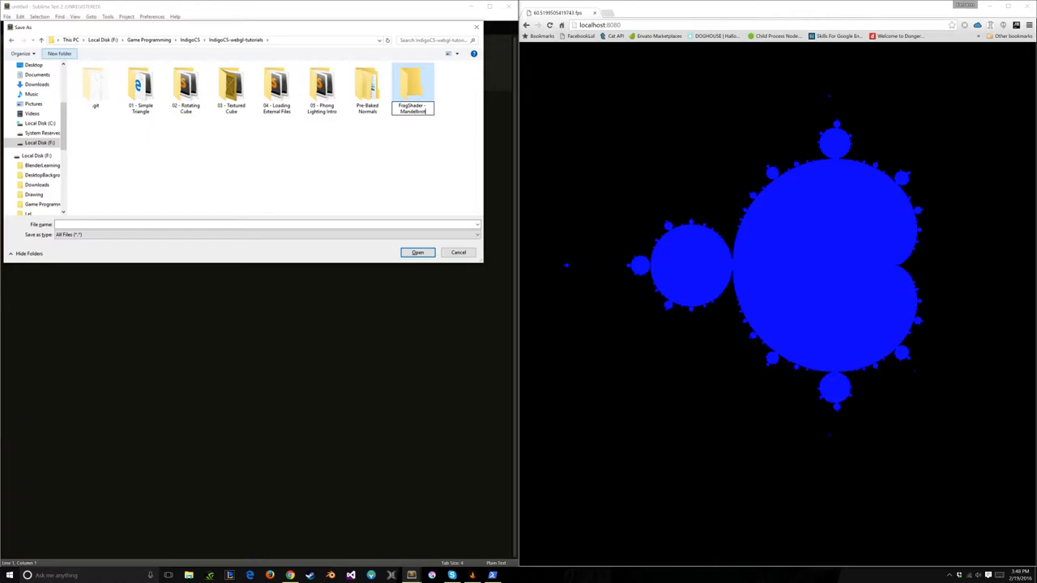
Step: Save the empty file as index.html inside the new FragShader - Mandelbrot folder
double_click(412, 84)
text(index.html)
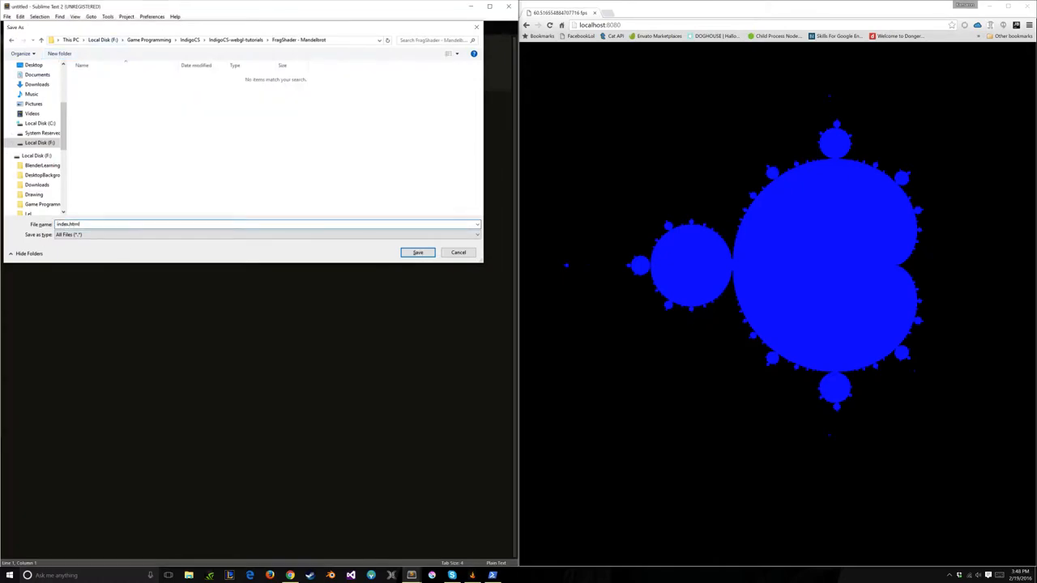
click(418, 253)
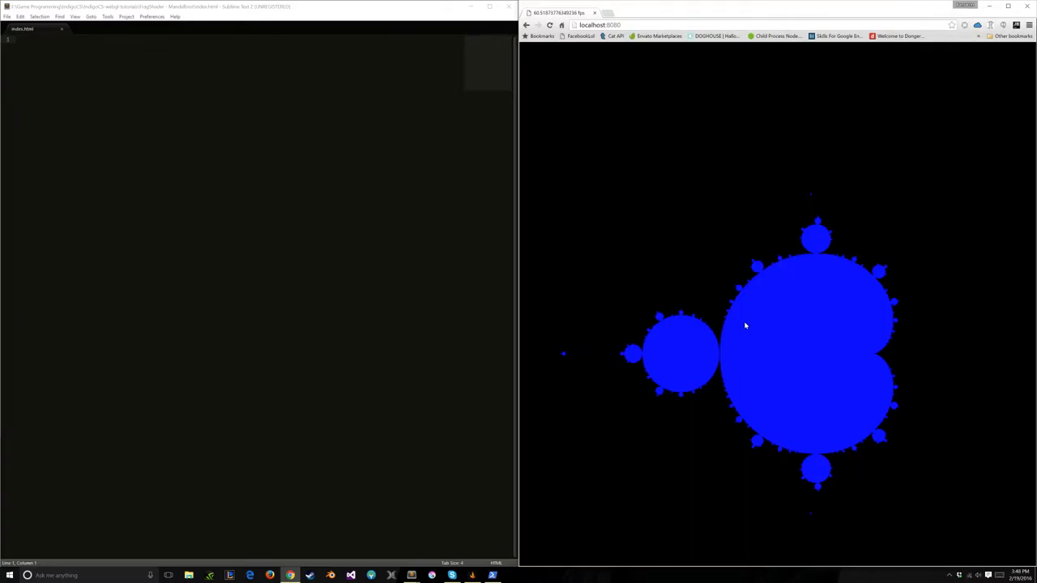
Step: Write the <html> skeleton with a <style> block setting 0px margin and absolute position
key(ctrl+s)
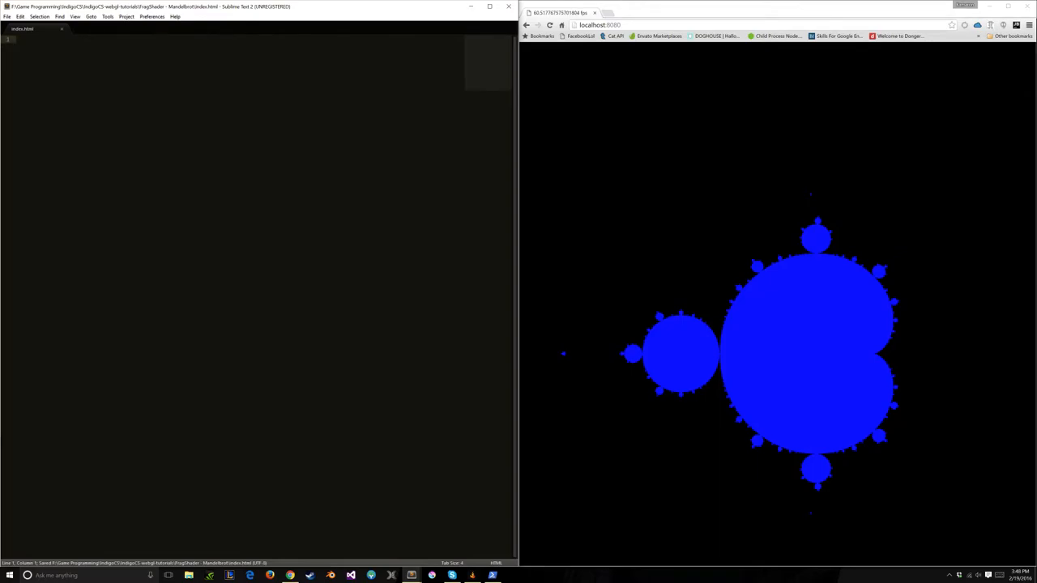
text(<html>)
text(</html>)
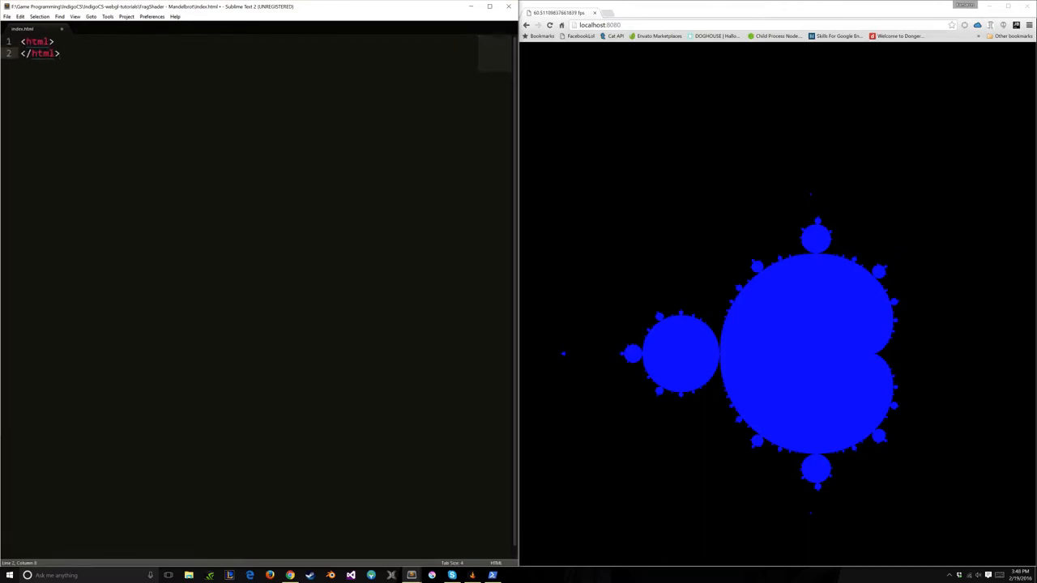
key(ctrl+s)
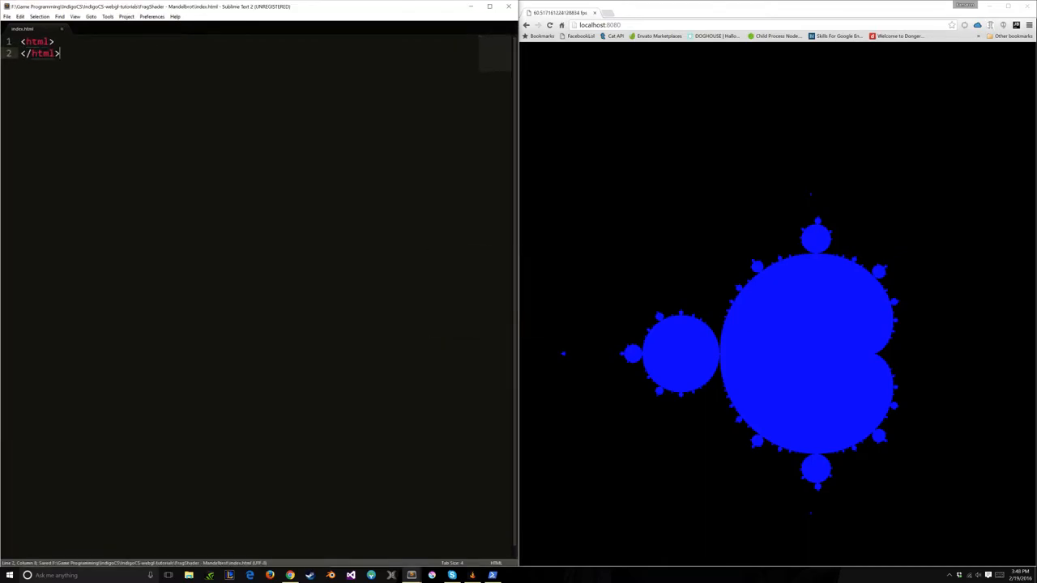
key(enter)
text(<head>)
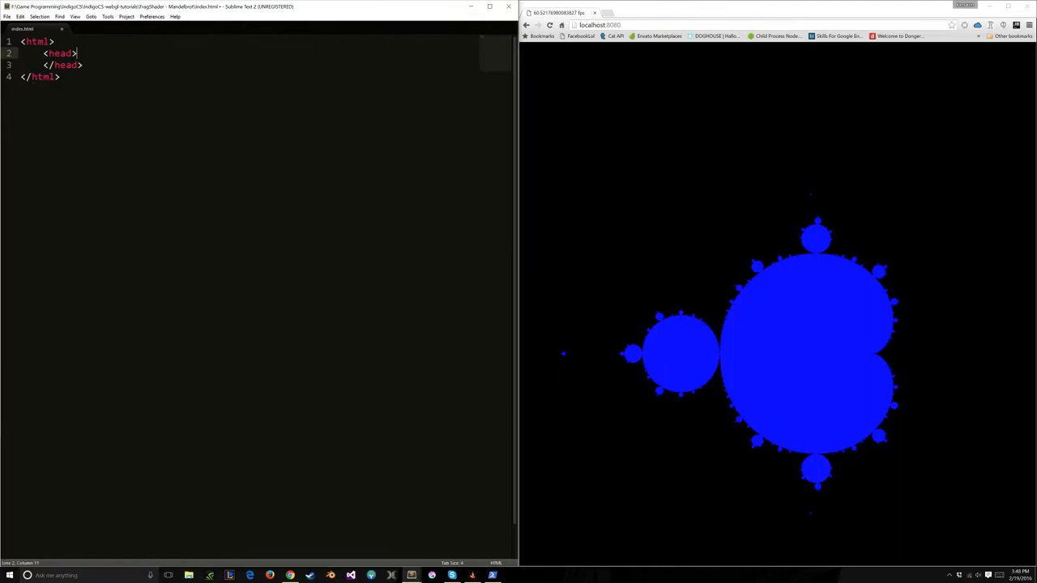
text(style>* {)
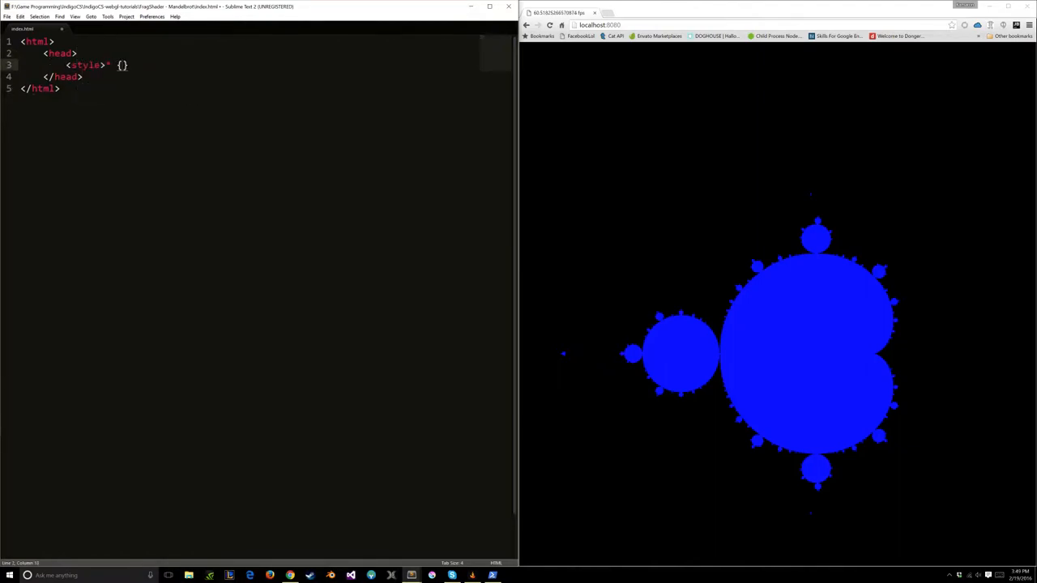
text(;)
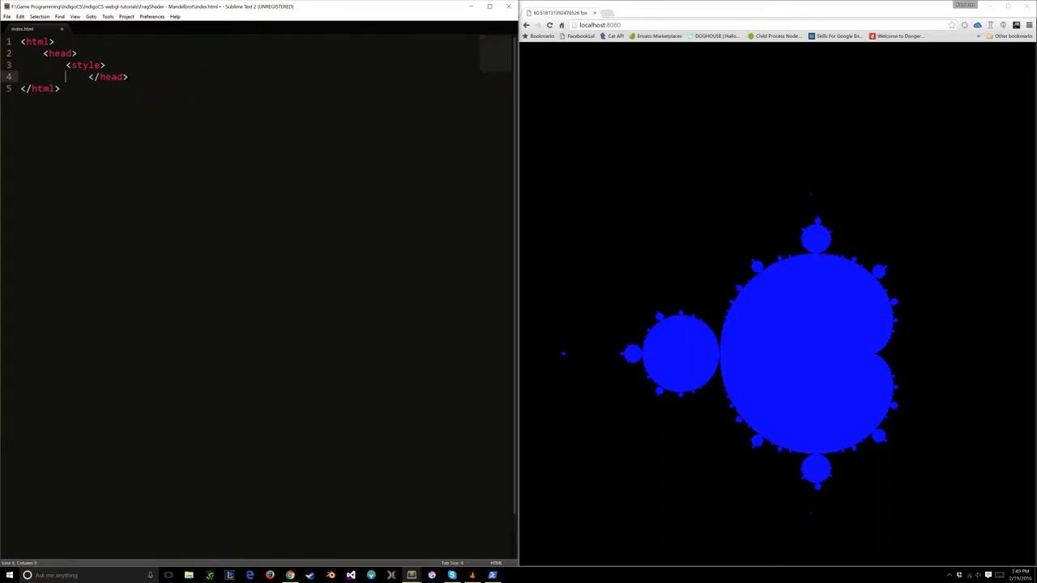
text(</t)
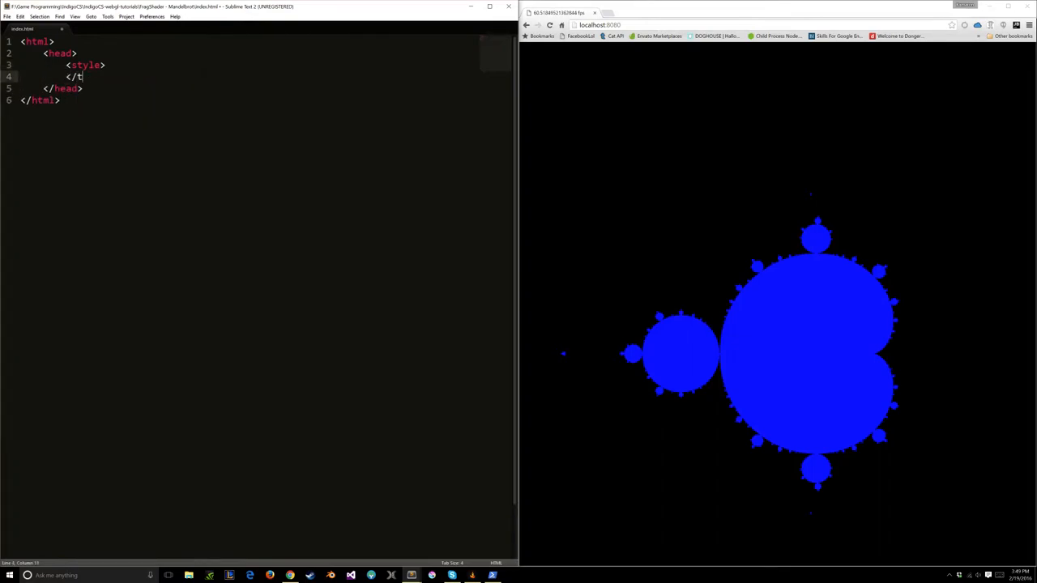
text(yle>)
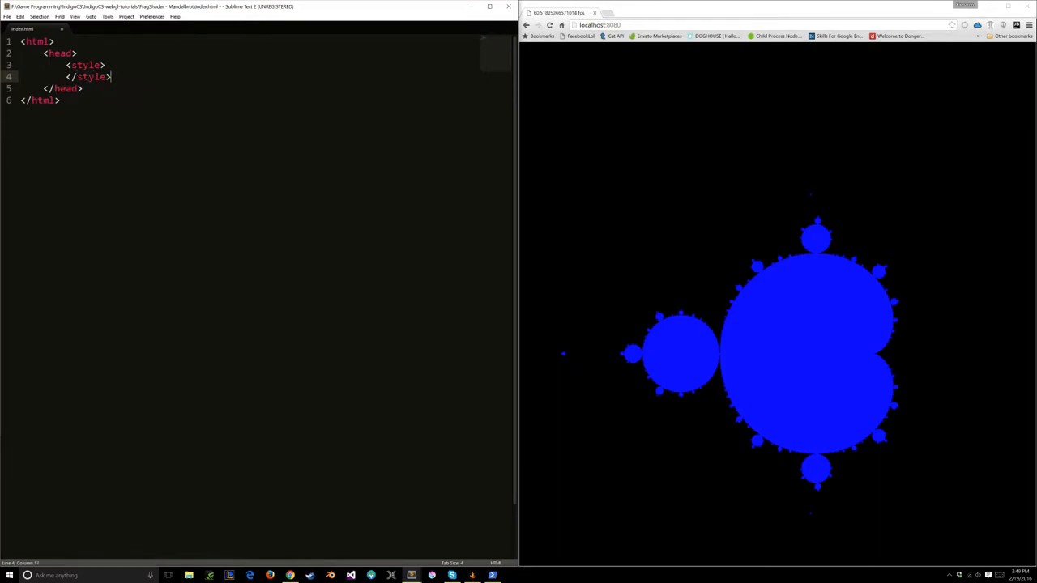
key(enter)
text(margin: ;)
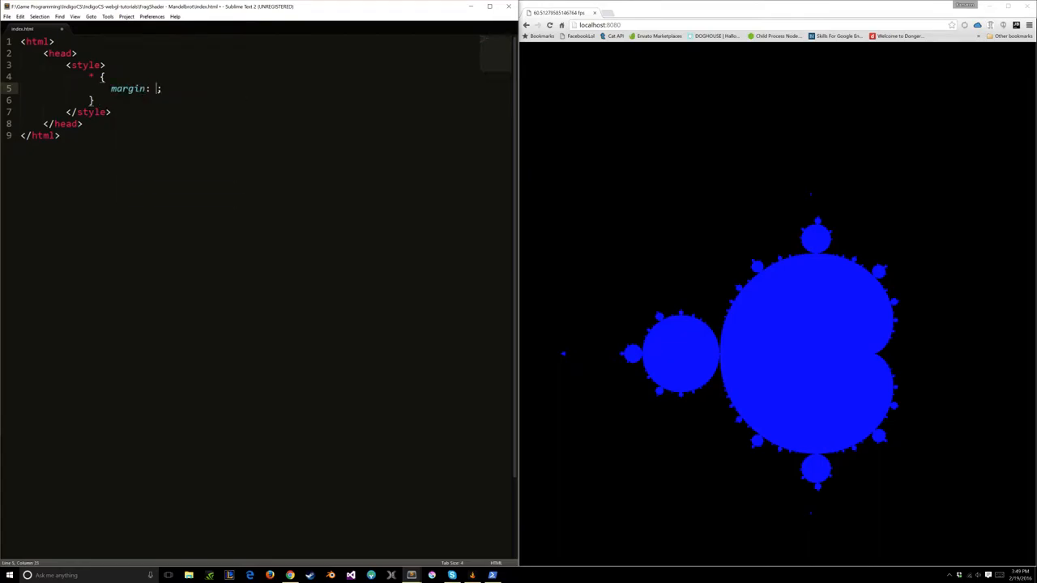
text(0px;)
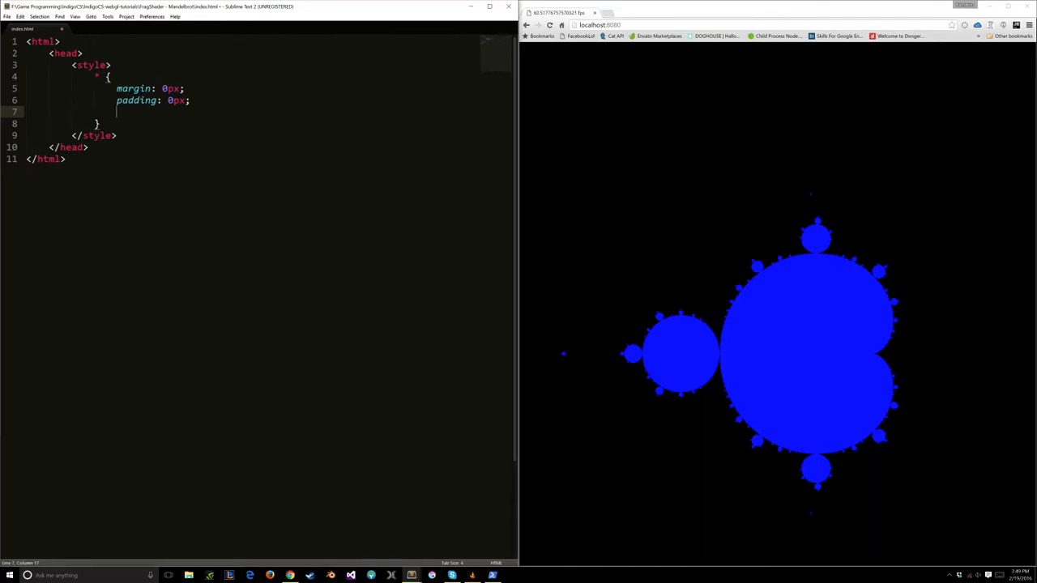
text(position: absolute;)
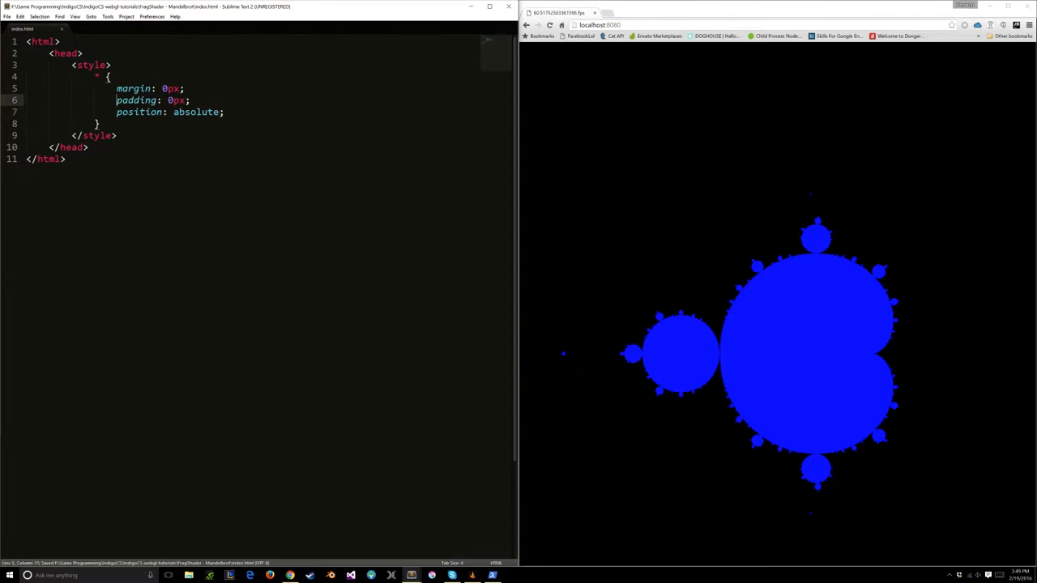
Step: Add <!DOCTYPE html>, a body with onload="Init();", the app.js script include, and a blank line above it starting '<'
text(<!)
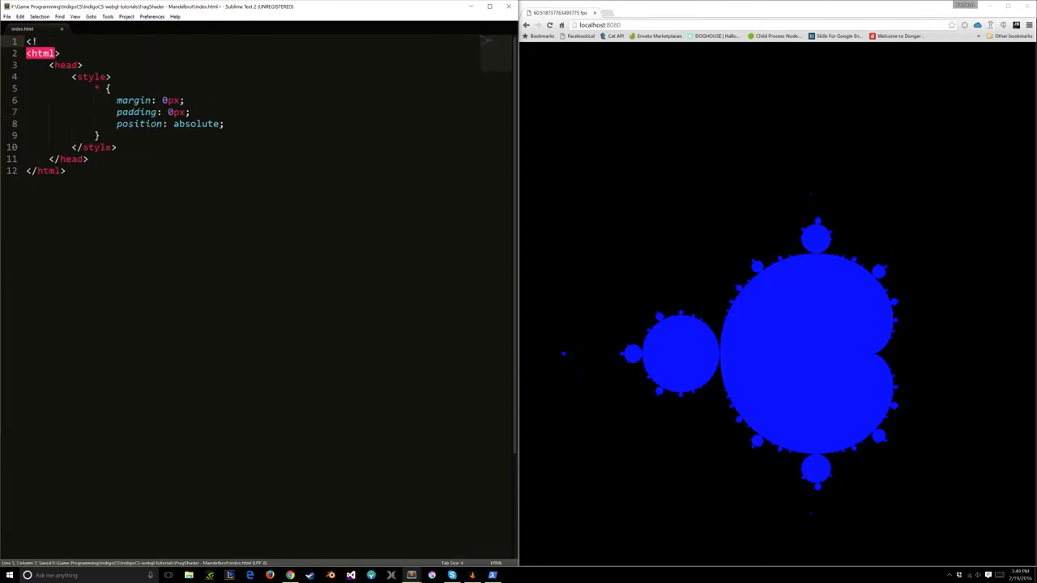
text(DOCTYPE html>)
text(<b)
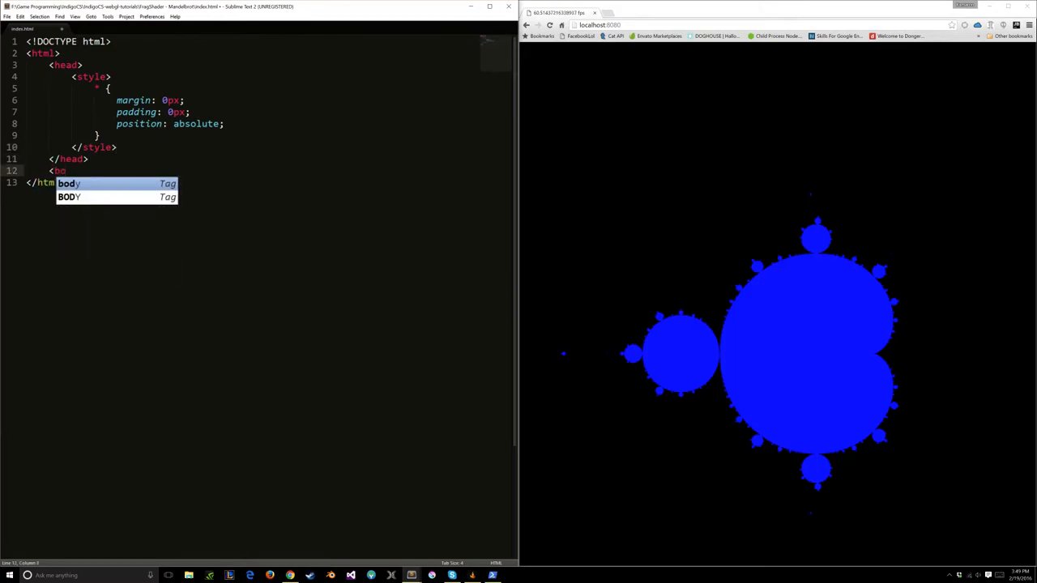
text(onload=)
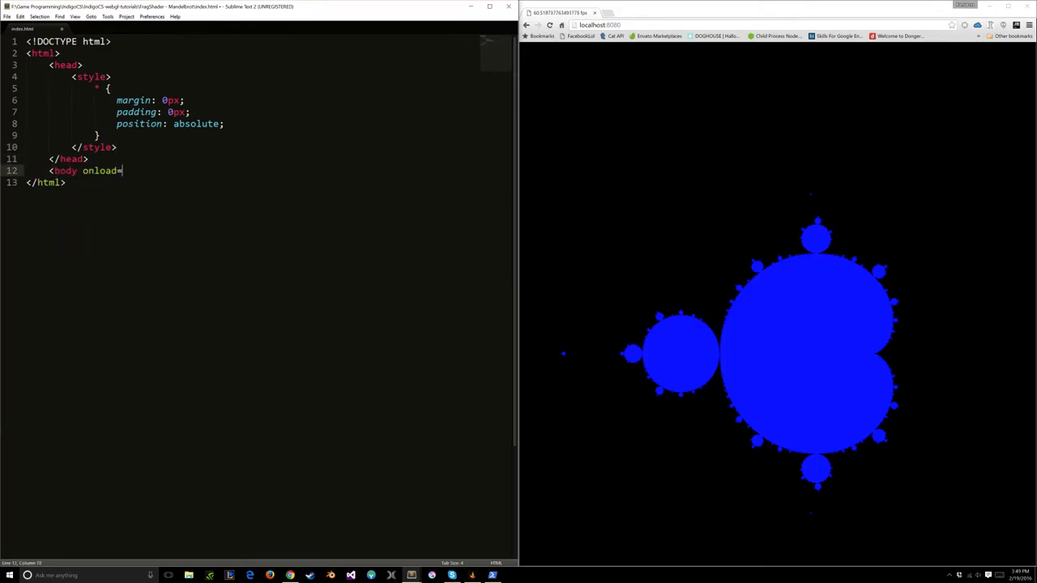
text("Init();">)
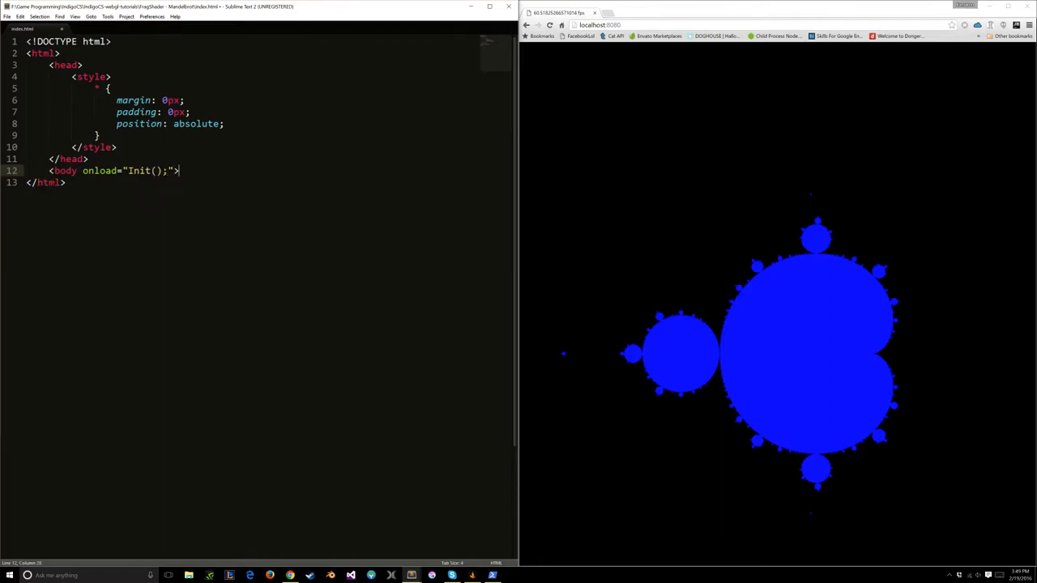
text(</body>)
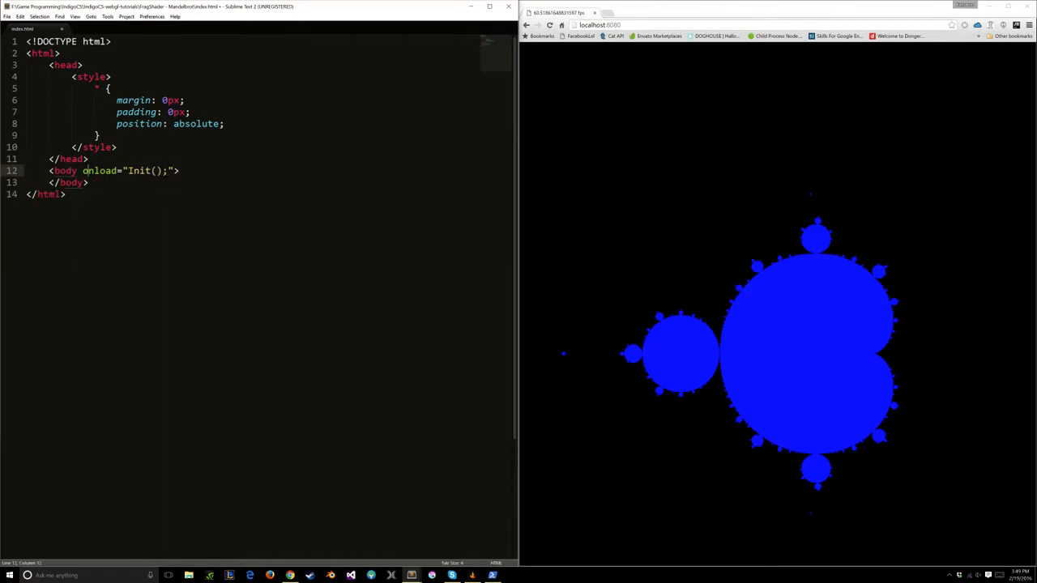
text(<s)
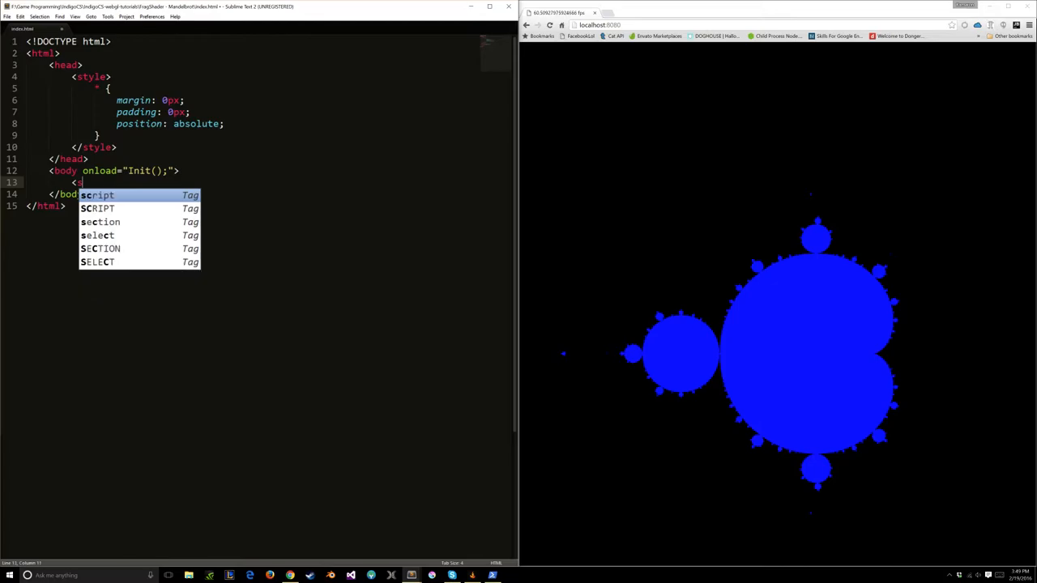
text(cript src="app.js"></script>)
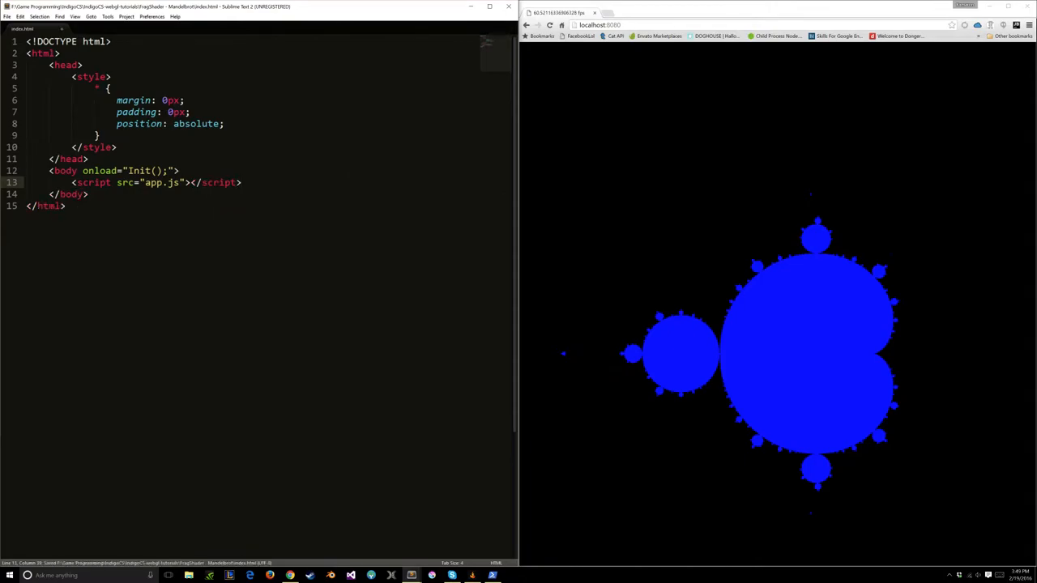
key(enter)
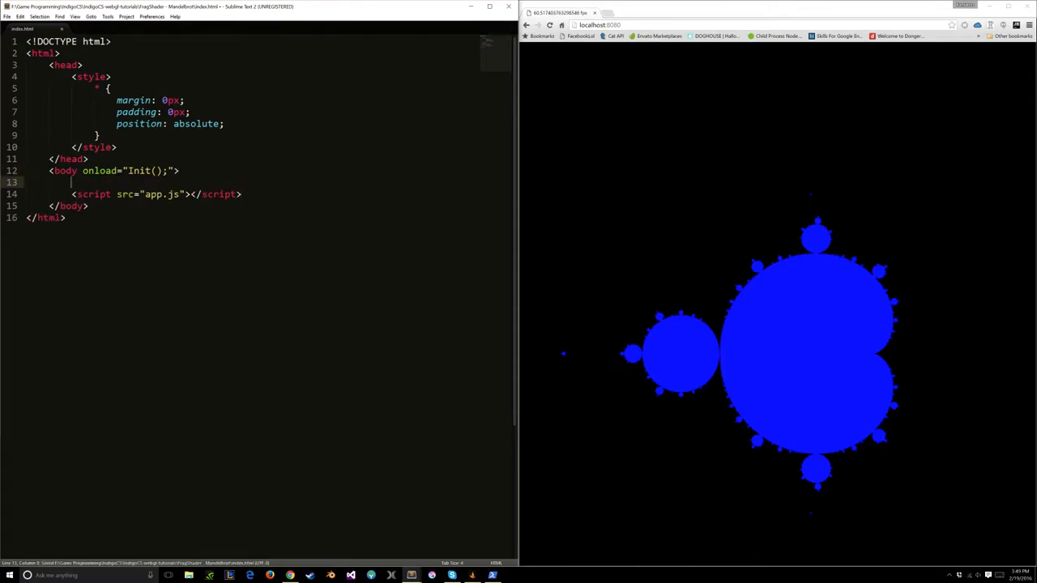
text(<)
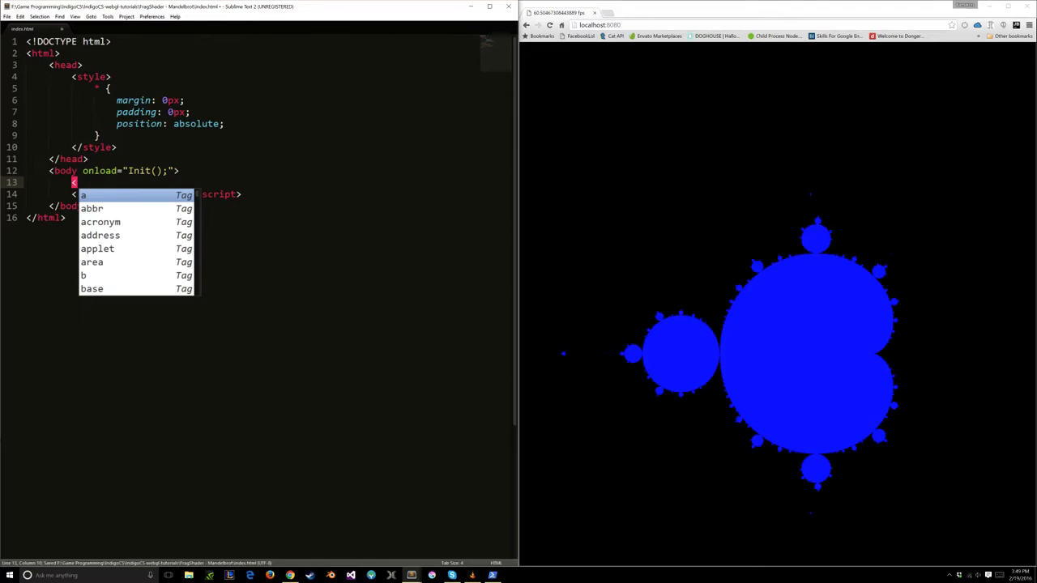
Step: Add <canvas id="gl-surface"> with fallback 'Get a less stupid browser' linking to chrome.google.com, and save
text(canvas id="gl-surface">)
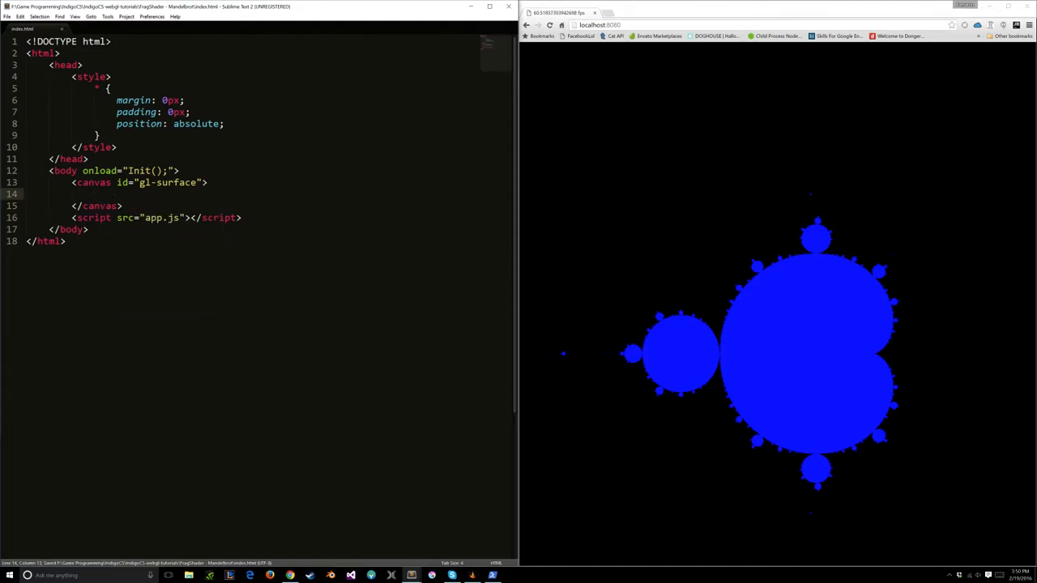
text(Get a <a href="http://chrome.google.com>)
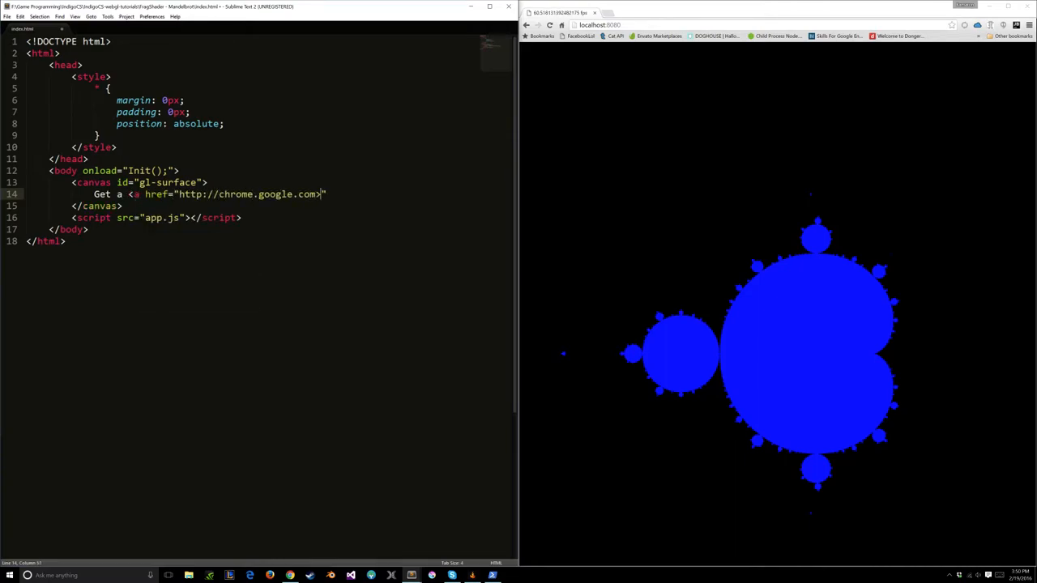
text(less stupid b)
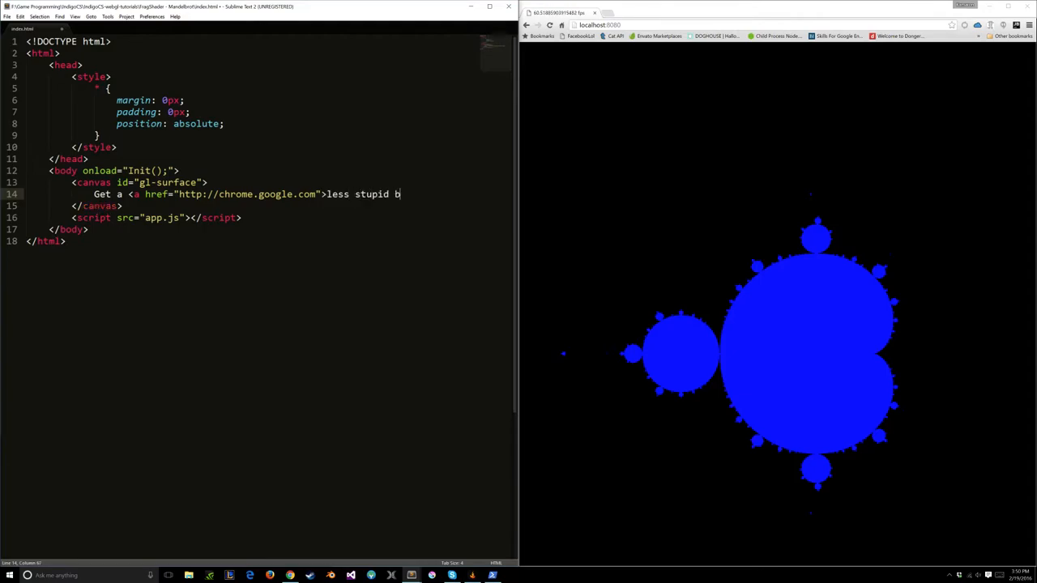
text(</a)
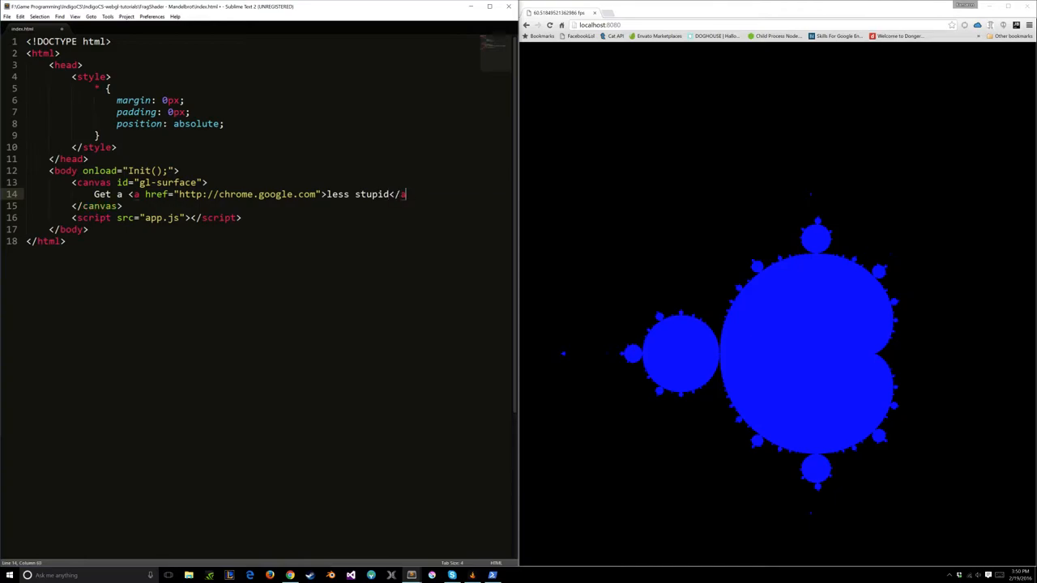
text(browser)
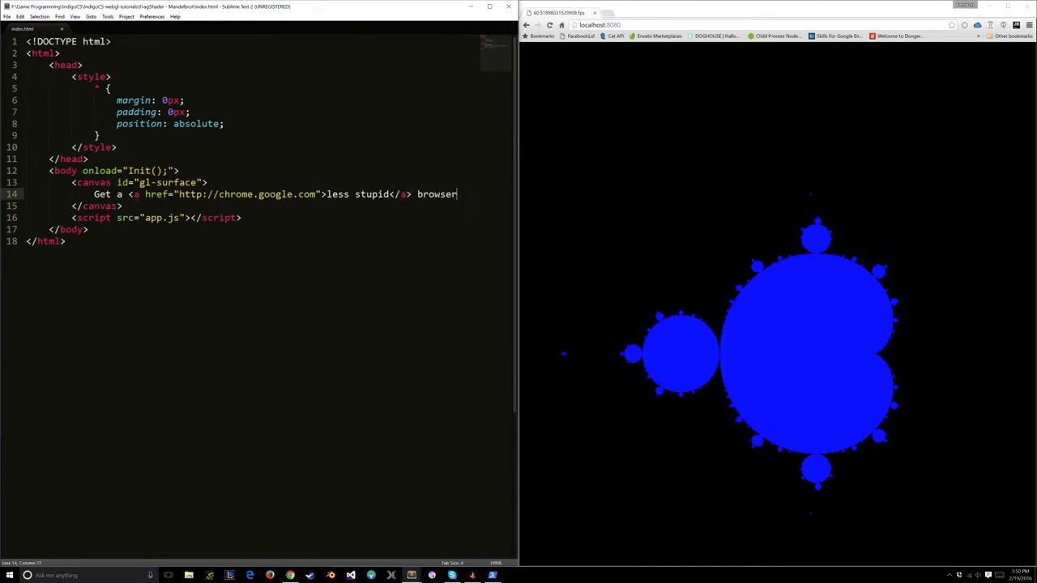
key(ctrl+s)
text(cd)
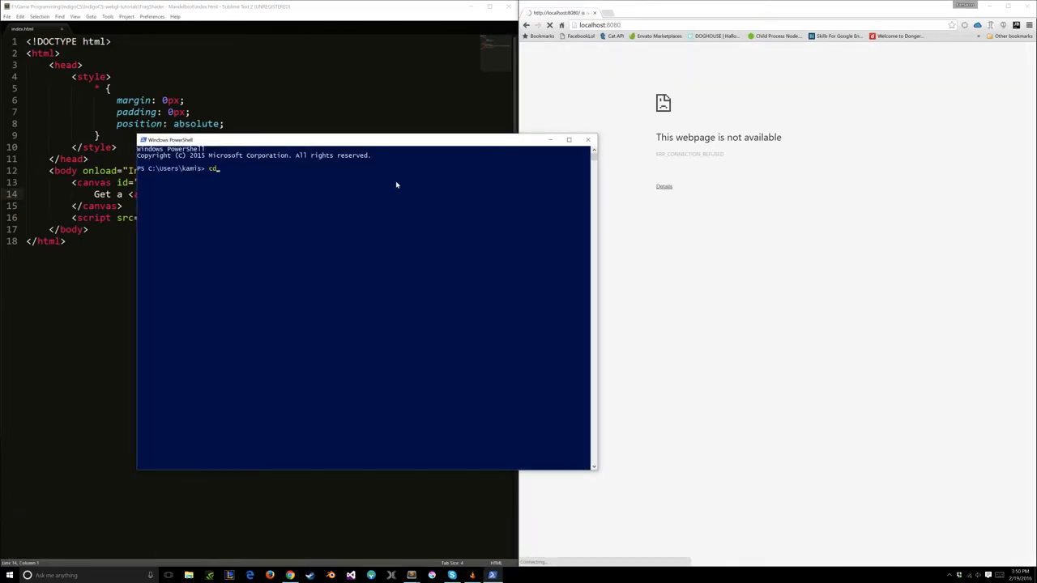
Step: cd into 'F:\Game Programming\IndigoCS\...' project folder, run the npm http-server, then return to the editor
text('F:\Game Programming\')
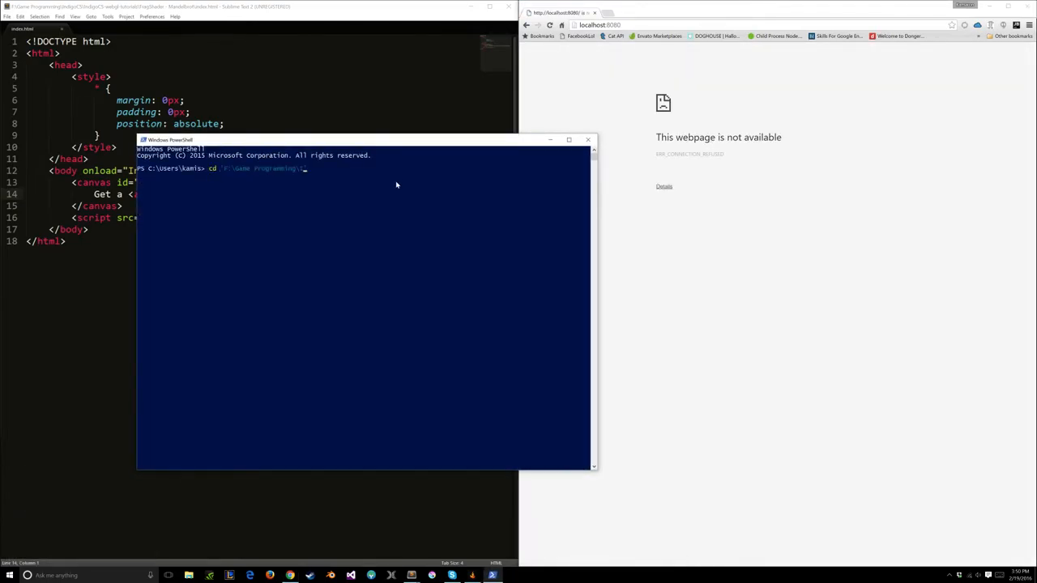
text(IndigoCS\IndigoCS-webgl-tutorials\FragShader - Mandelbrot\)
text(http-server.cmd)
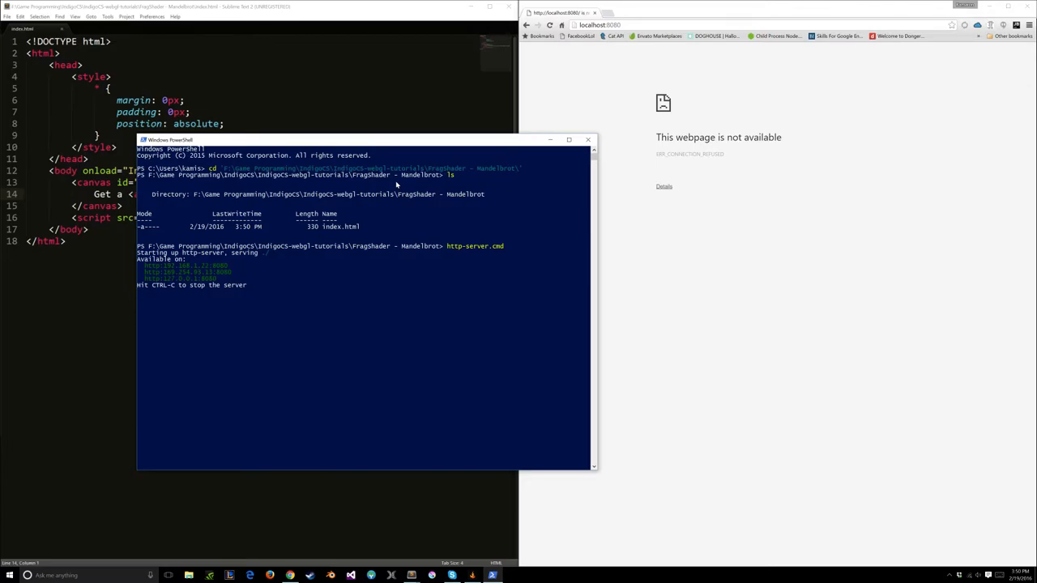
double_click(450, 247)
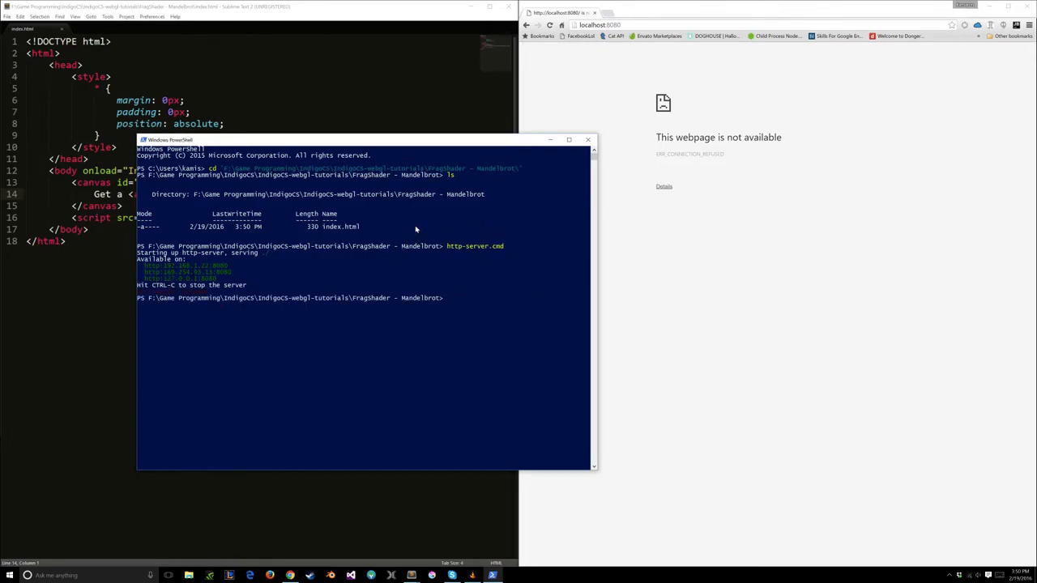
text(npm ins)
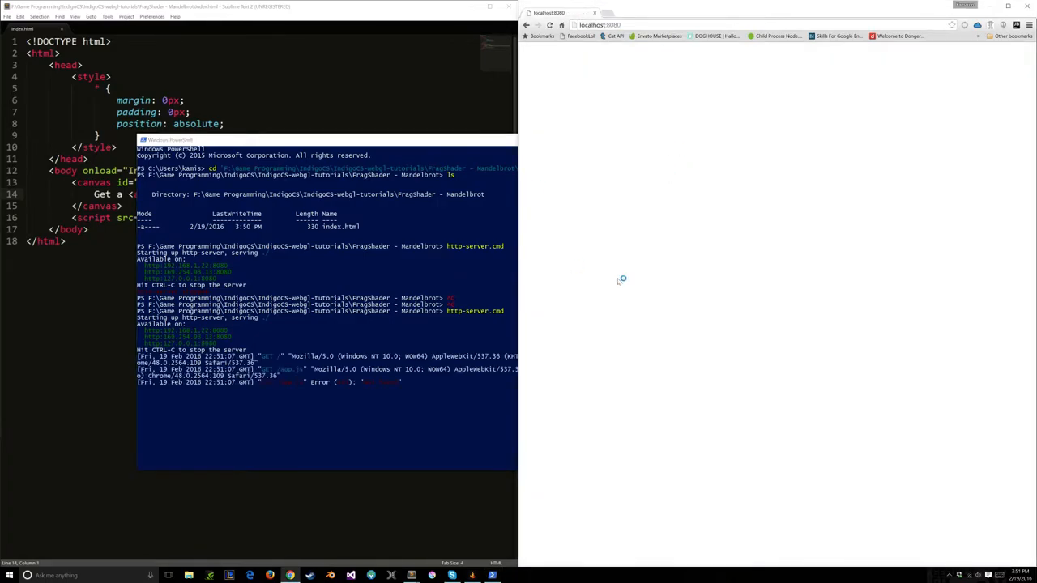
key(F12)
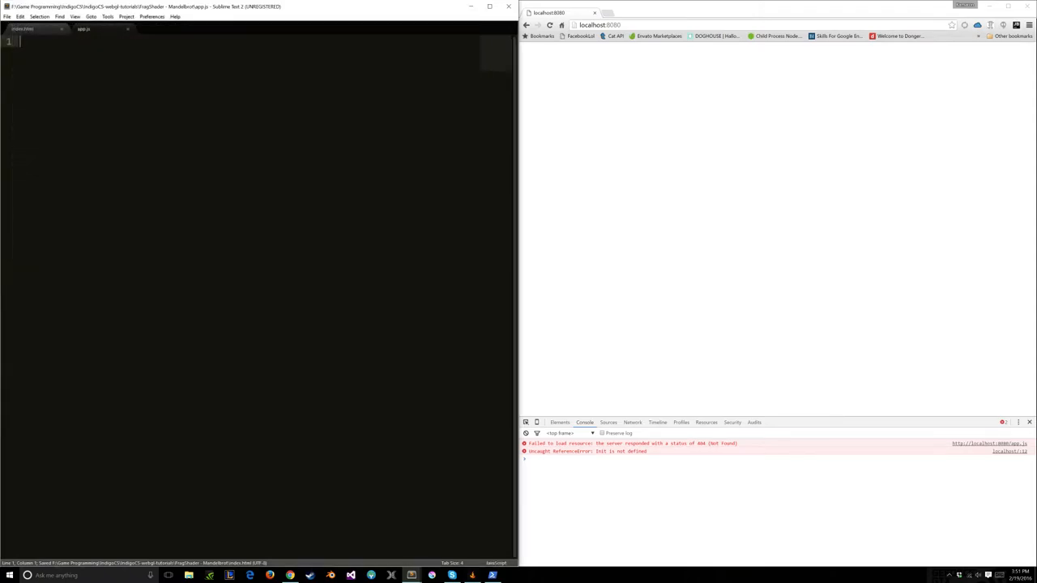
Step: Write an empty function Init() { } in app.js and save it
click(22, 29)
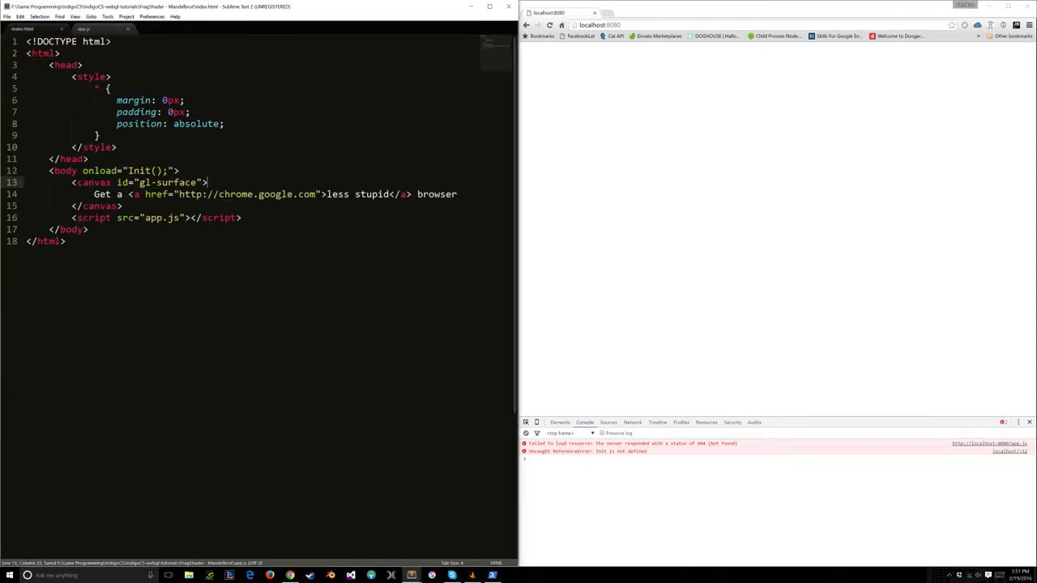
click(85, 29)
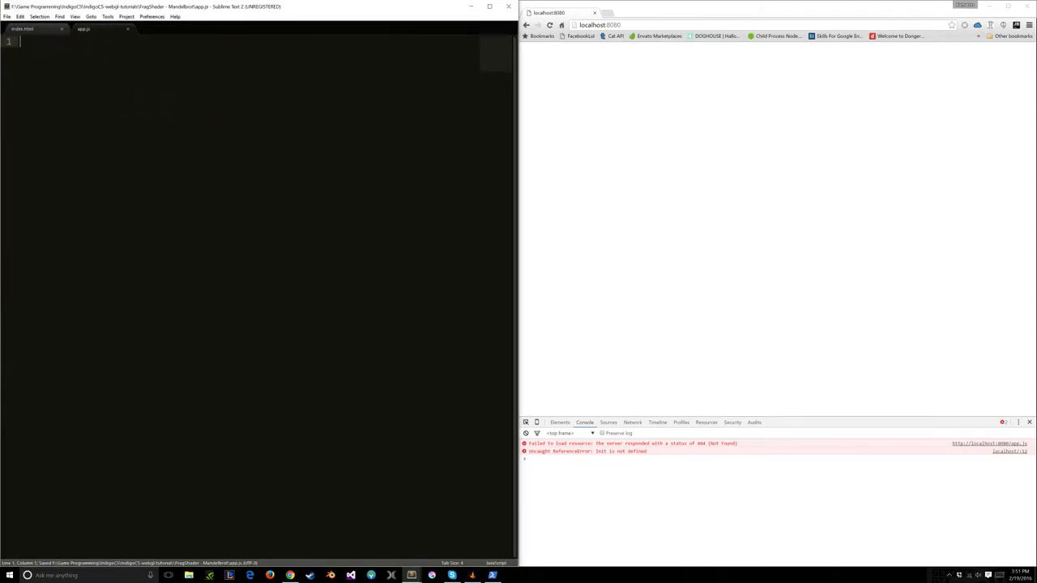
text(function Ini)
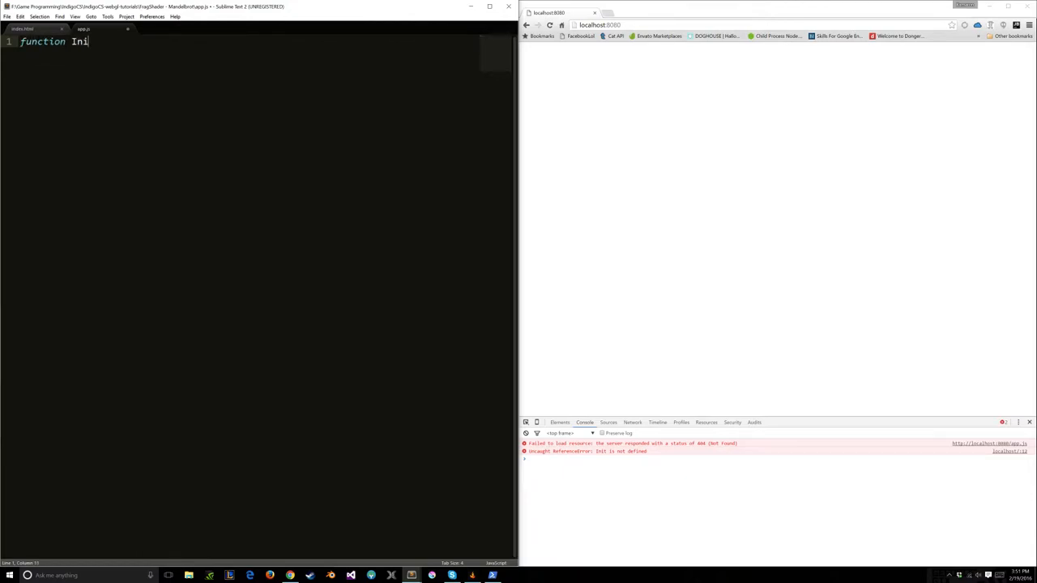
text(t() {)
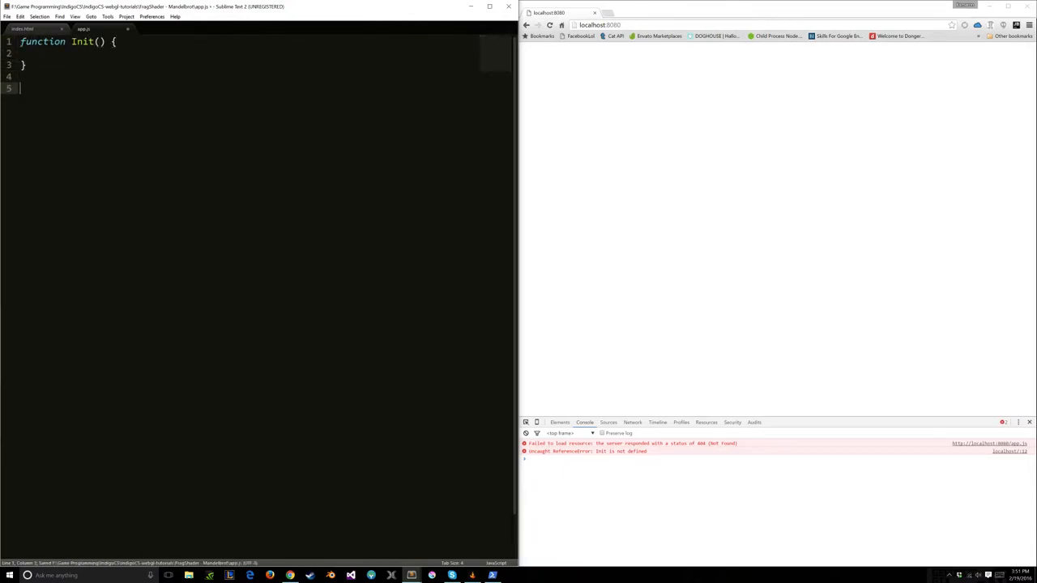
key(ctrl+s)
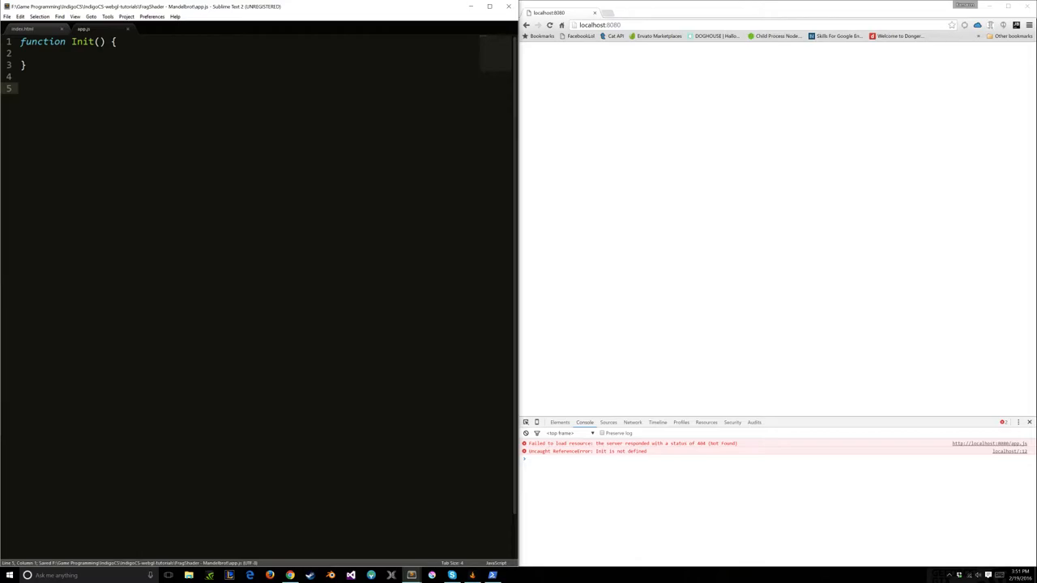
Step: In index.html add <script src="mandl.vs.glsl"> above the app.js include
click(22, 30)
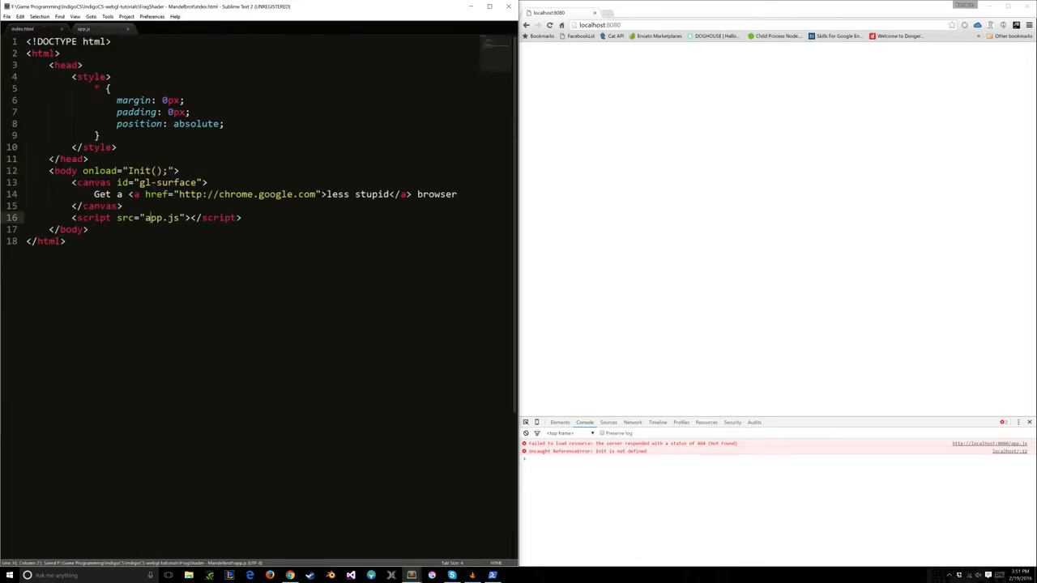
text(<script)
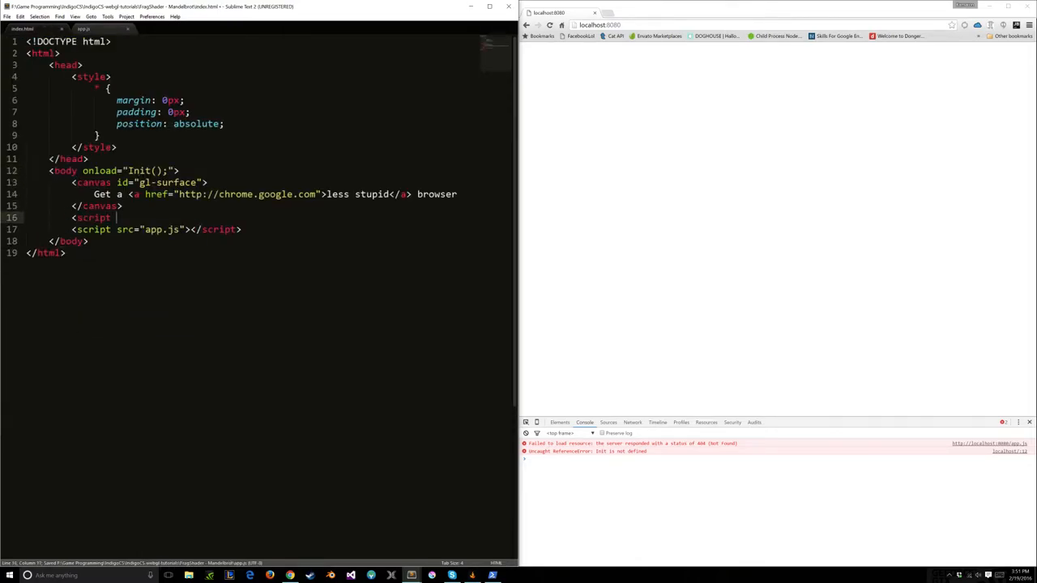
text(src=)
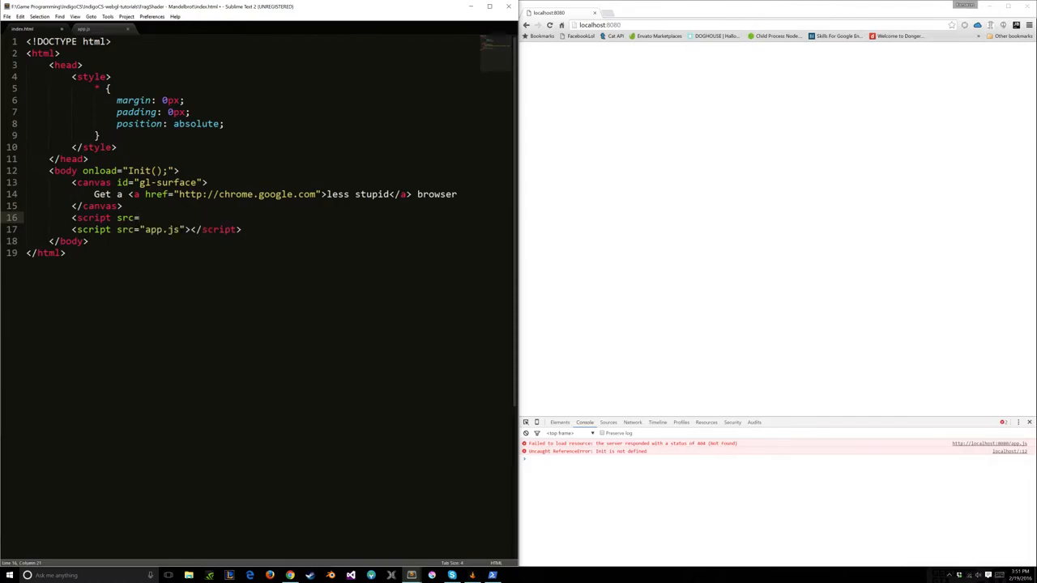
text("")
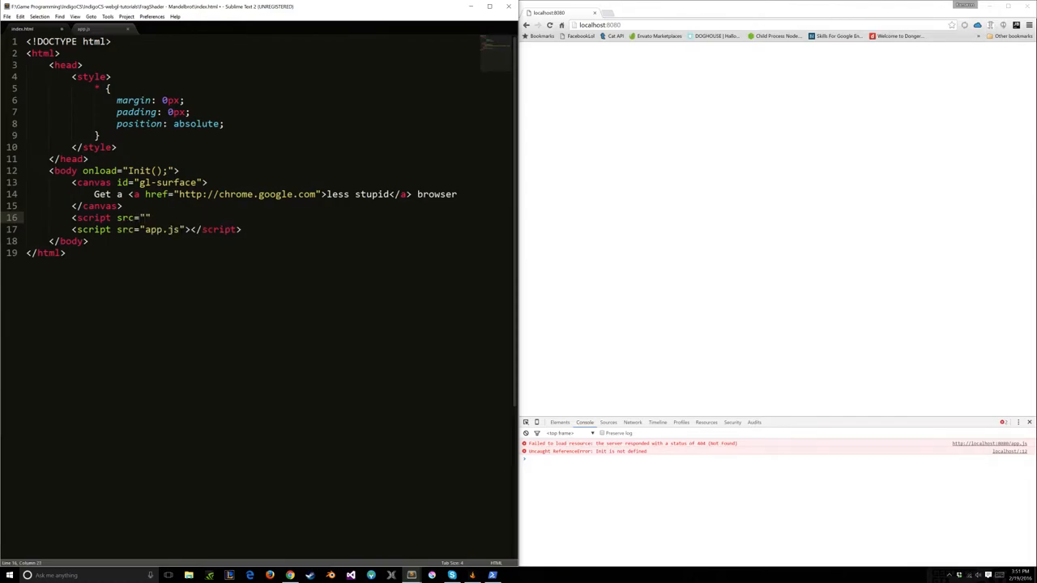
text(mandl-)
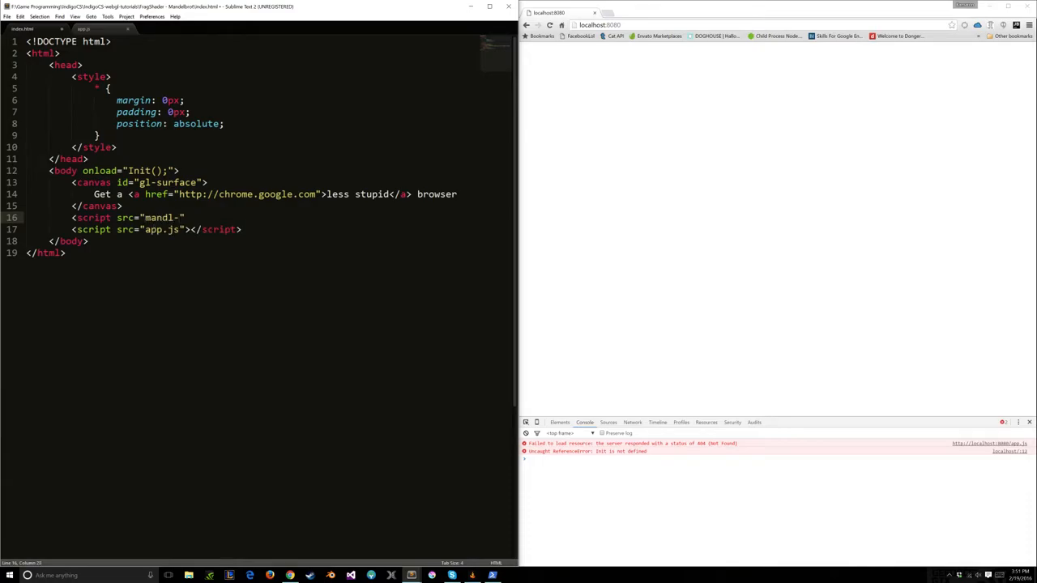
text(vs.g)
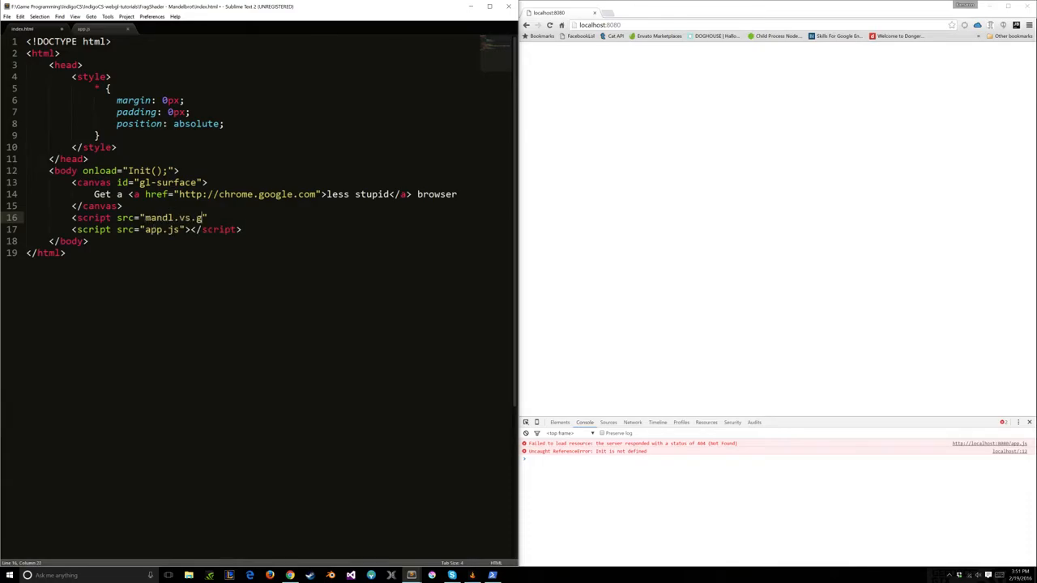
text(lsl)
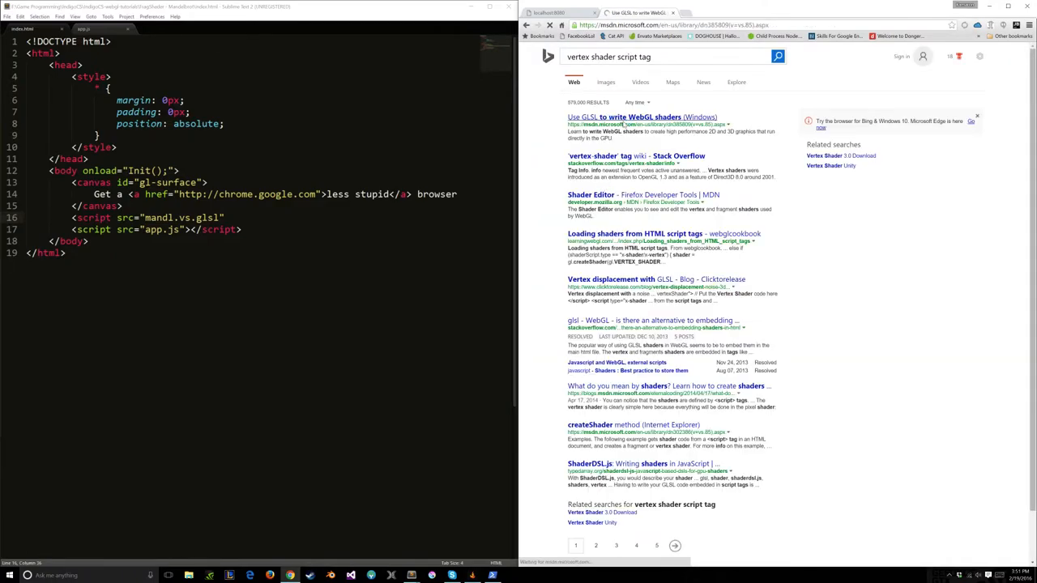
Step: Read through the MDN article on writing WebGL shaders, highlighting the vertexShader sample code
click(642, 116)
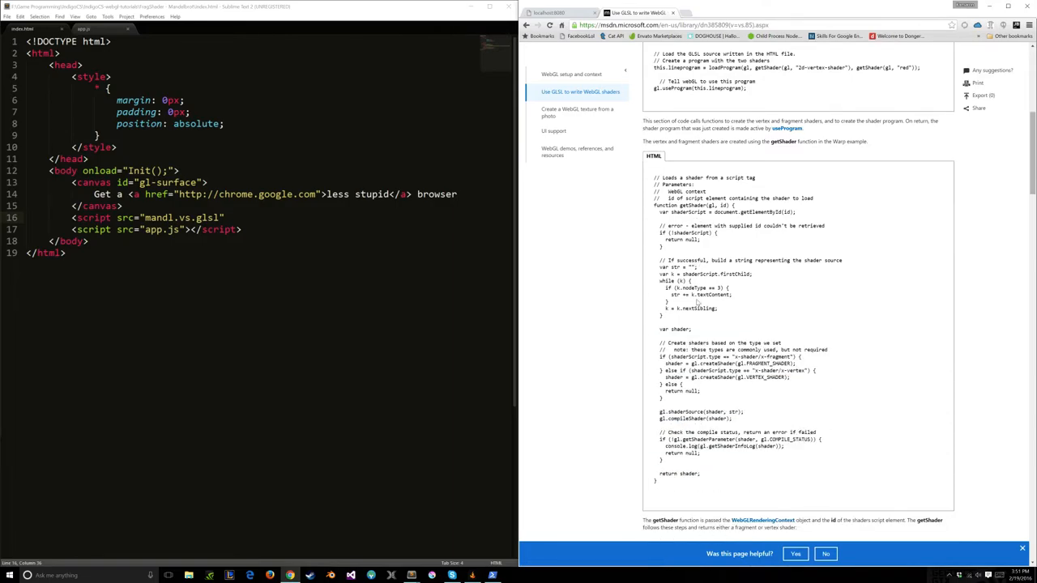
scroll(down, 3)
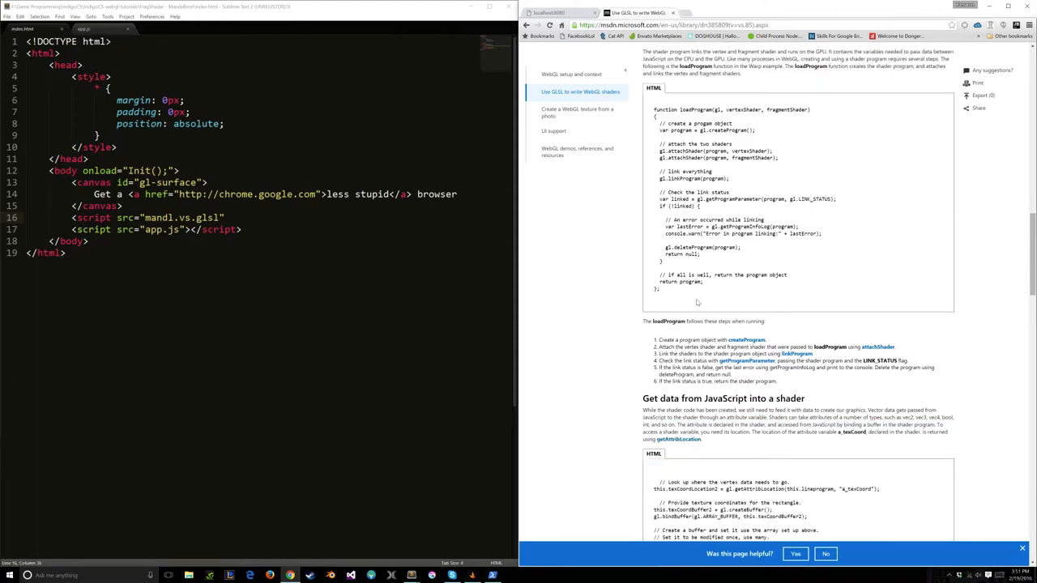
scroll(down, 3)
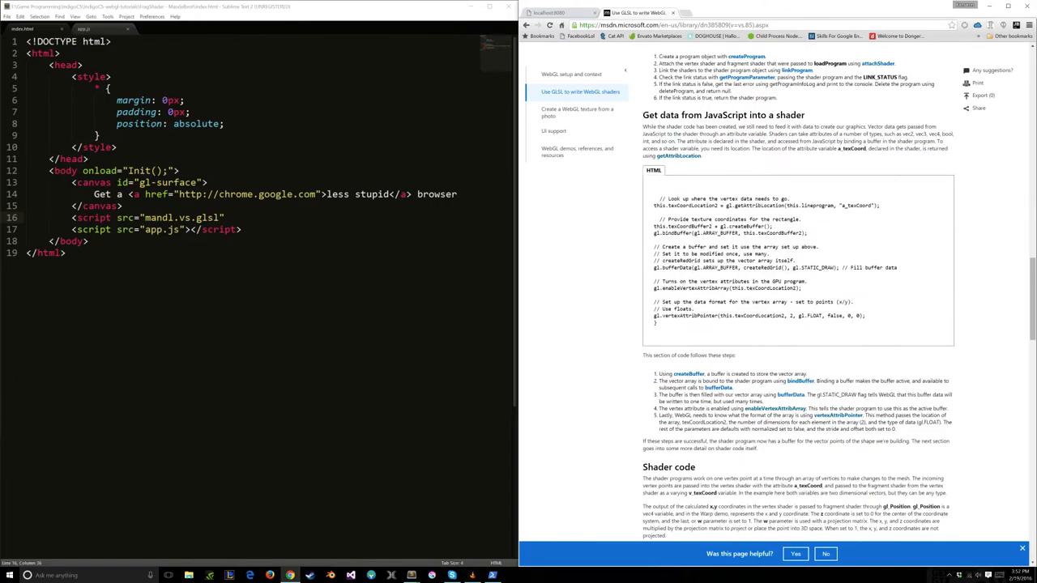
scroll(down, 3)
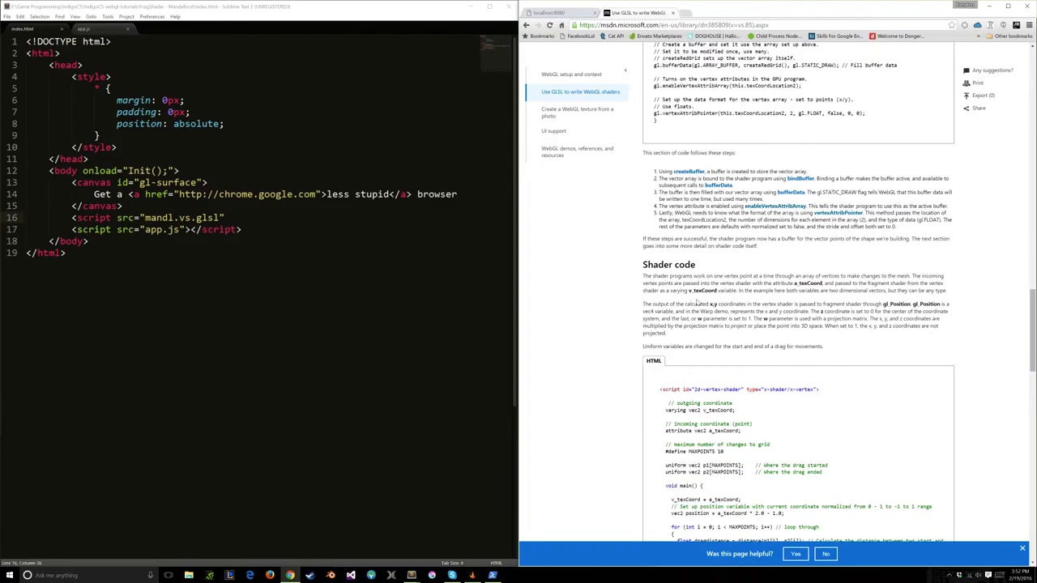
scroll(down, 3)
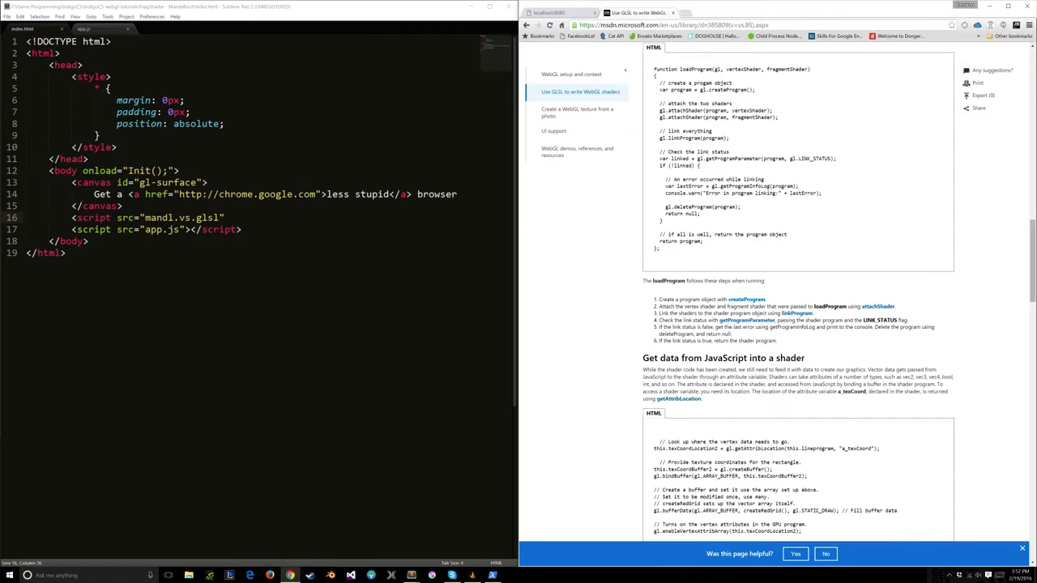
double_click(749, 110)
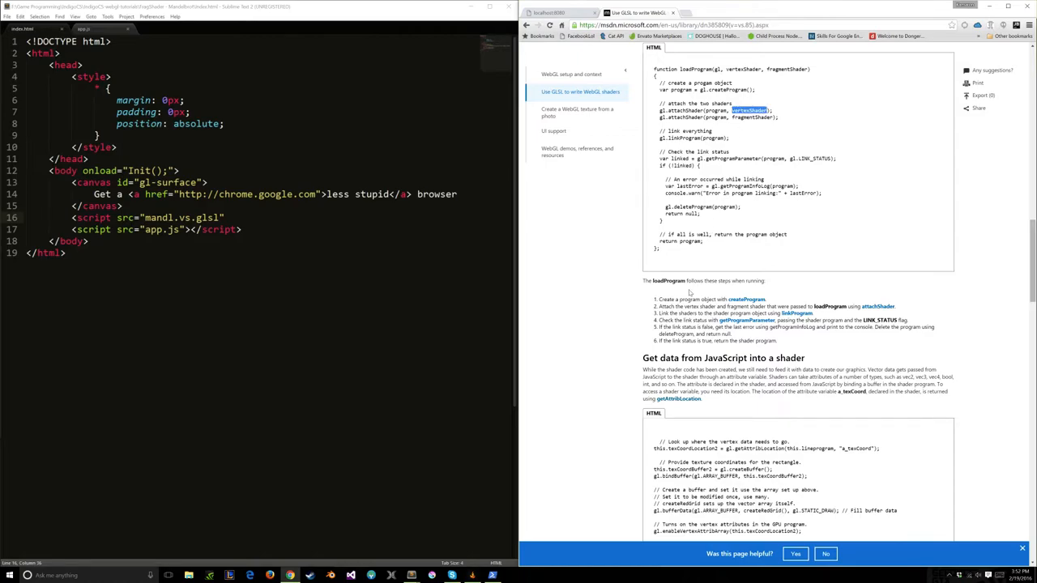
scroll(down, 3)
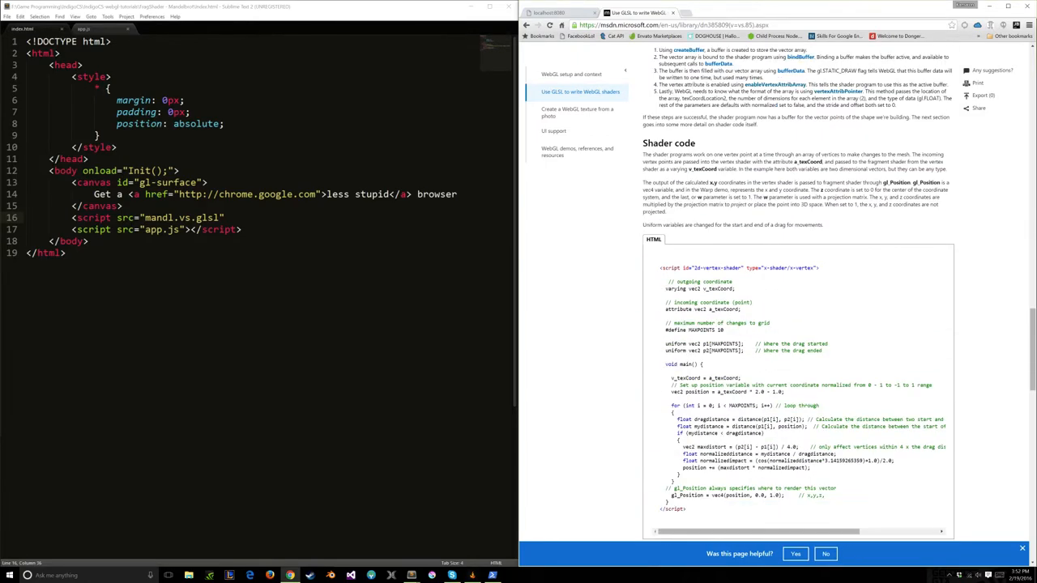
scroll(down, 3)
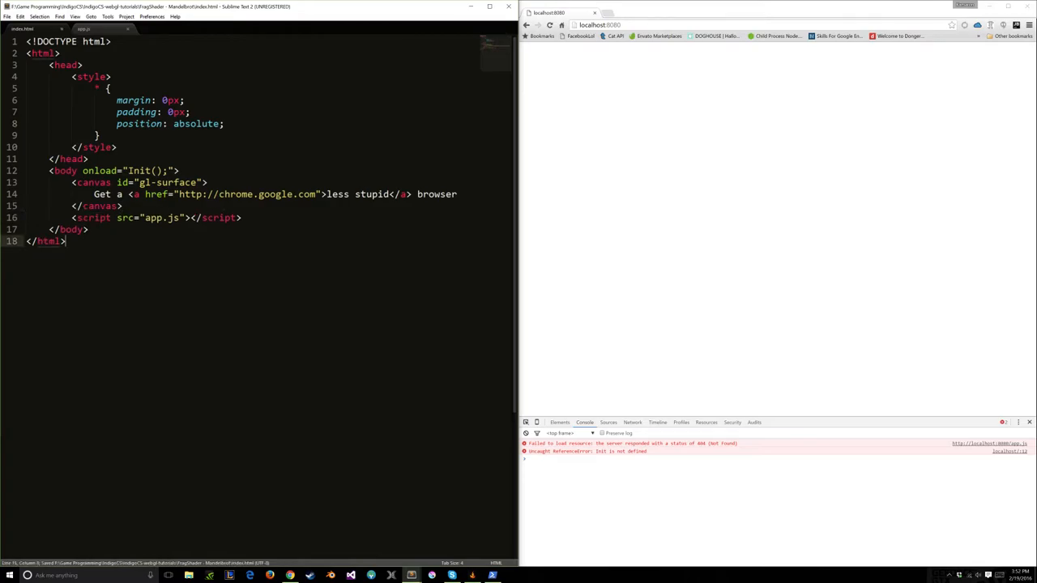
Step: Define loadShaderAsync(shaderURL, callback) creating an XMLHttpRequest and calling req.open('GET', shaderURL)
click(84, 29)
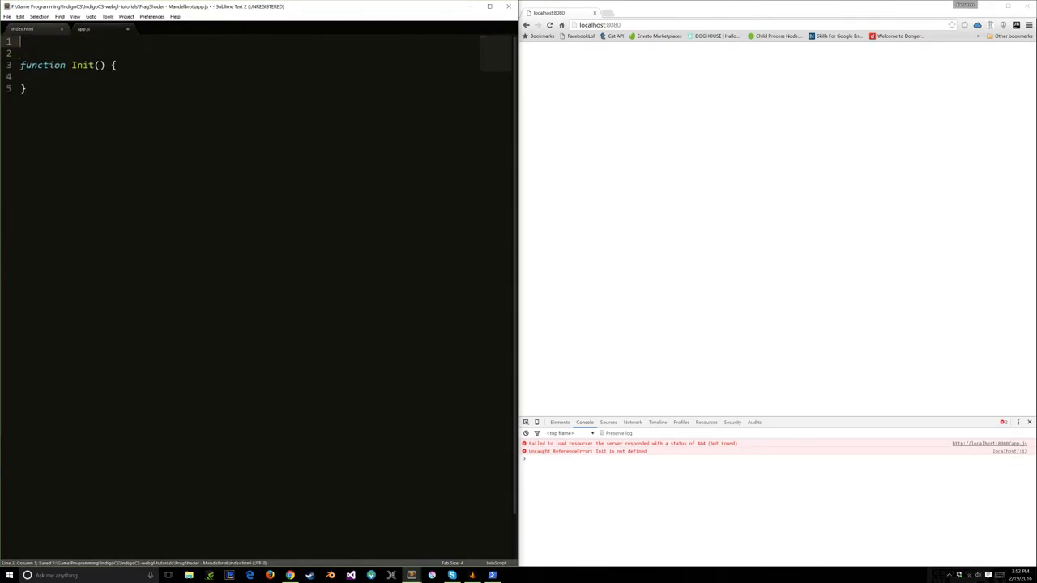
text(function)
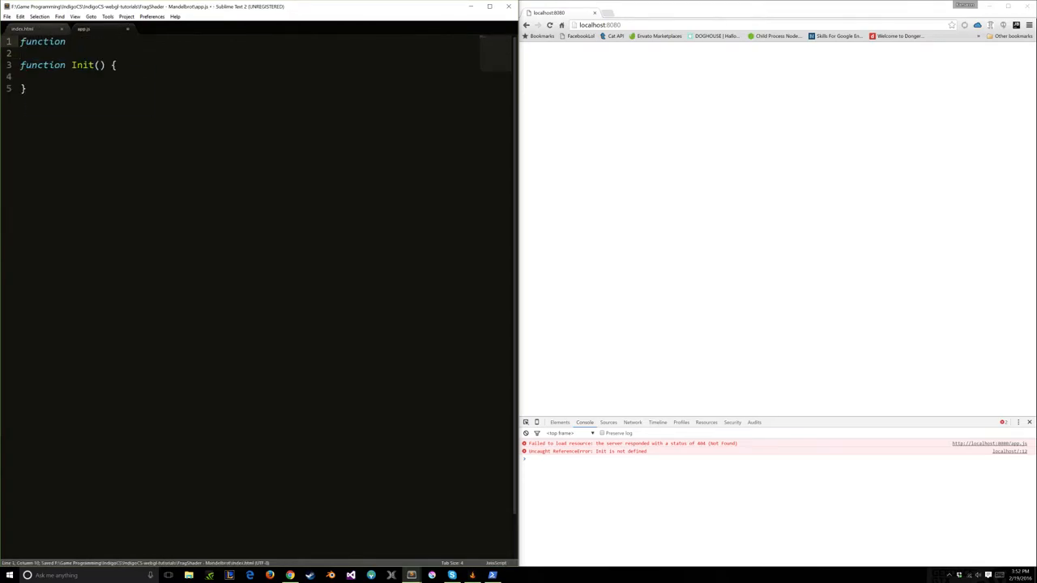
text(loadShaderAsy)
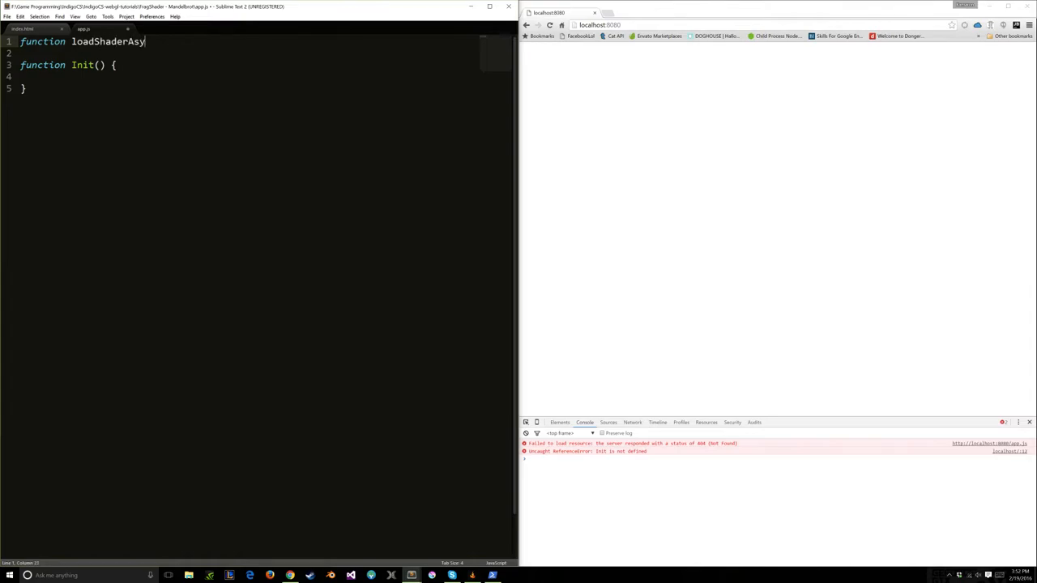
text(nc)
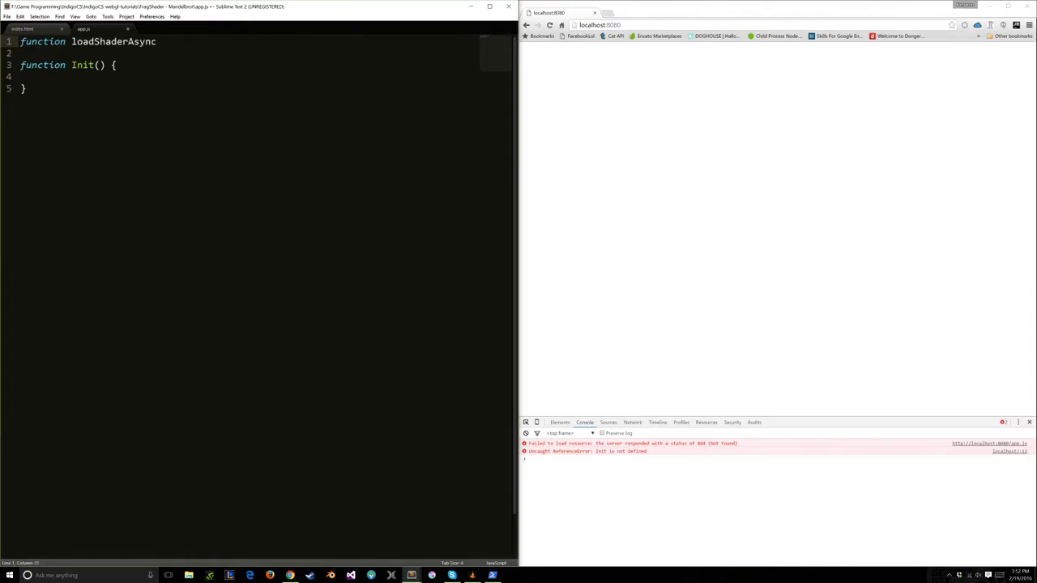
text(())
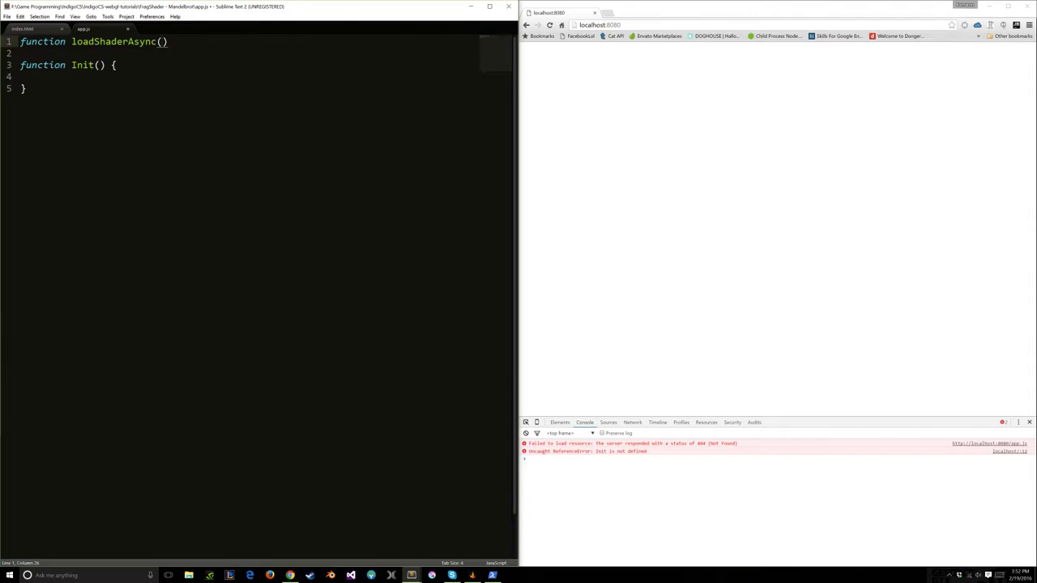
text(shaderURL, c)
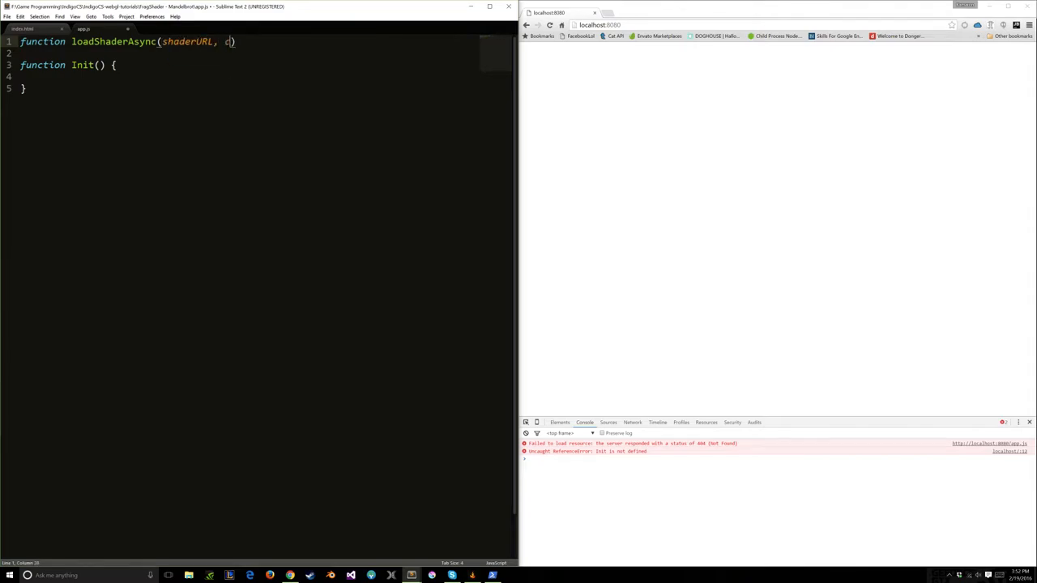
text(allback) {})
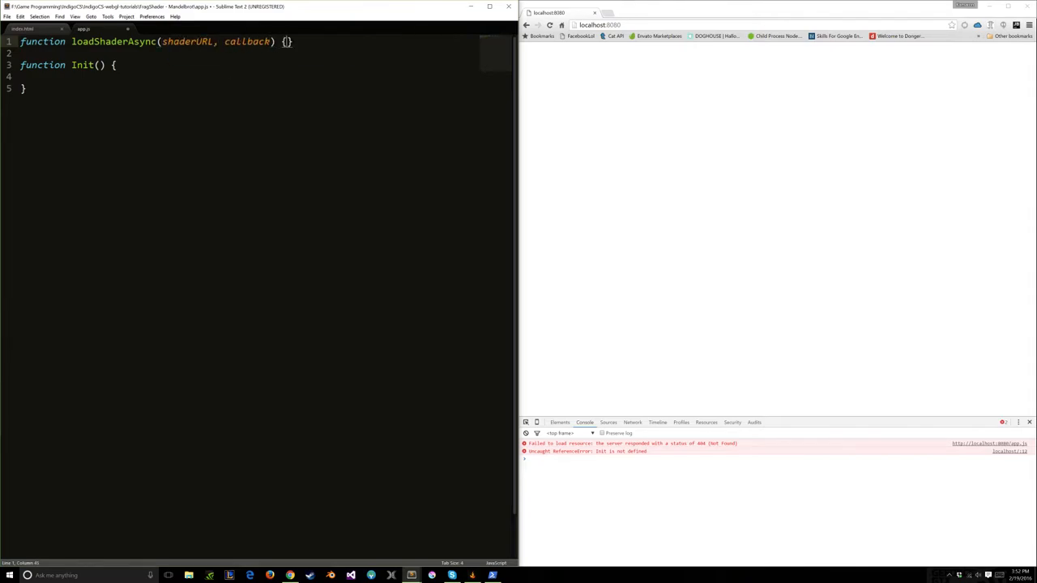
text(var req =)
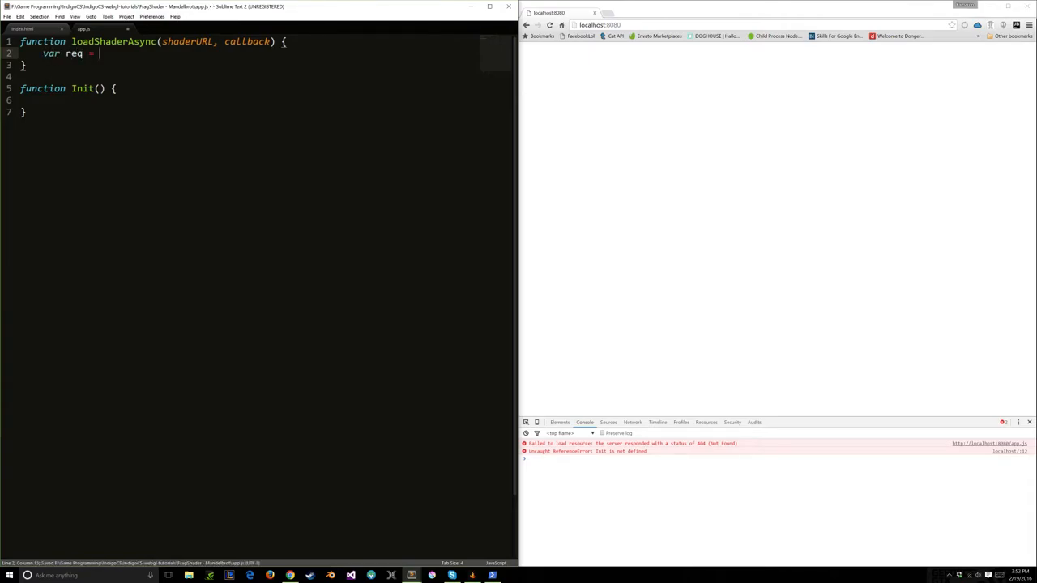
text(new XMLHttpR)
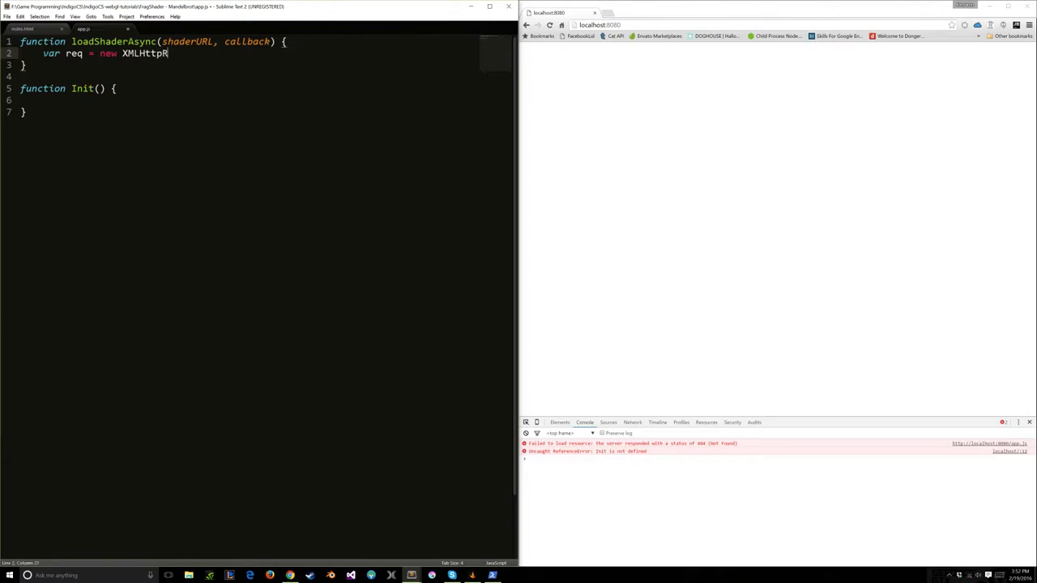
text(equest();)
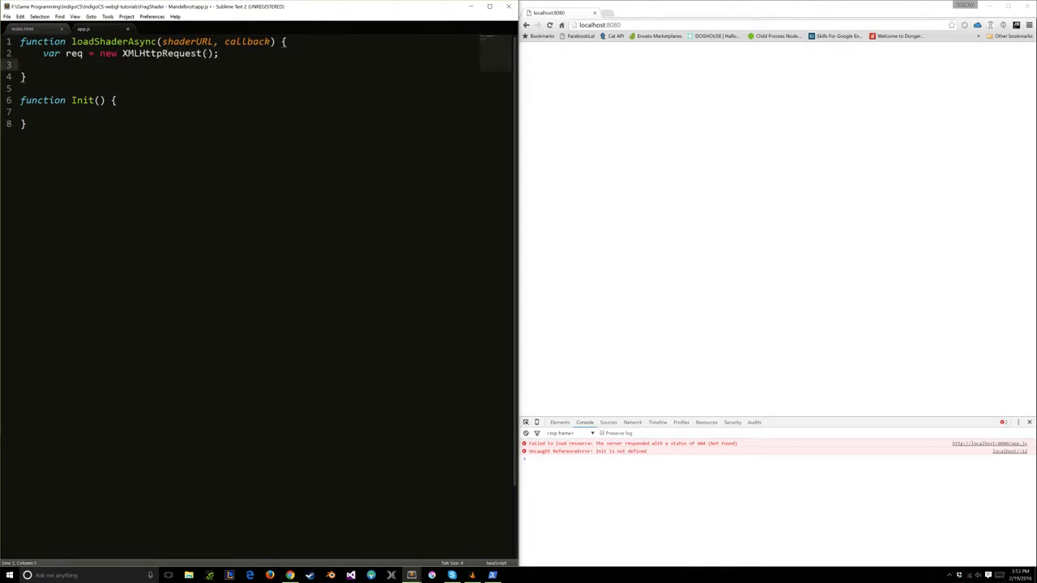
text(req.open(''))
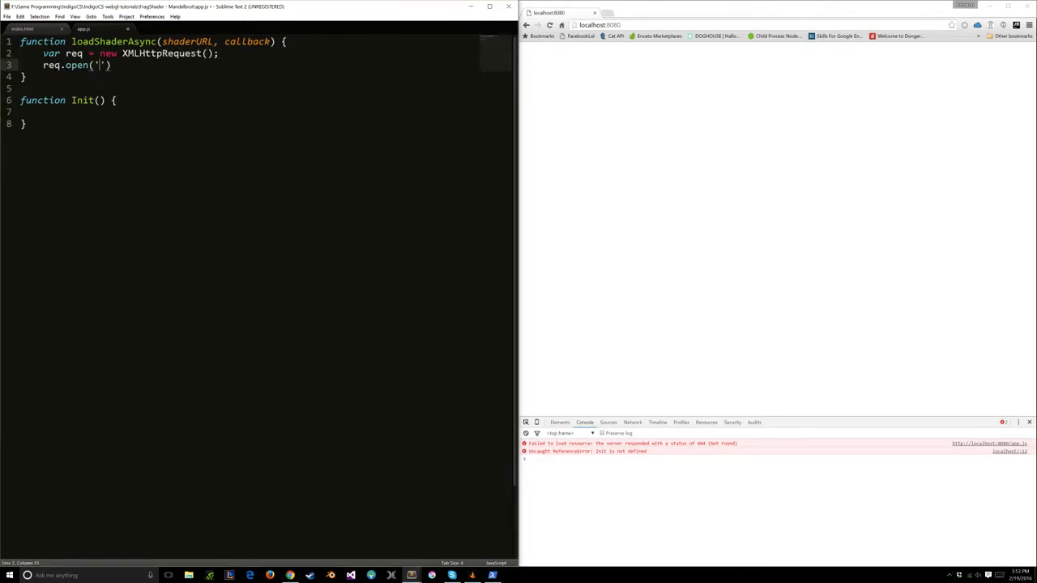
text(GET', shaderURL, true)
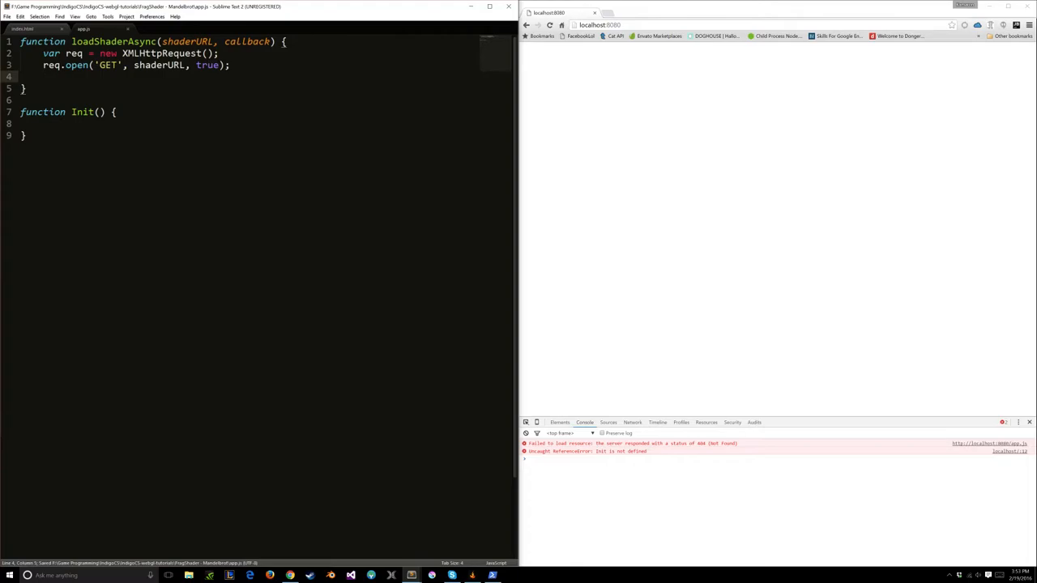
Step: Add req.onload handler calling callback(null, req.responseText) and start the next var line
text(req)
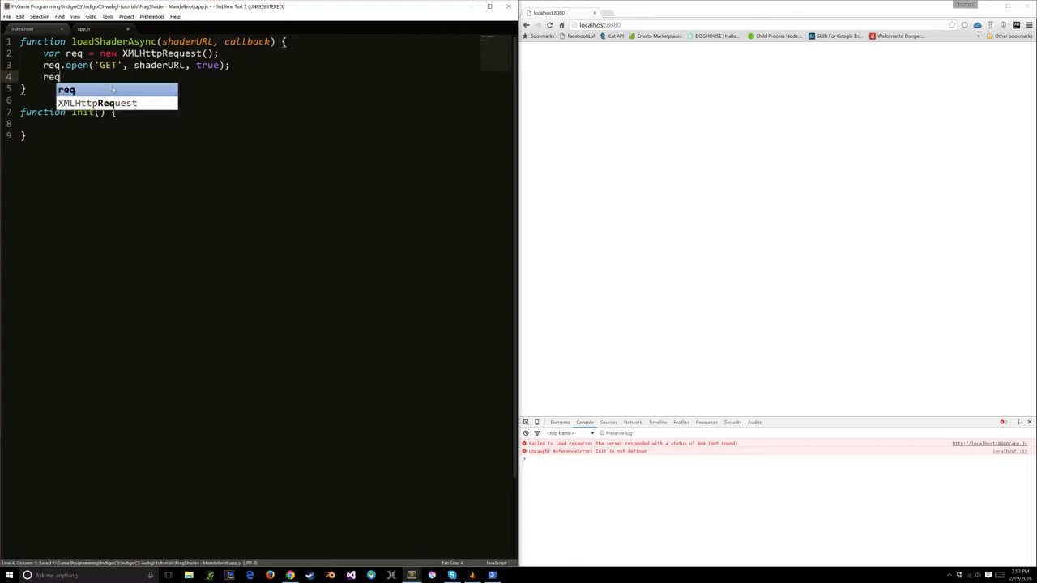
text(.onload = function ())
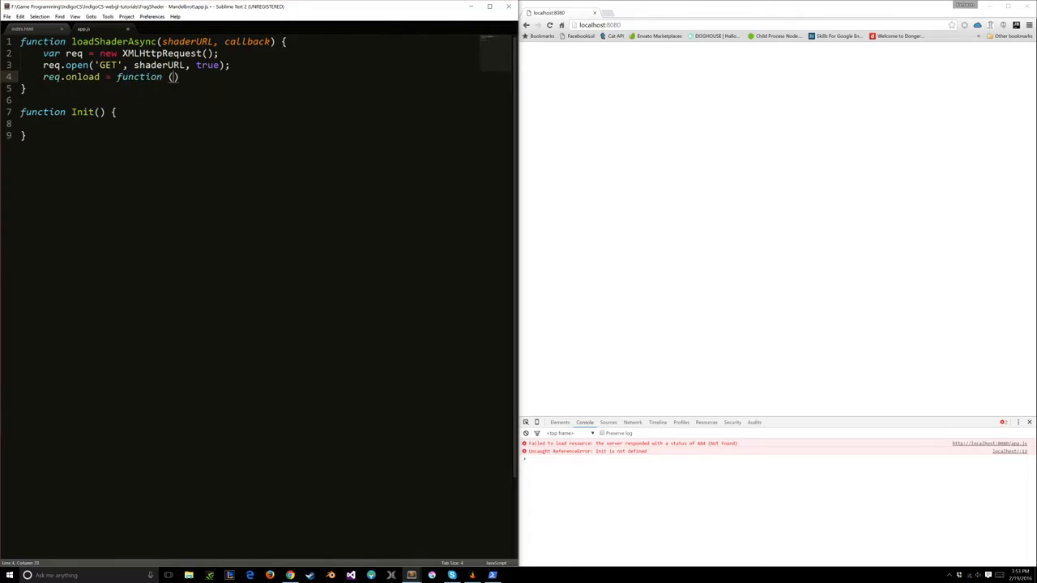
text(req.send();)
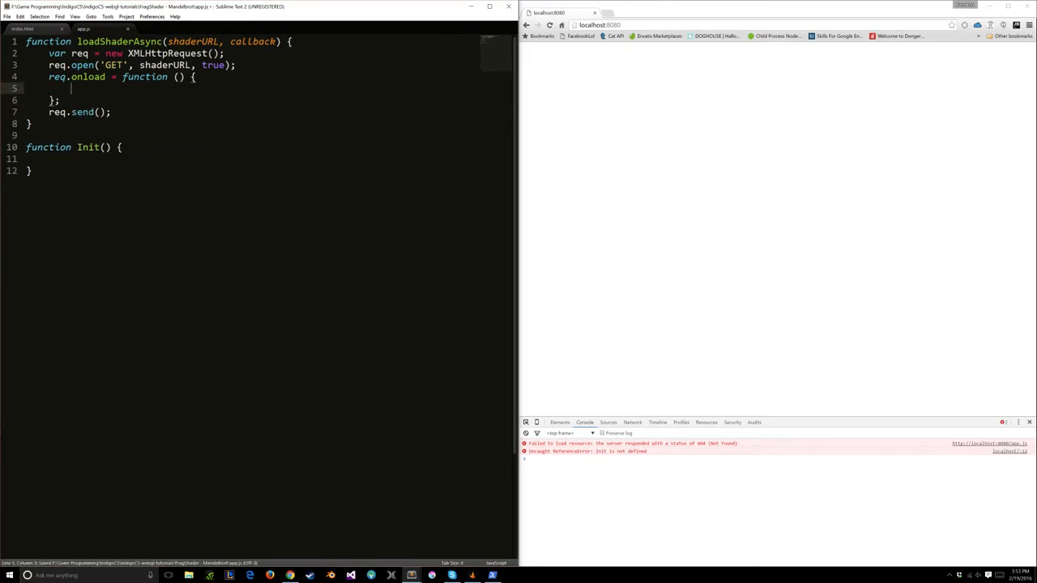
text(callback())
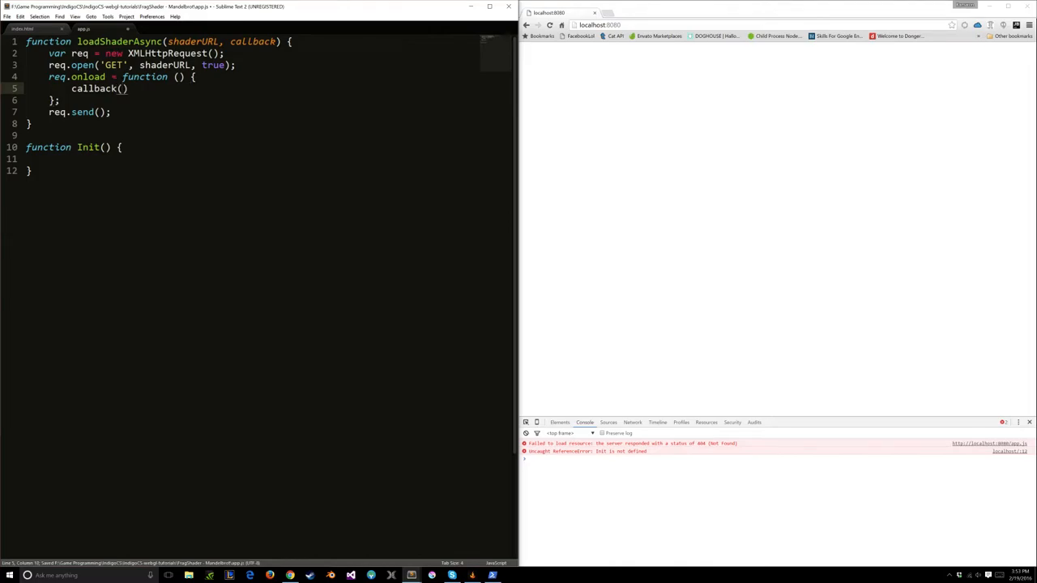
text(null, req.responseText)
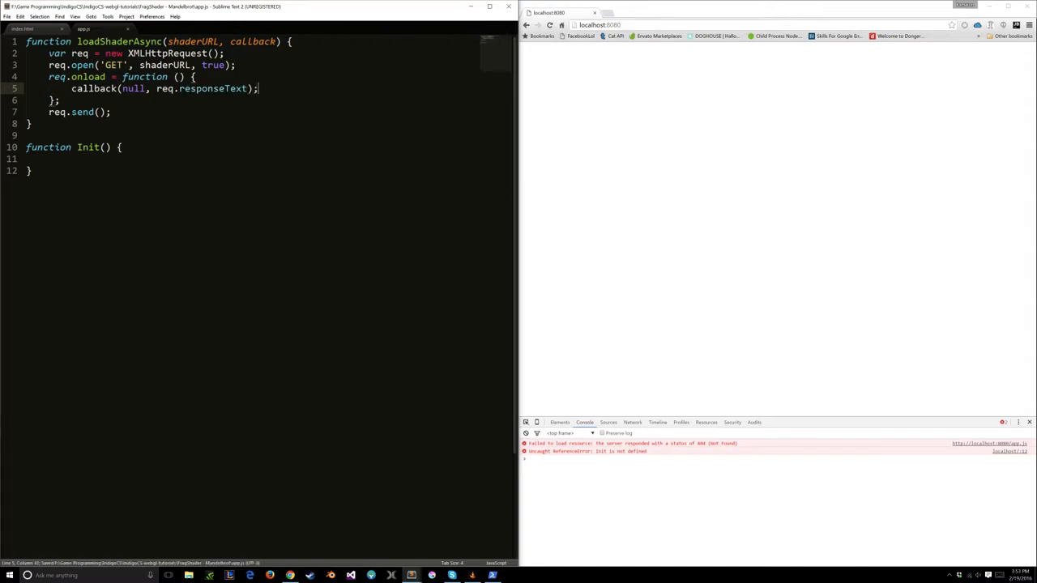
text(var)
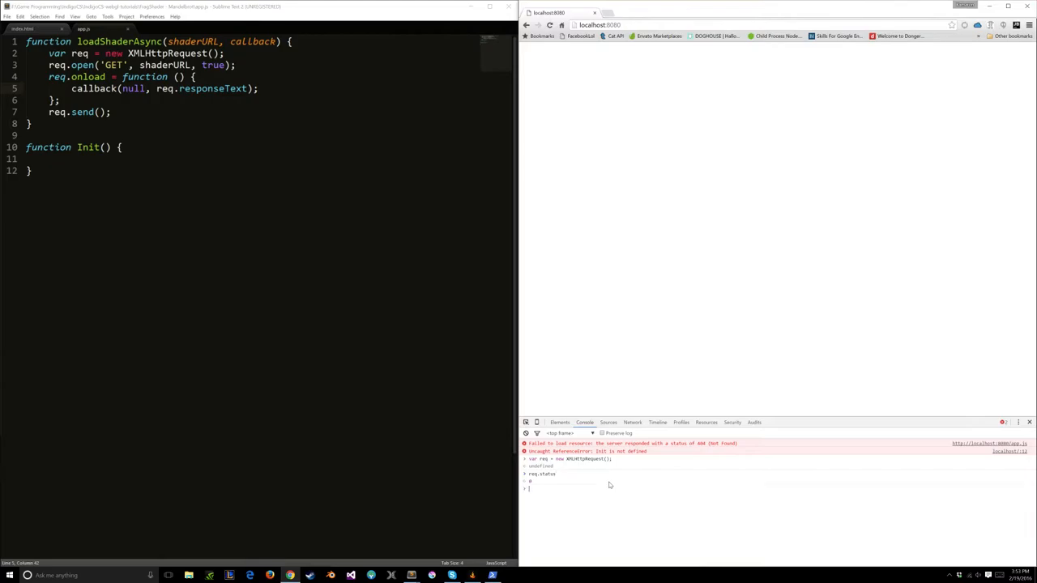
Step: Test a GET request for app.js in the Chrome console, then begin an if (req.status) check in onload
text(req.open('GET', '/app.js', true))
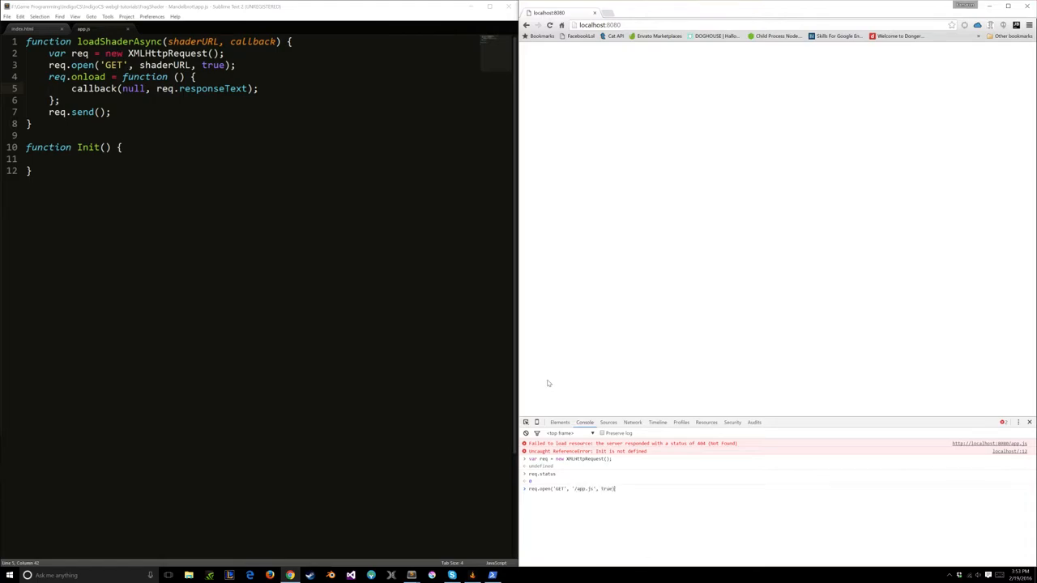
text(req.)
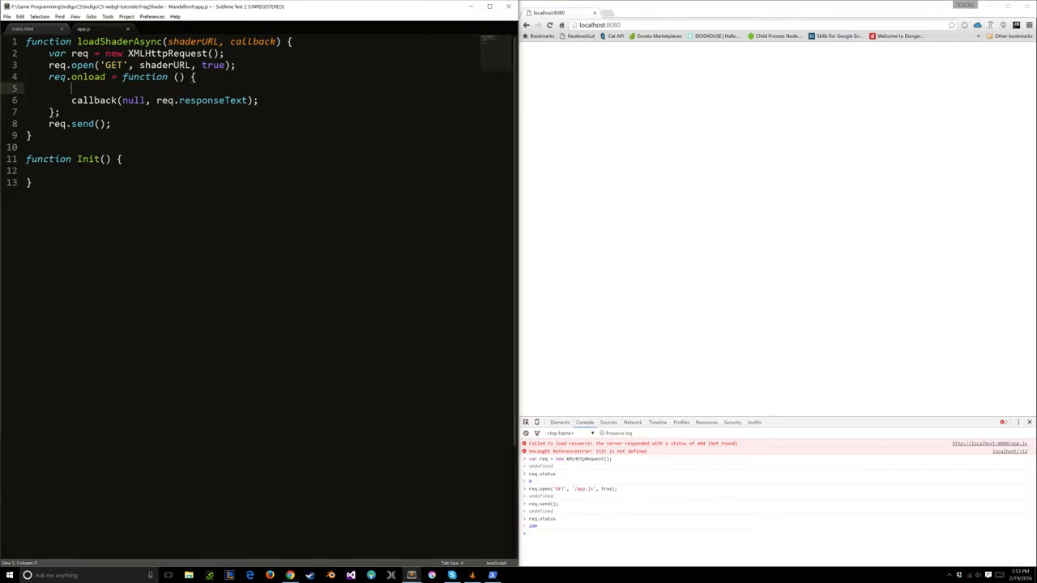
text(if (req.status < 200 || re))
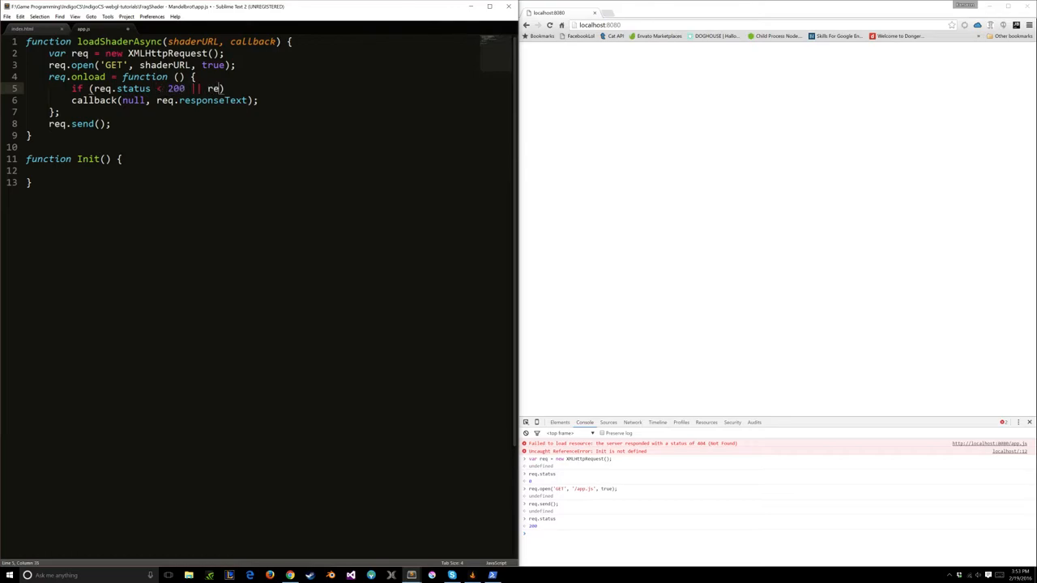
Step: Call back with 'Could not load ' + shaderURL for non-2xx statuses, else with null and req.responseText
text(req.status >= 300)
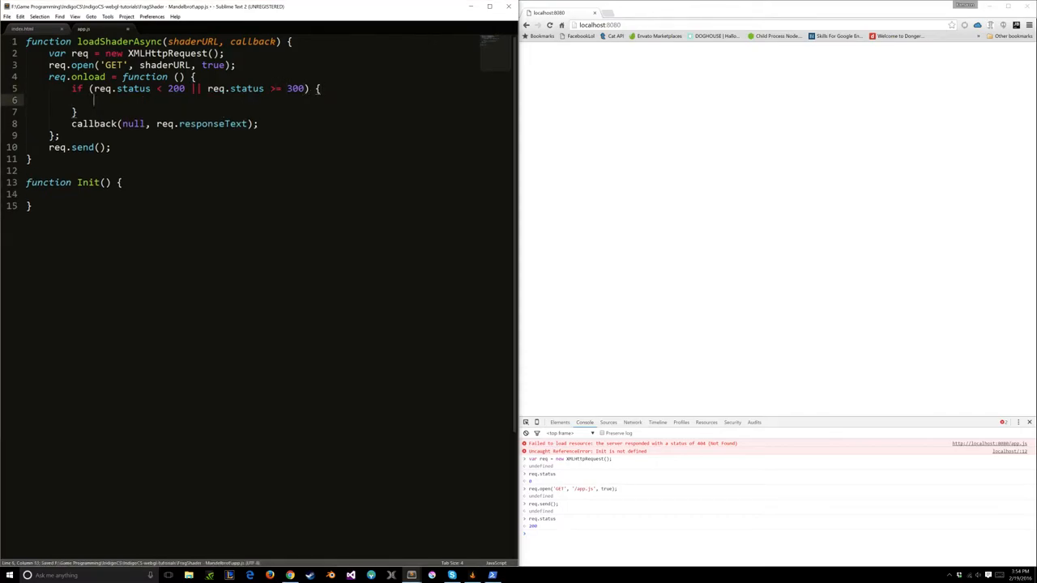
text(callback('Coul')
click(254, 112)
text( else {)
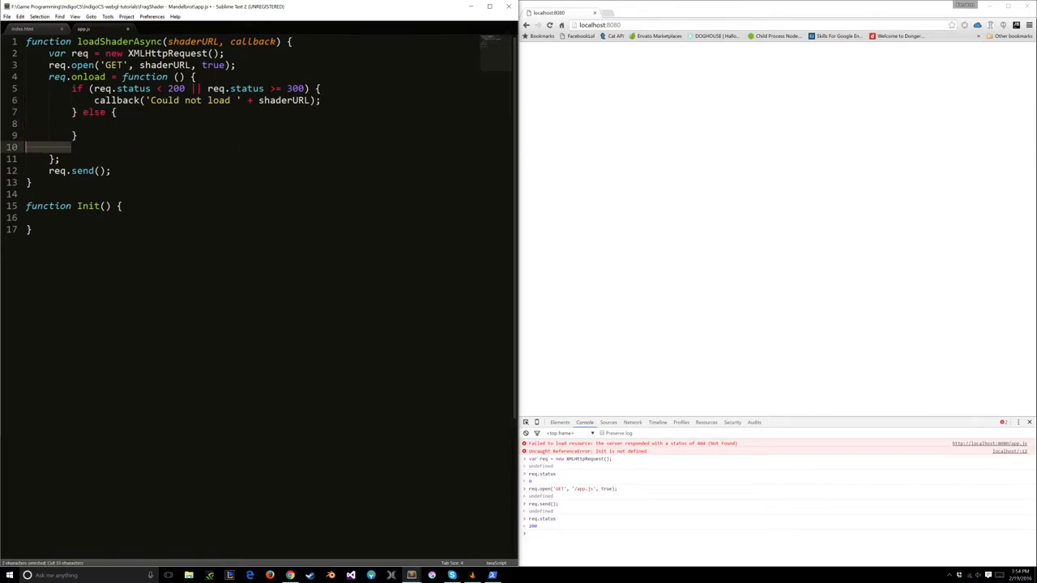
text(callback(null, req.responseText);)
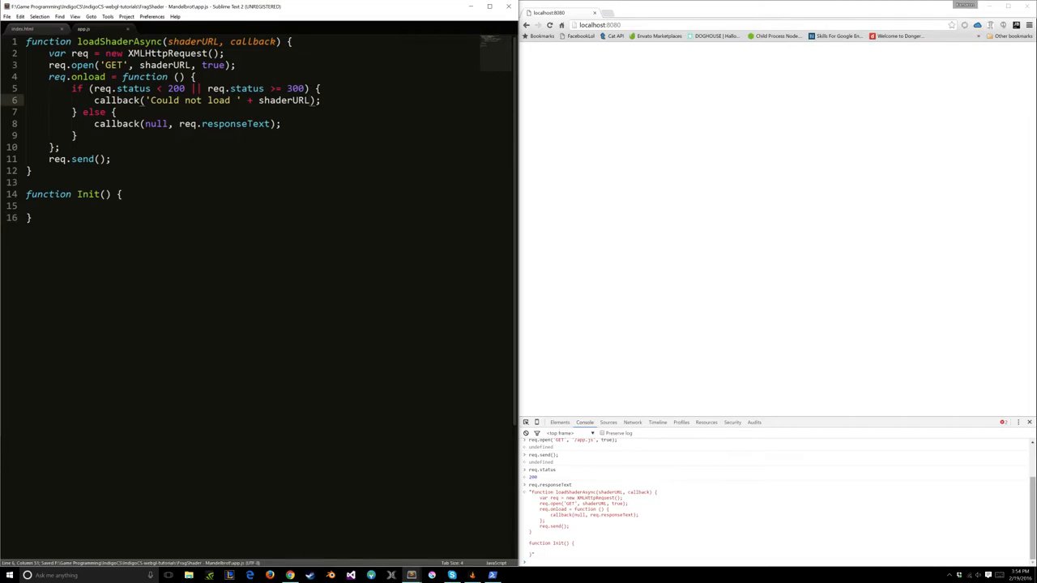
Step: Move the cursor to the blank line inside Init, ready for the next code
drag(149, 101, 214, 100)
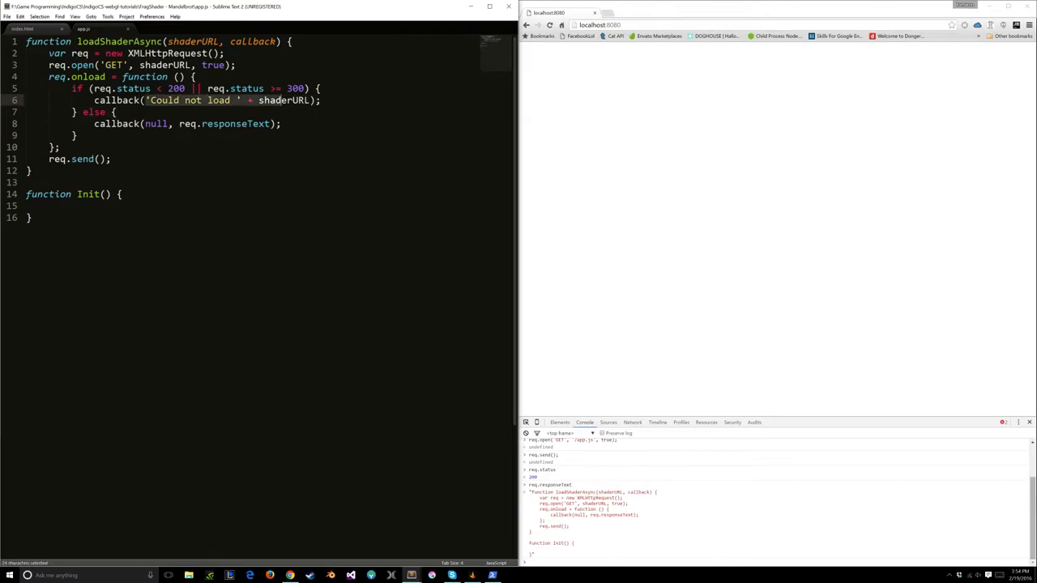
click(149, 123)
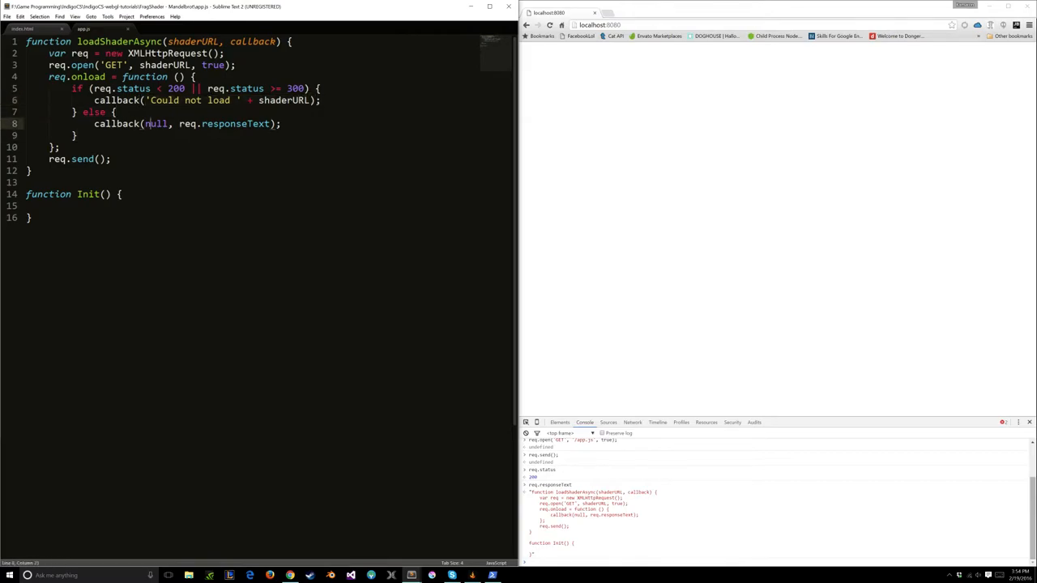
double_click(156, 123)
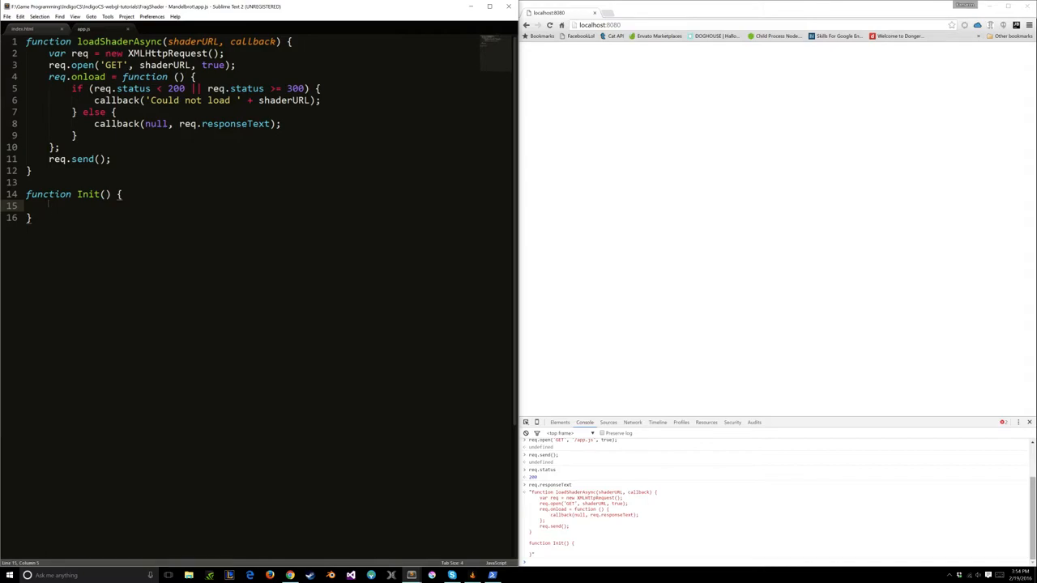
text(loadShaderAsync())
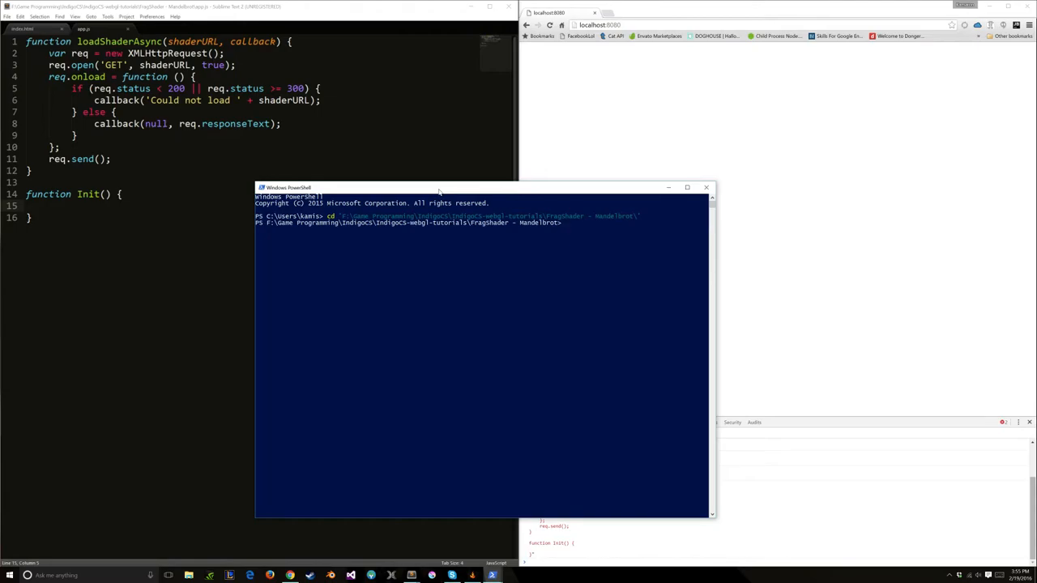
Step: Run 'bower install async' in PowerShell to add the async library
text(npm)
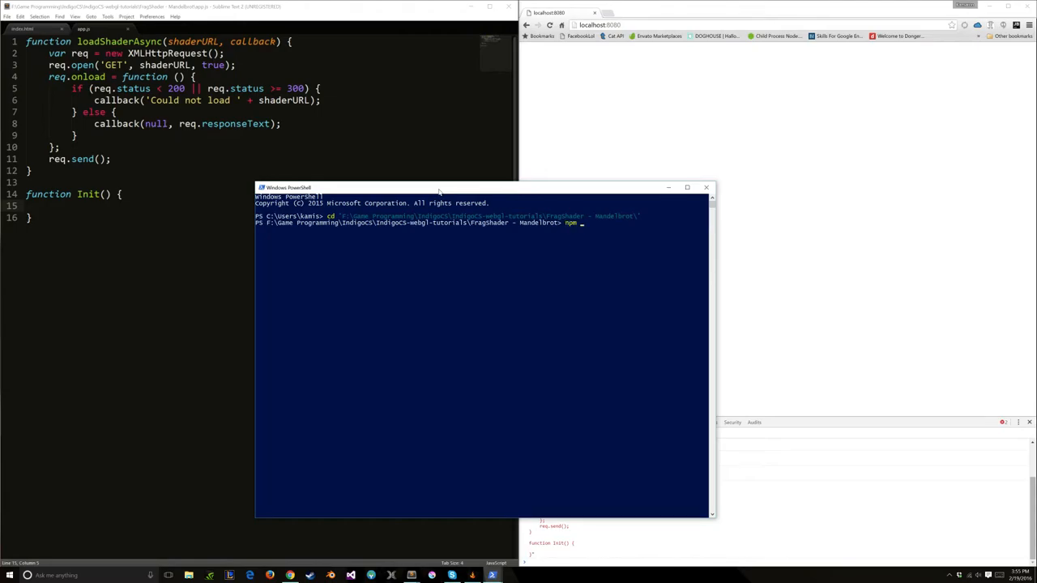
text(install bow)
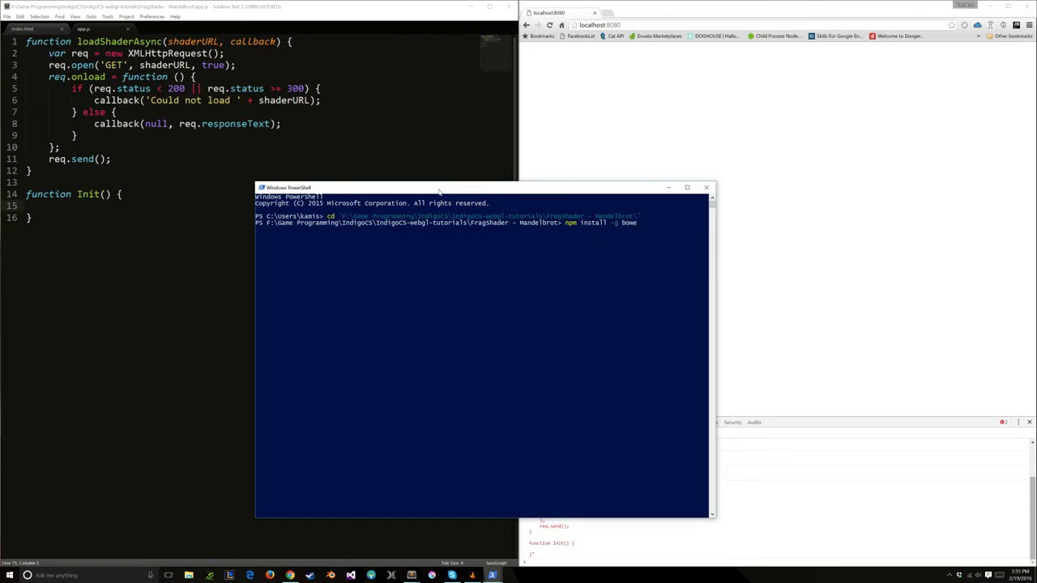
text(bower install a)
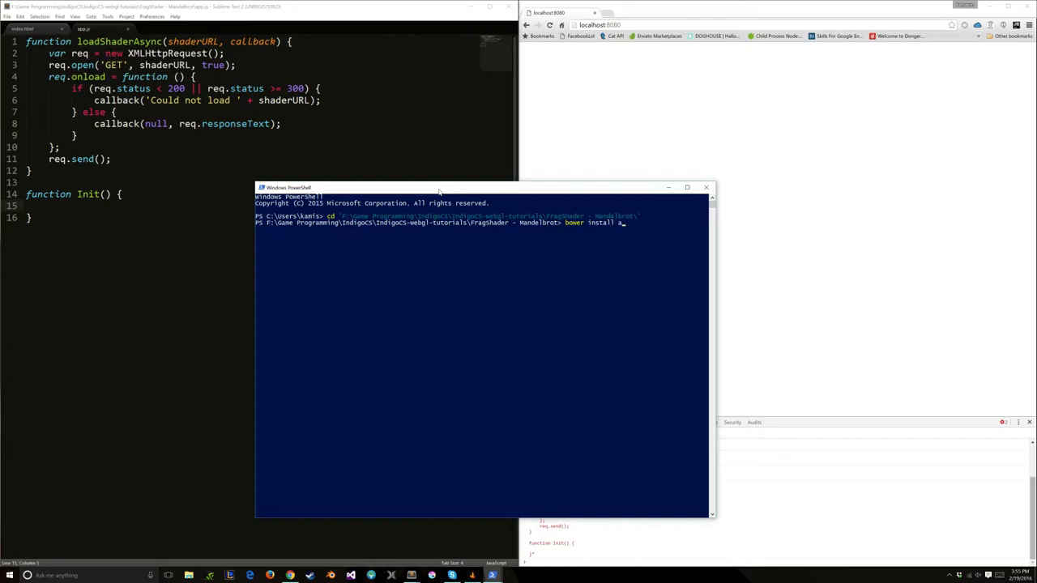
text(sync)
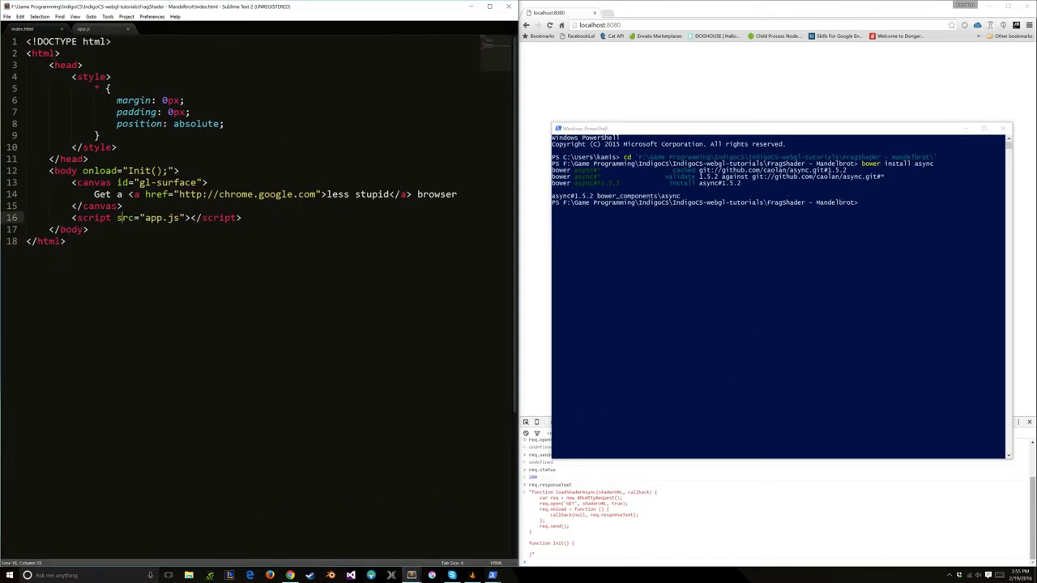
Step: Add a script tag for /bower_components/async/dist/async.min.js to index.html and list bower_components
text(<script src=")
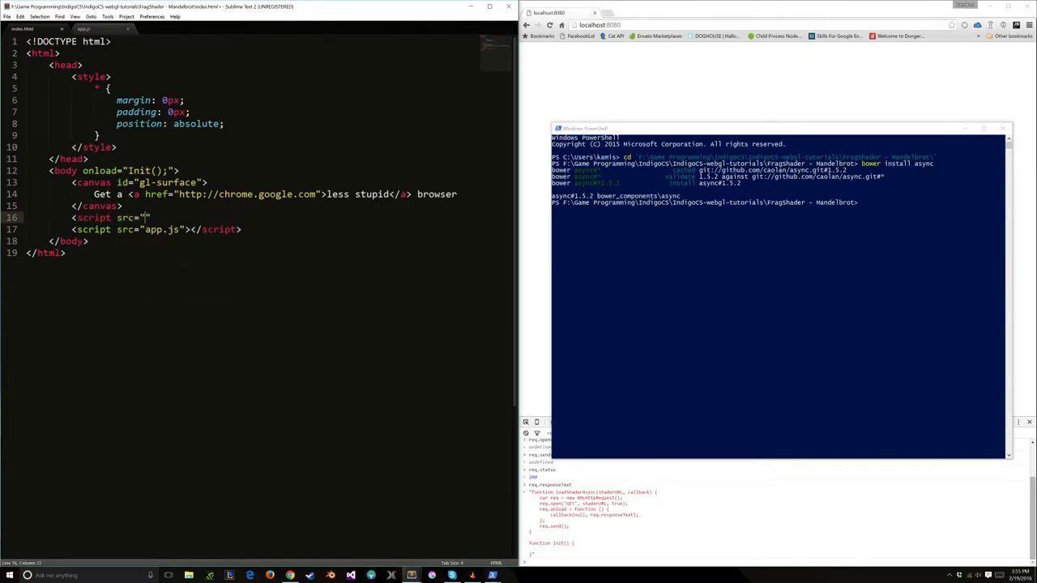
text(b)
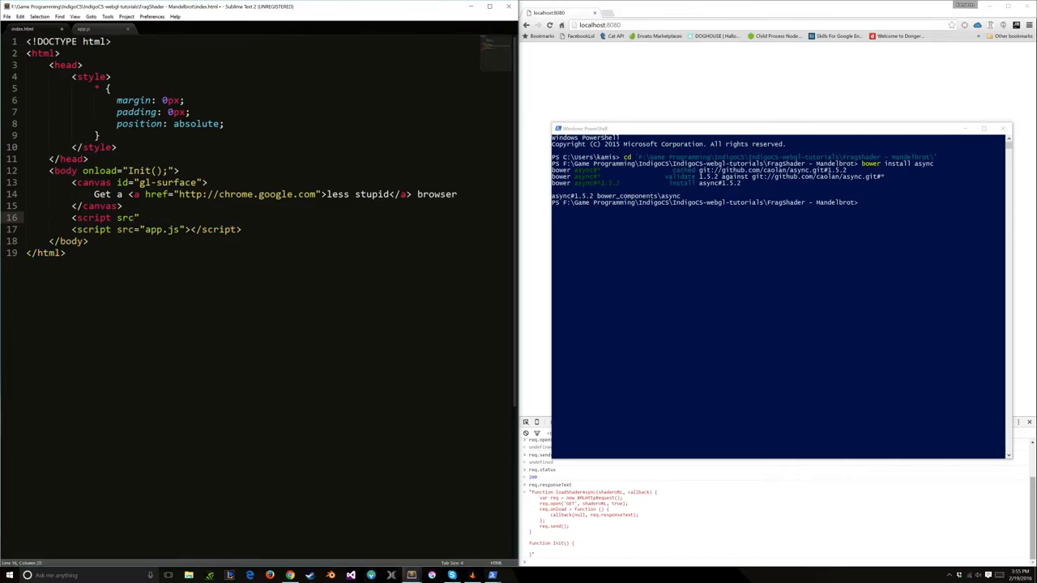
text(/)
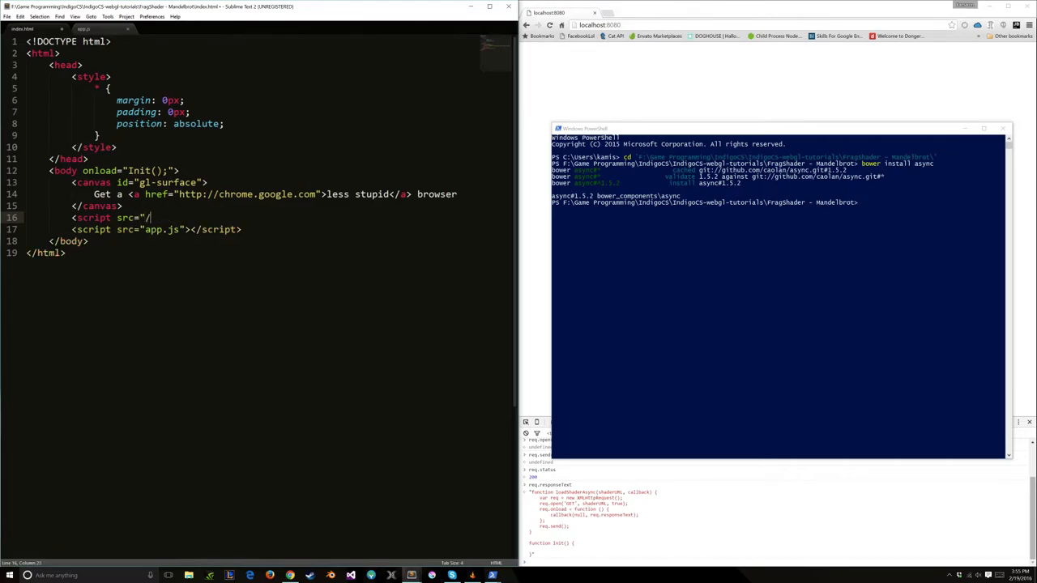
text(bower_components/)
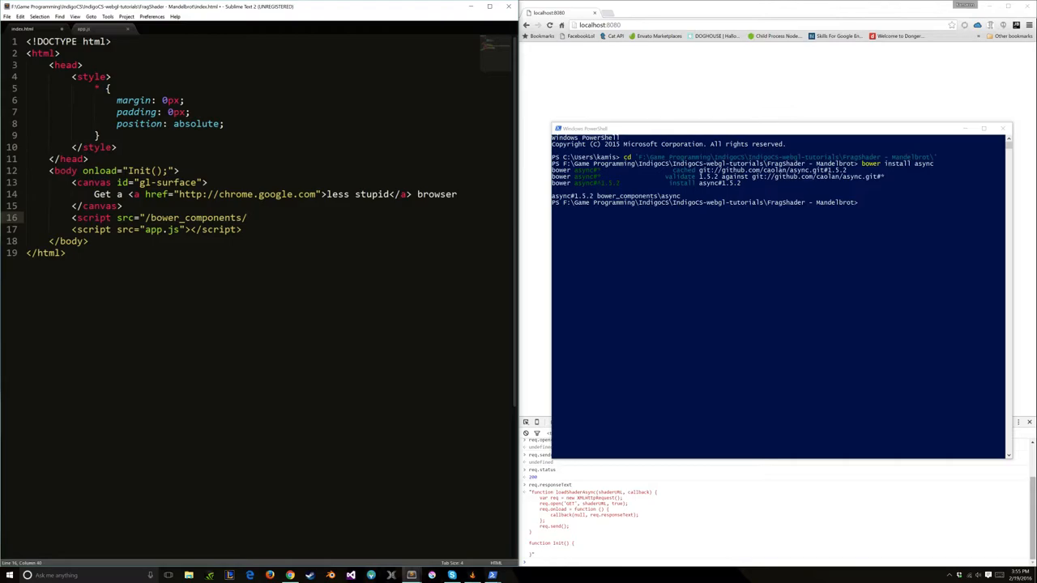
text(async/dist/)
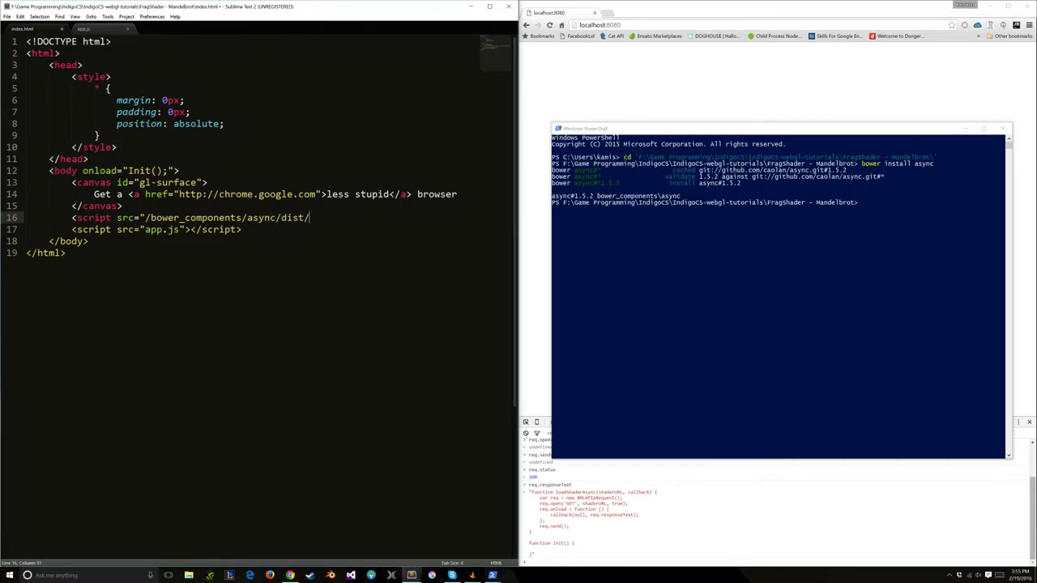
text(async.min.js"></script>)
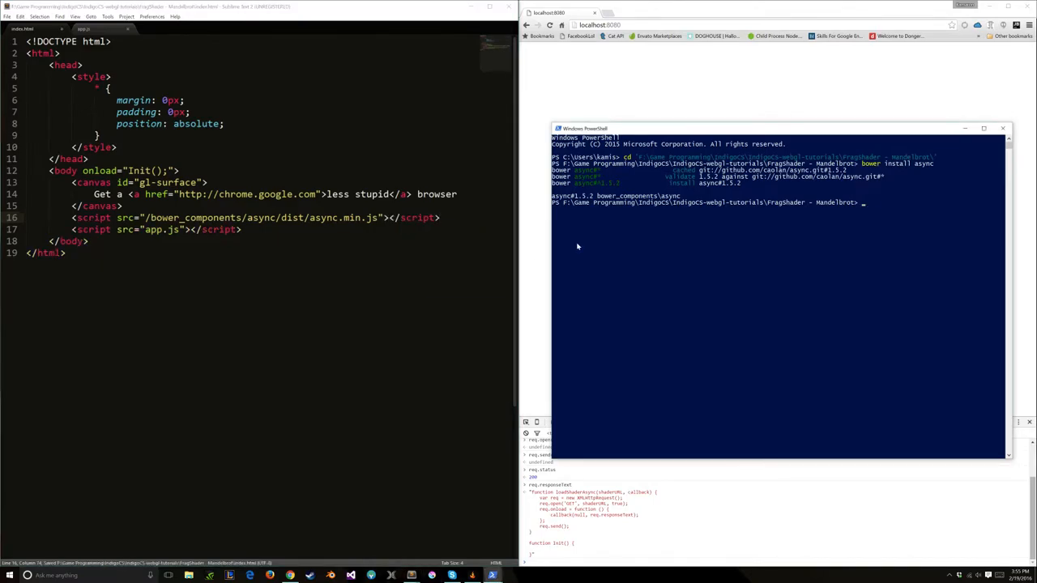
text(ls .\bower_components\)
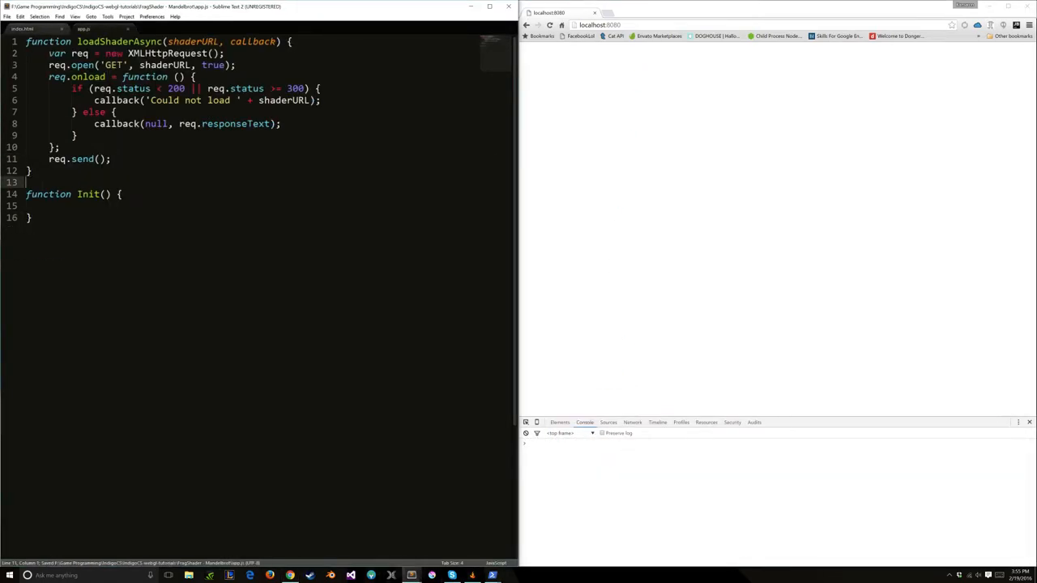
Step: Begin an async.map({ vsText: '/ call inside Init in app.js
text(async)
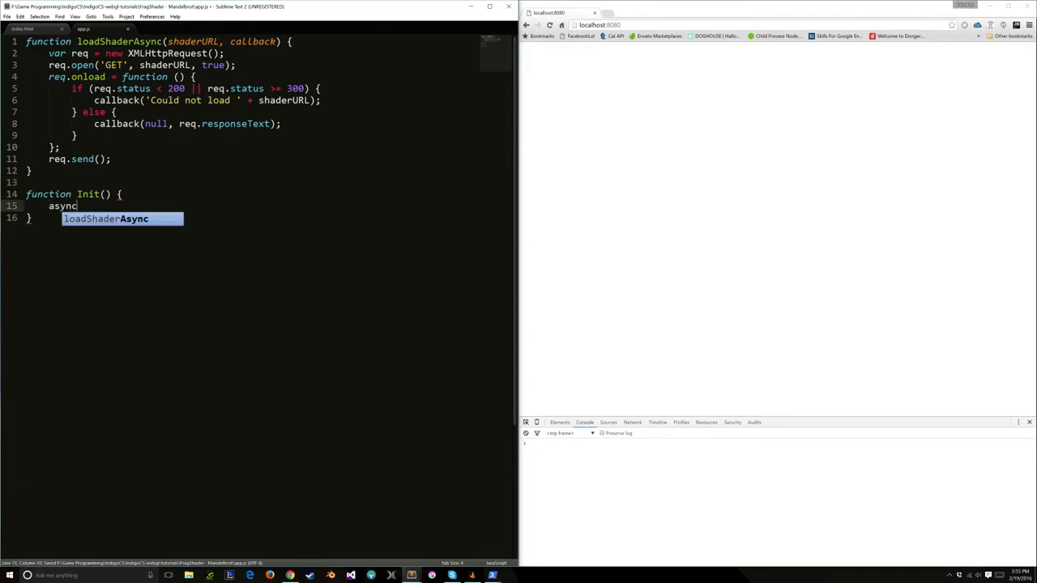
text(.)
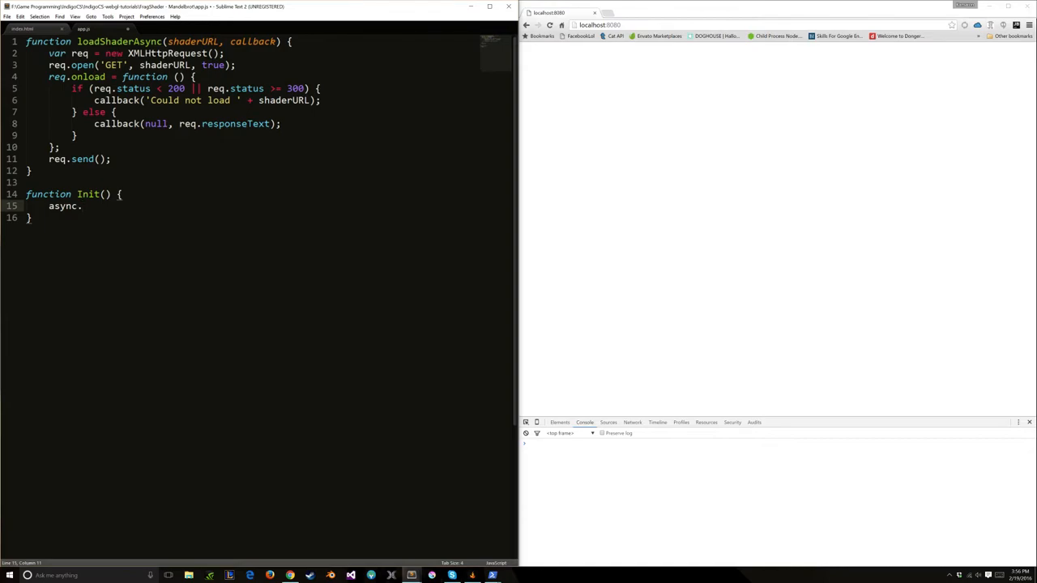
text(map)
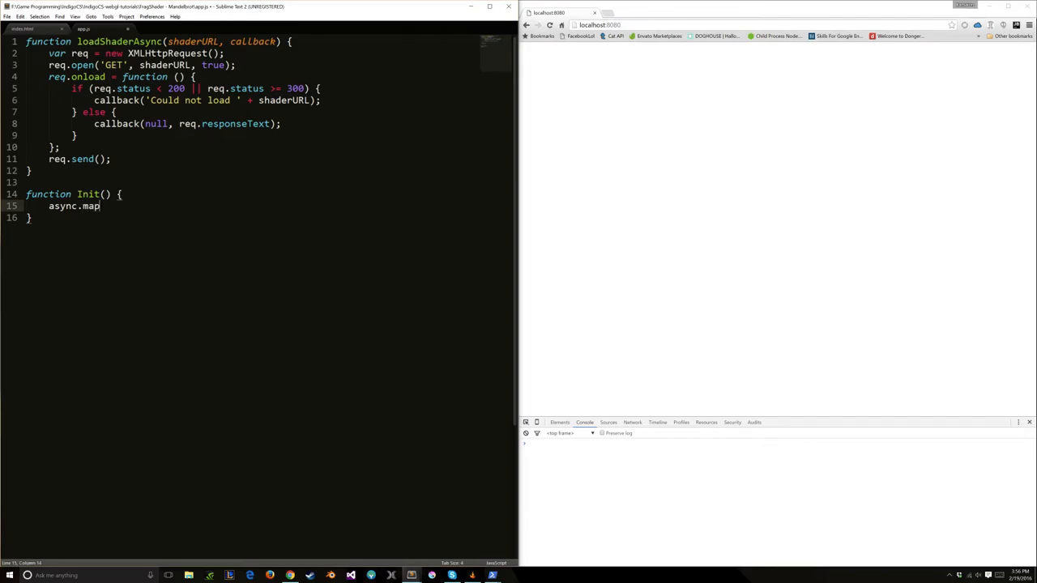
text(())
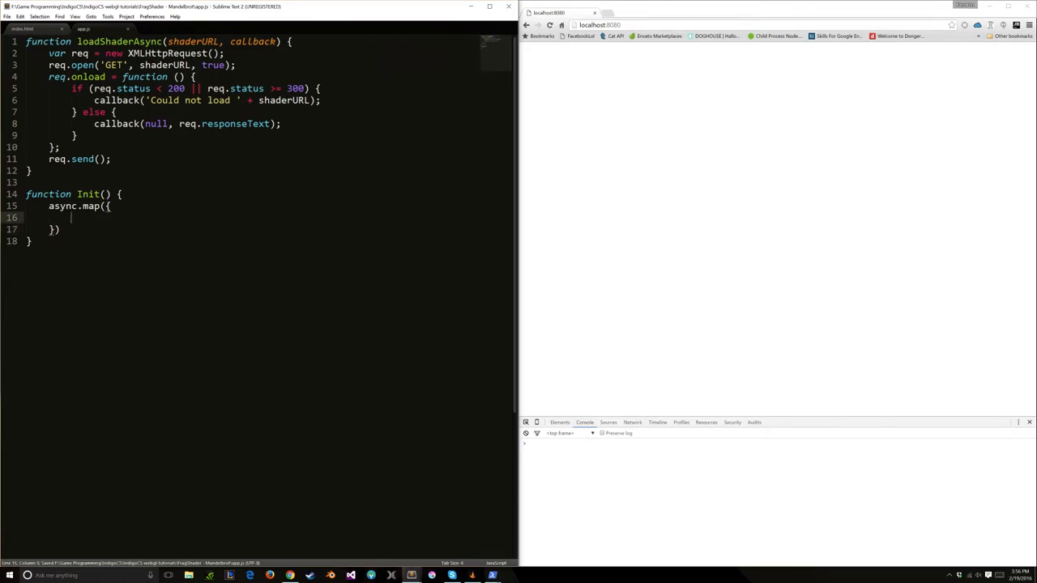
text(v)
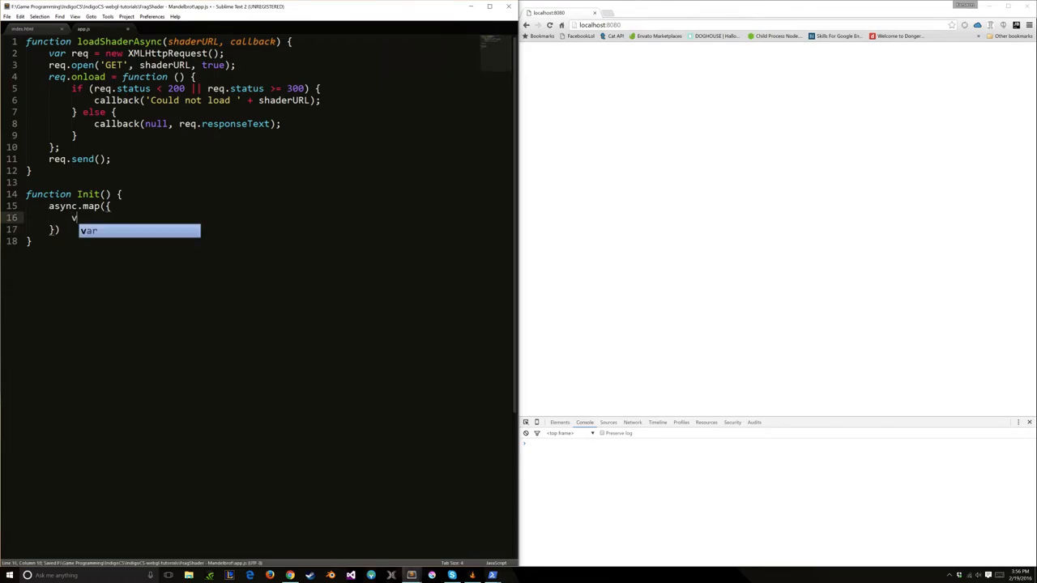
text(sText:)
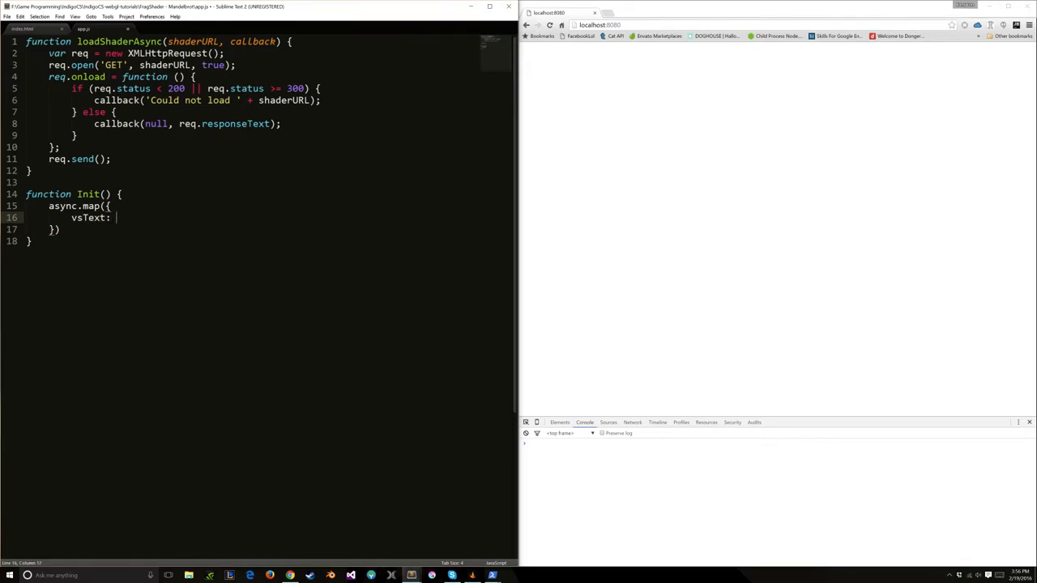
text('')
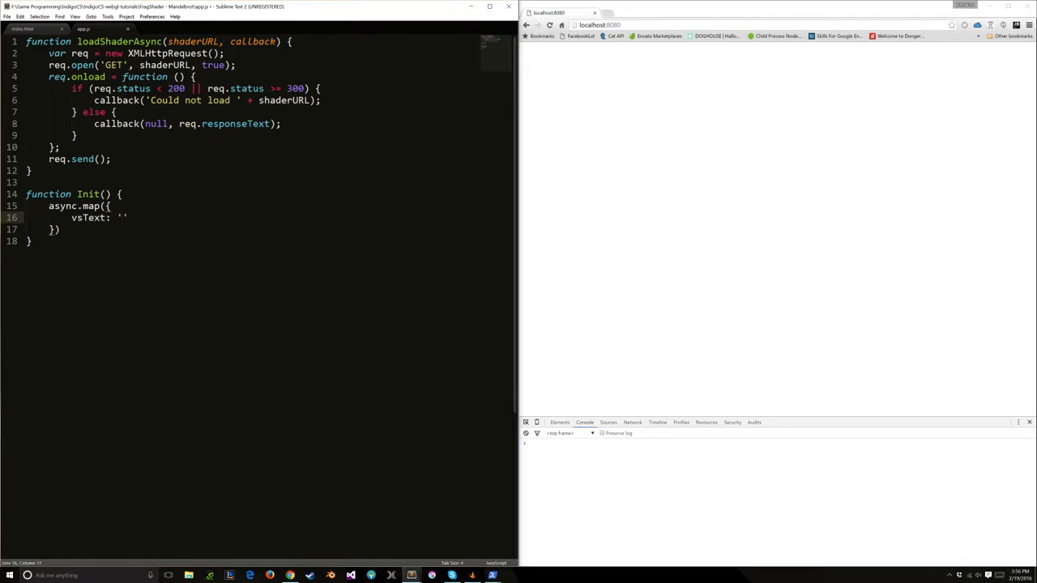
text(/)
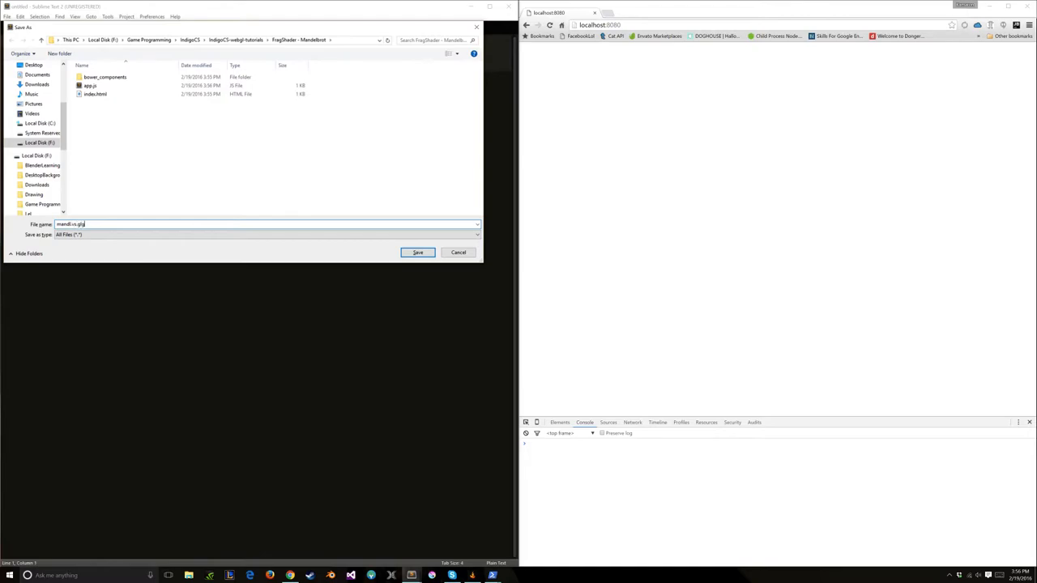
Step: Save the two new shader .glsl files into the project folder
click(418, 253)
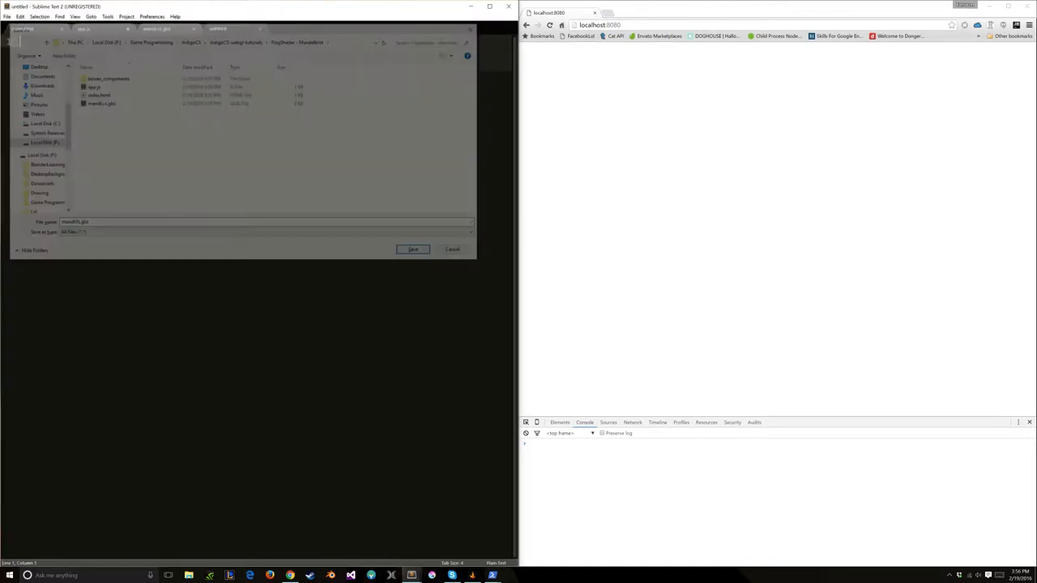
click(412, 249)
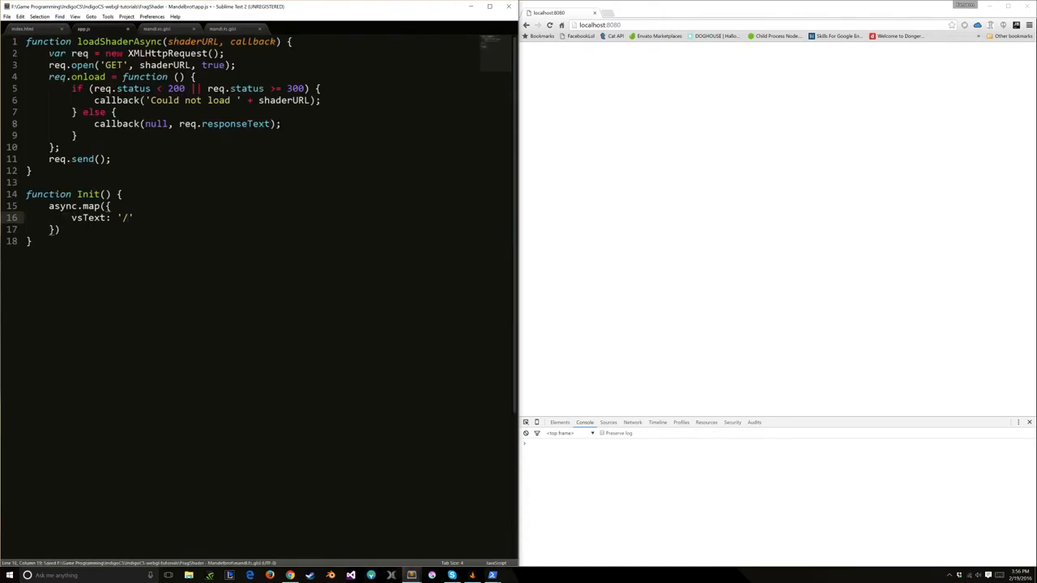
Step: Set vsText to '/mandl.vs.glsl' and fsText to '/mandl.fs.glsl' in the async.map object
text(mandl.vs)
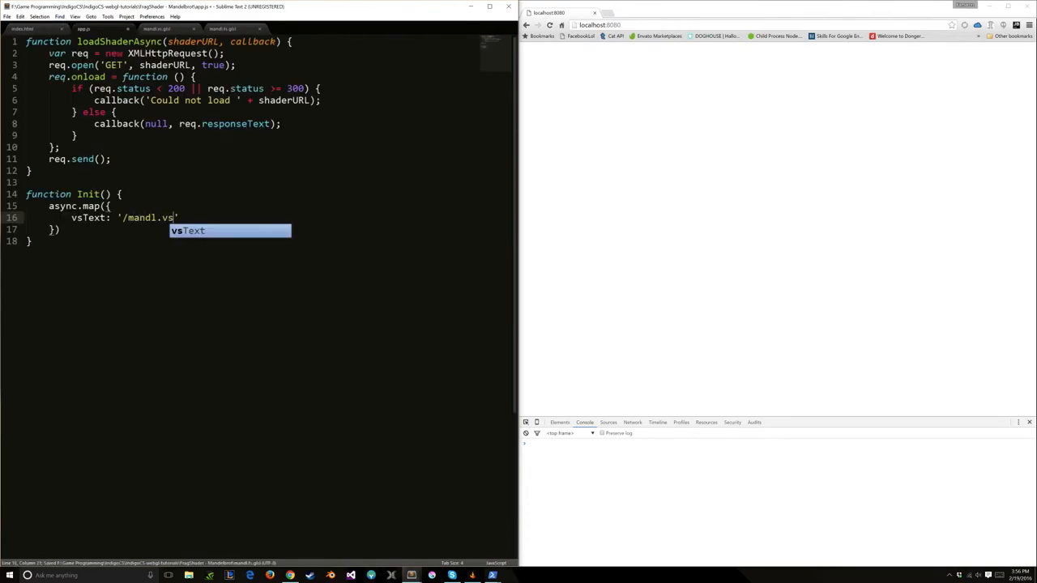
text(.glsl',)
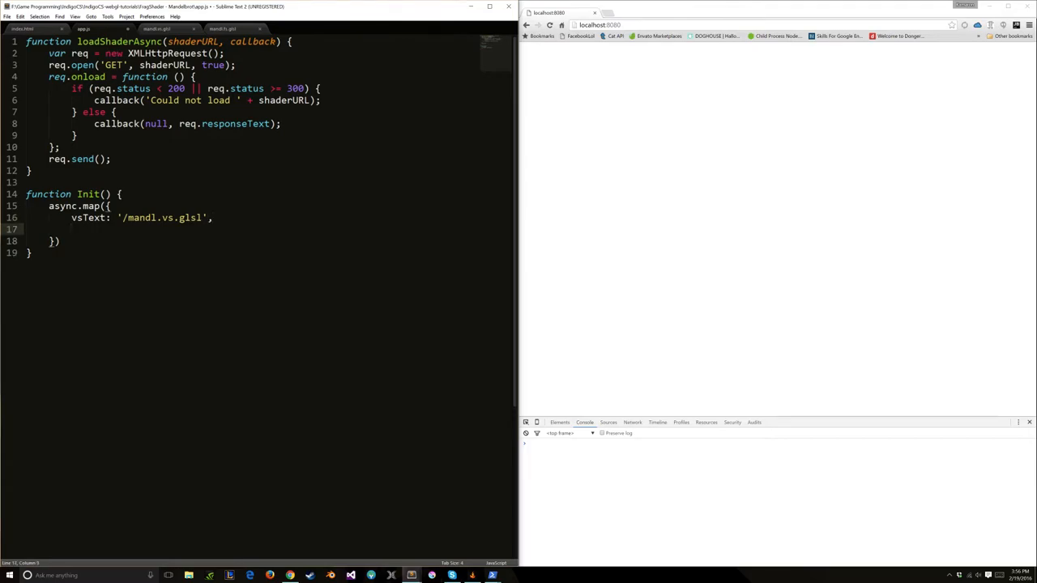
text(fsText: '/mandl.fs.glsl')
click(270, 242)
text(, )
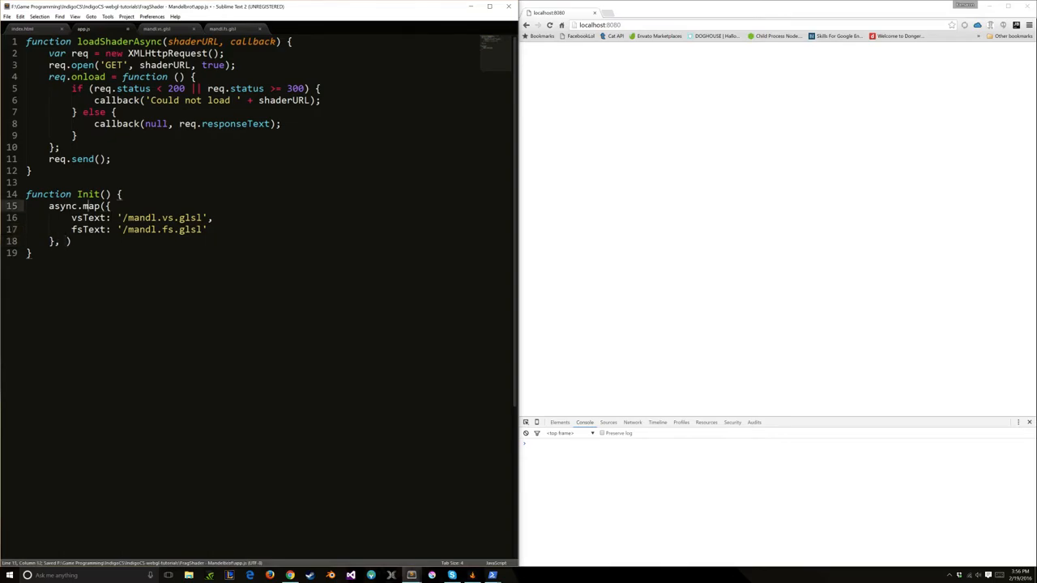
Step: Pass loadShaderAsync as the iterator argument of async.map
double_click(90, 206)
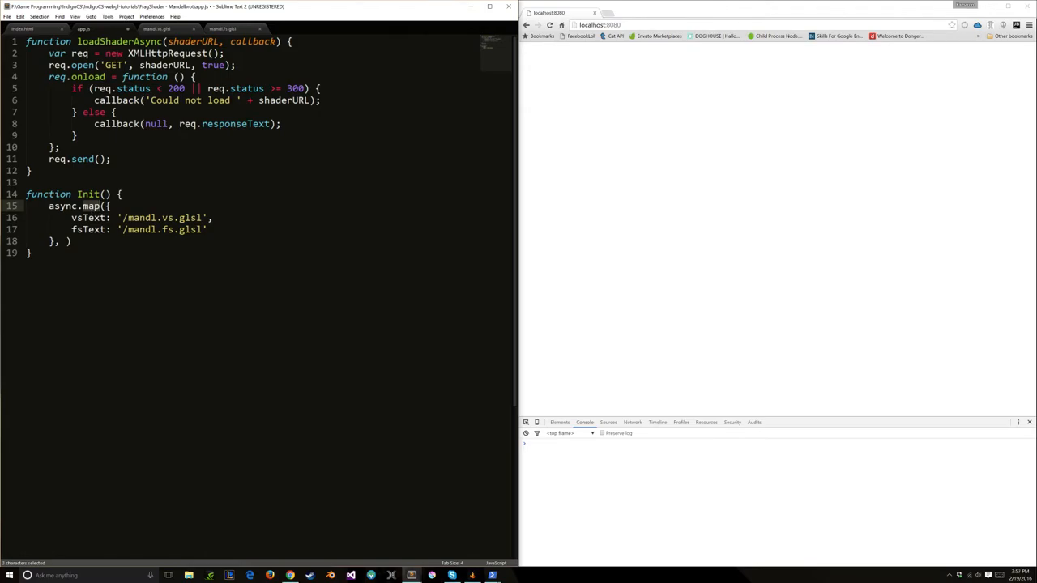
click(91, 230)
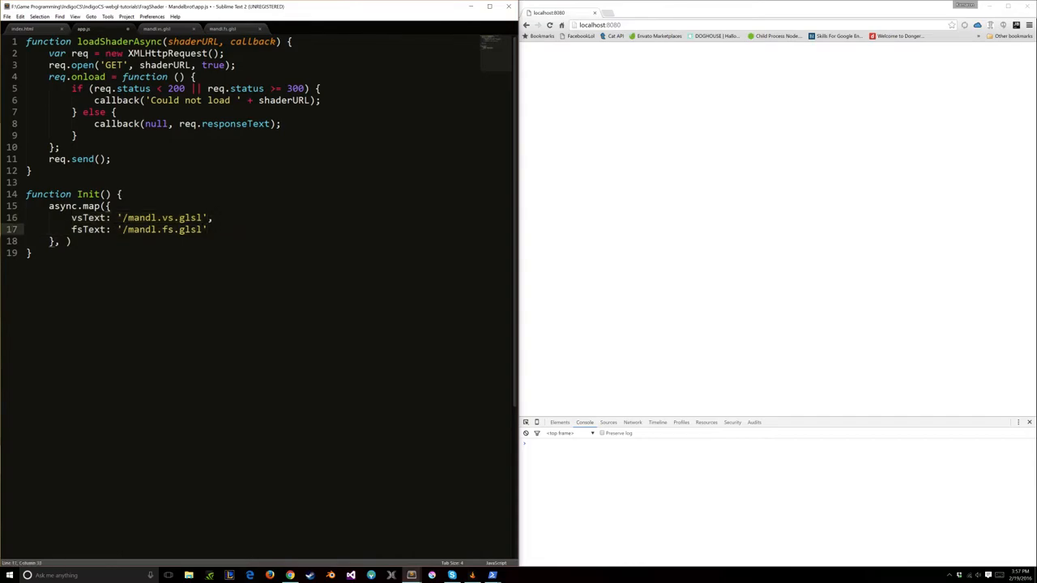
double_click(162, 217)
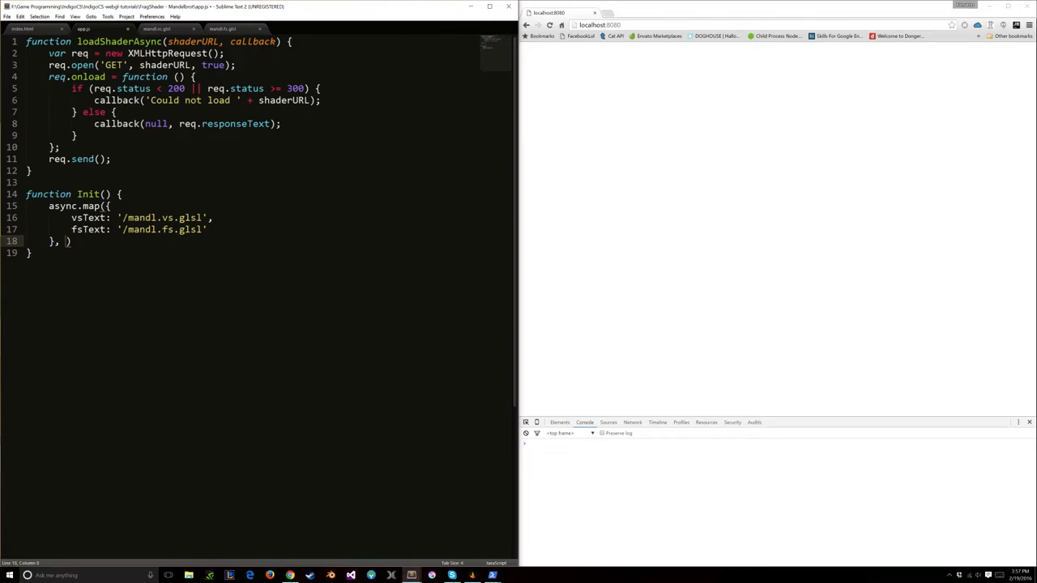
text(loadShaderAsync,)
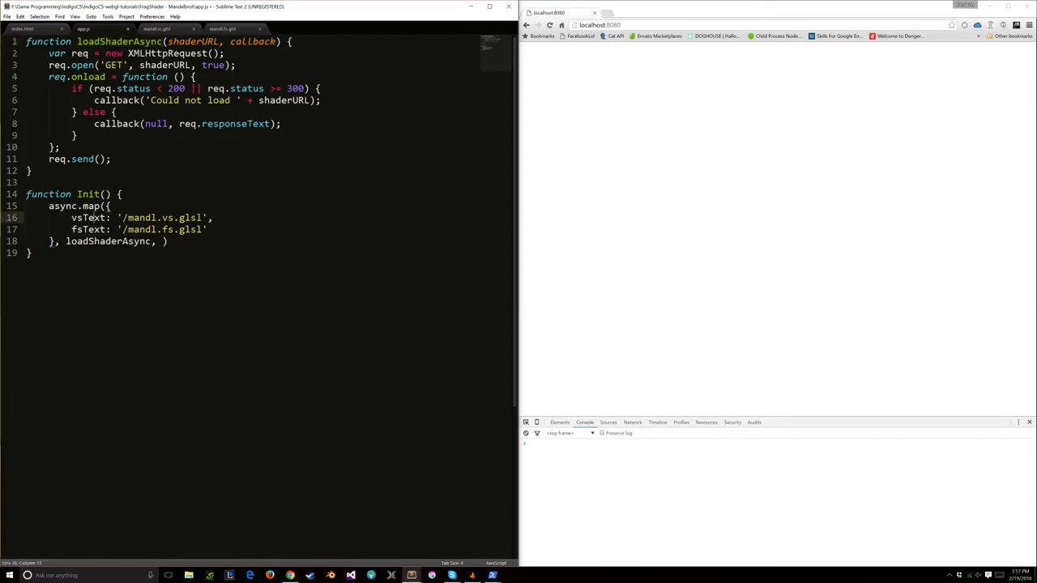
click(100, 205)
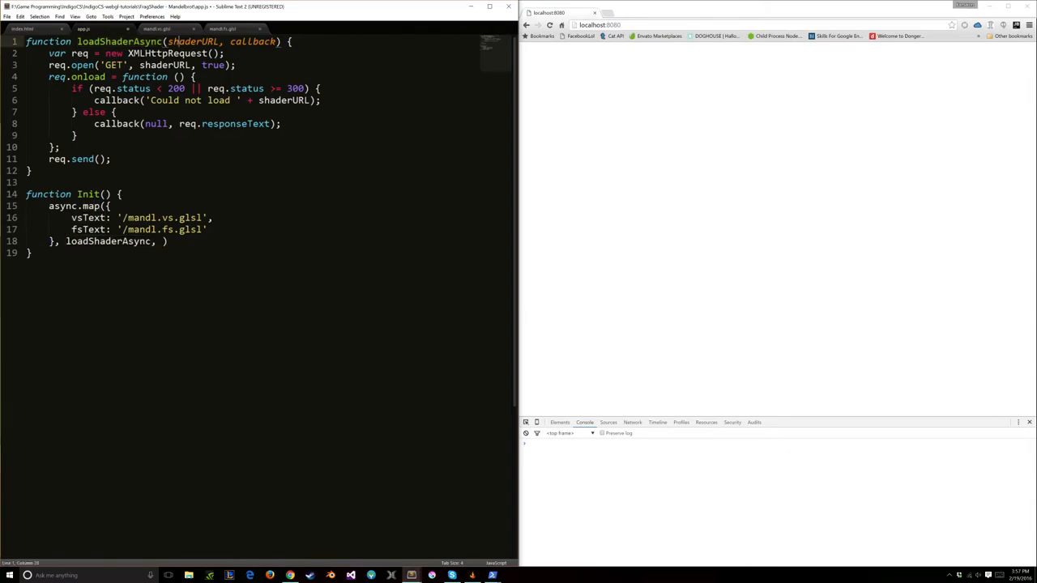
Step: Start an empty function RunDemo below Init
double_click(260, 43)
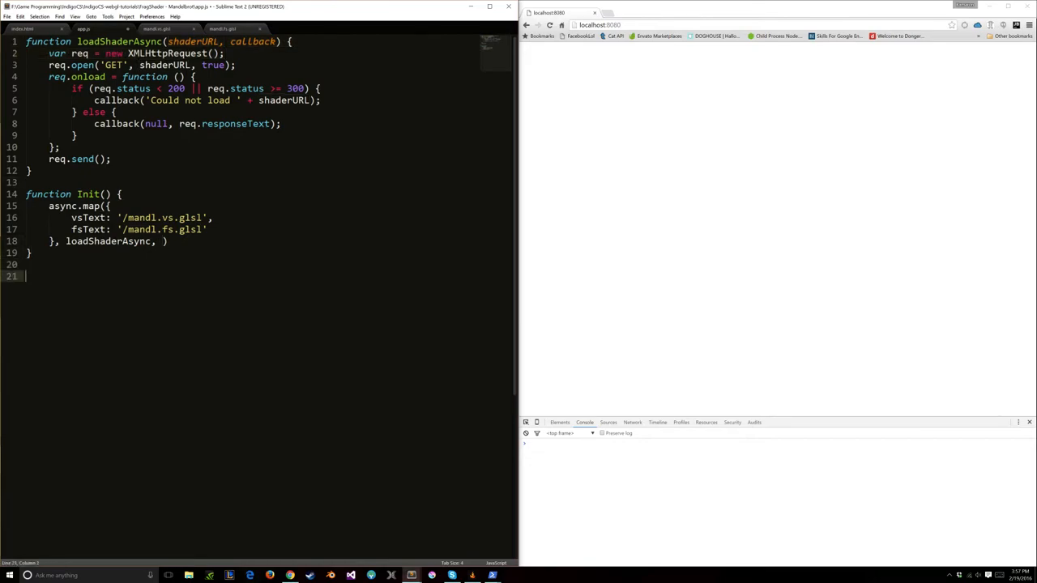
text(function RunDemo() {)
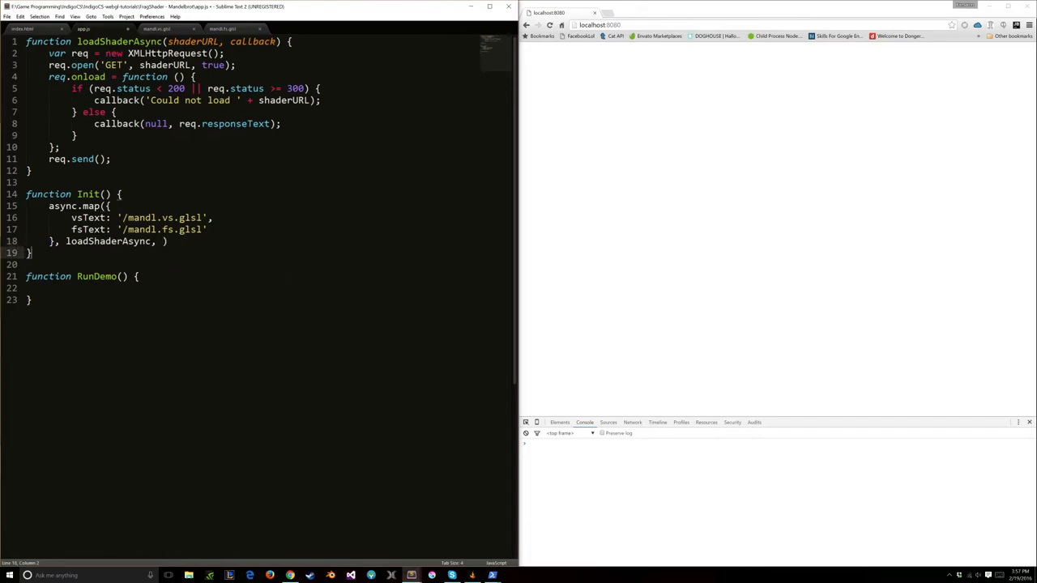
Step: Give RunDemo loadErrors and loadedShaders parameters and console.log both
text(loadErrors, l)
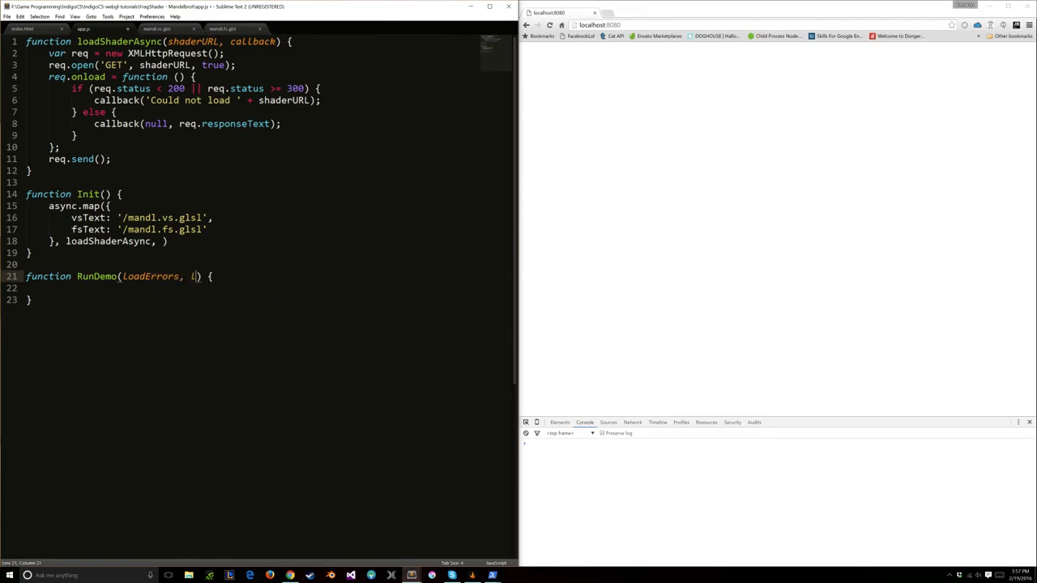
text(shaders)
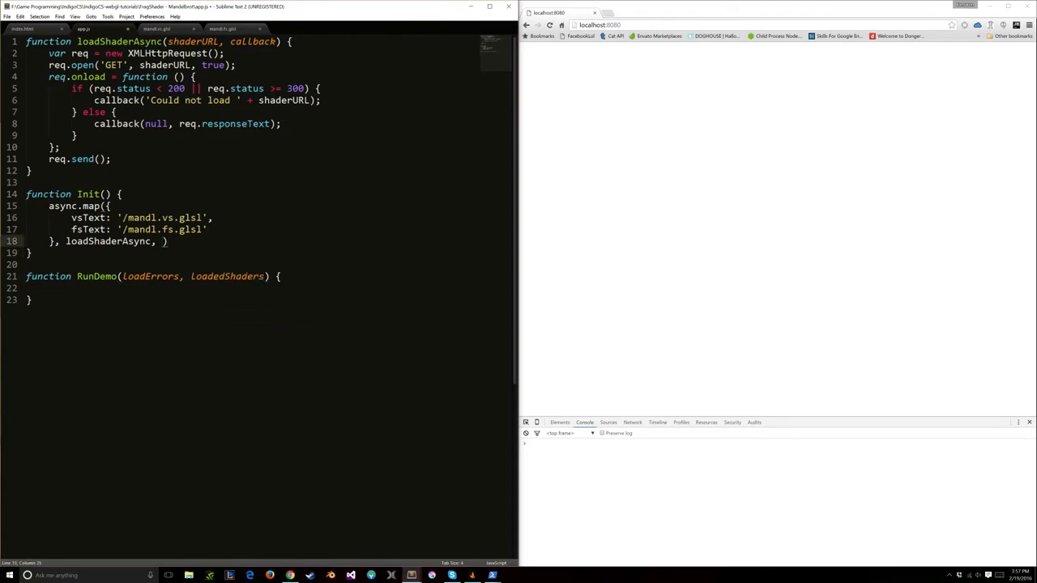
text(RunDemo)
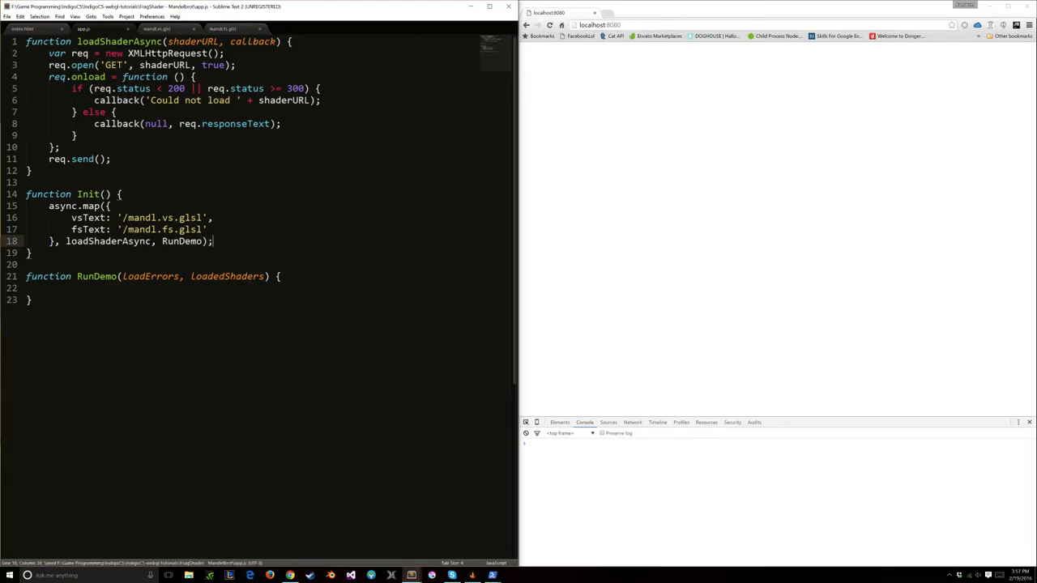
text(console.log(loadErrors)
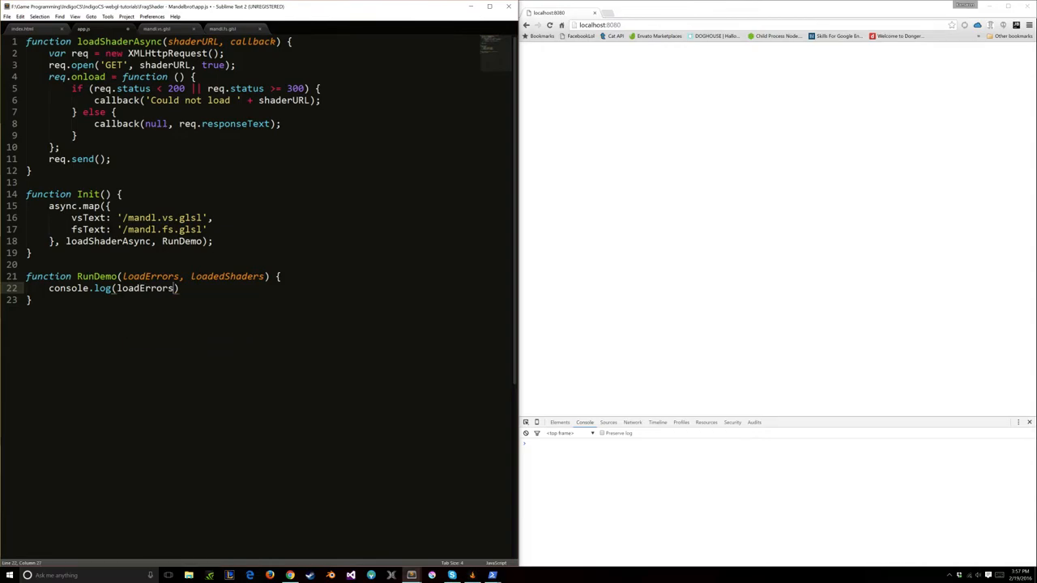
text(console.log(Pl)
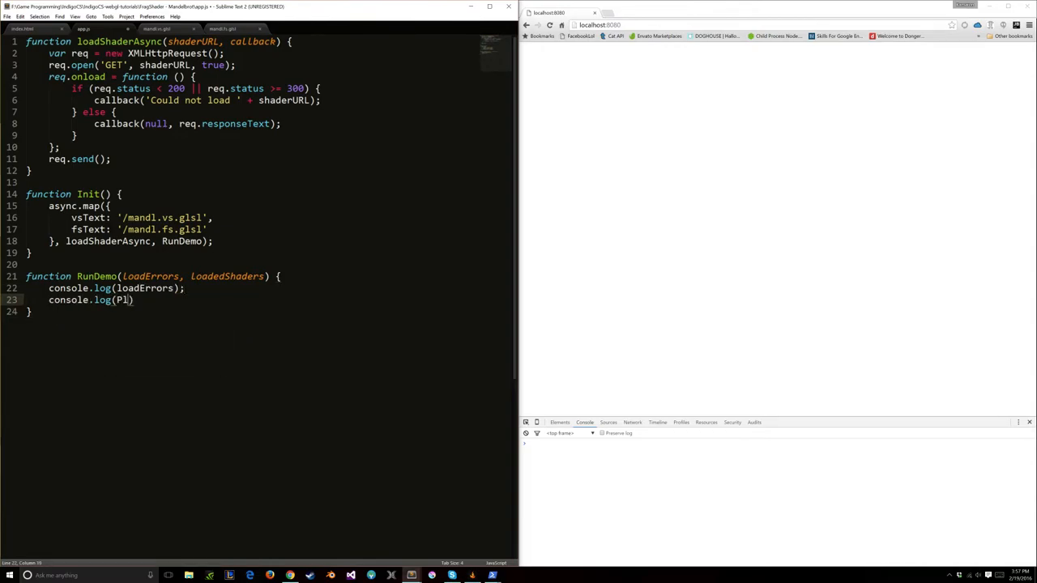
text(oadedShaders);)
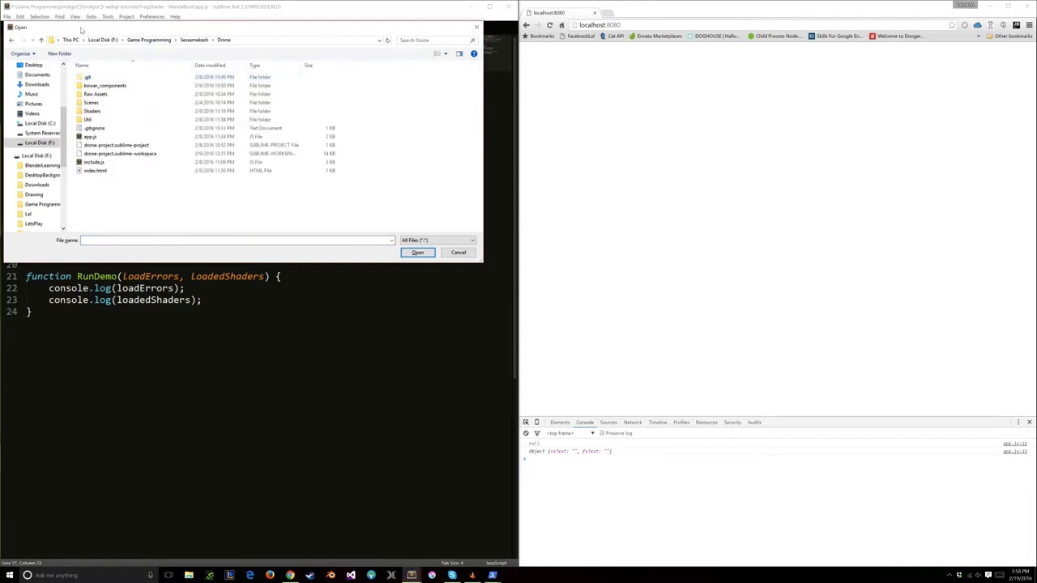
Step: Navigate the Open dialog up to Streambook, into the Shine project and its Util subfolder
click(90, 136)
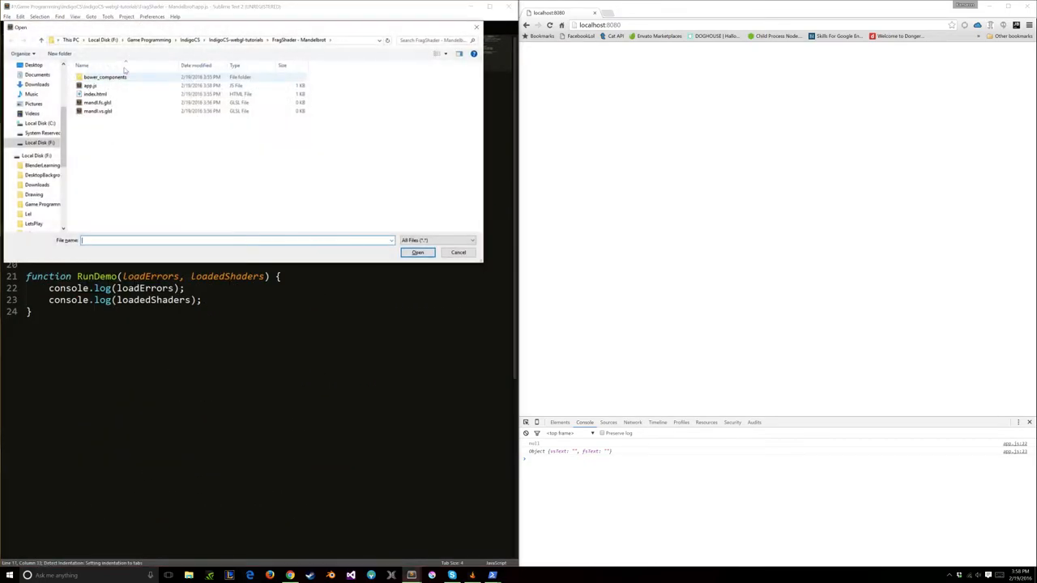
click(149, 39)
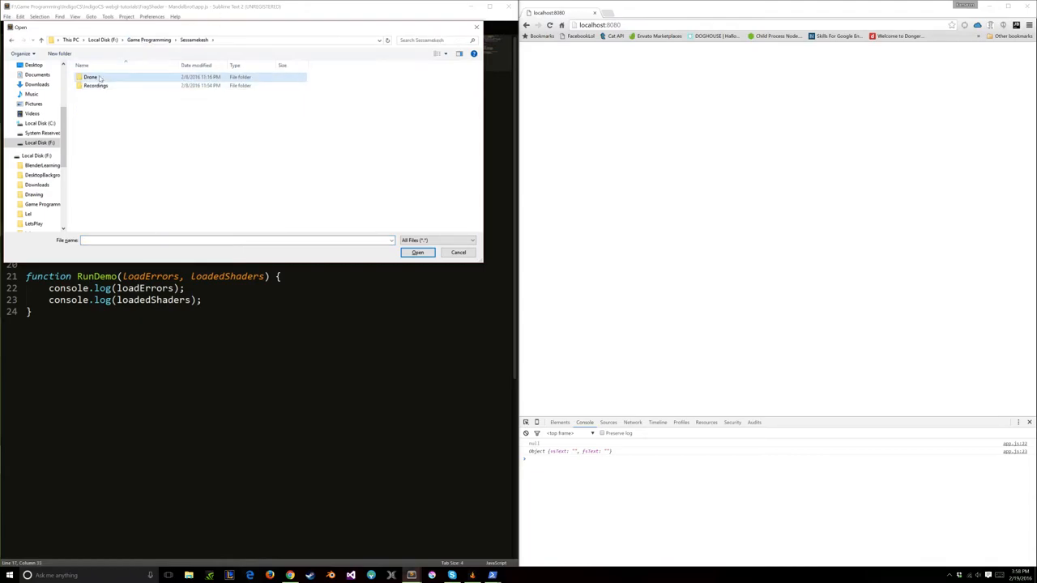
double_click(90, 78)
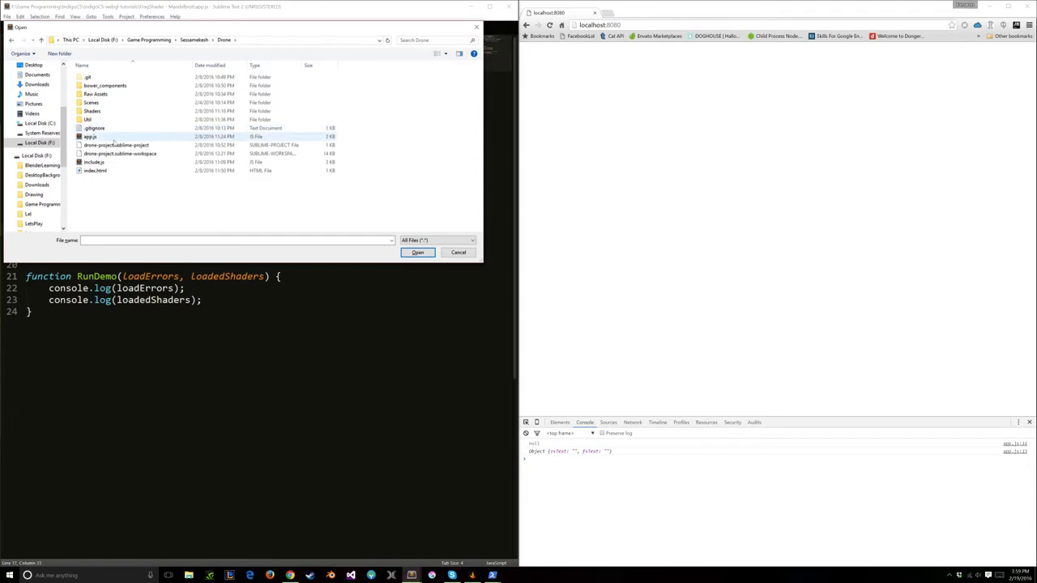
double_click(87, 119)
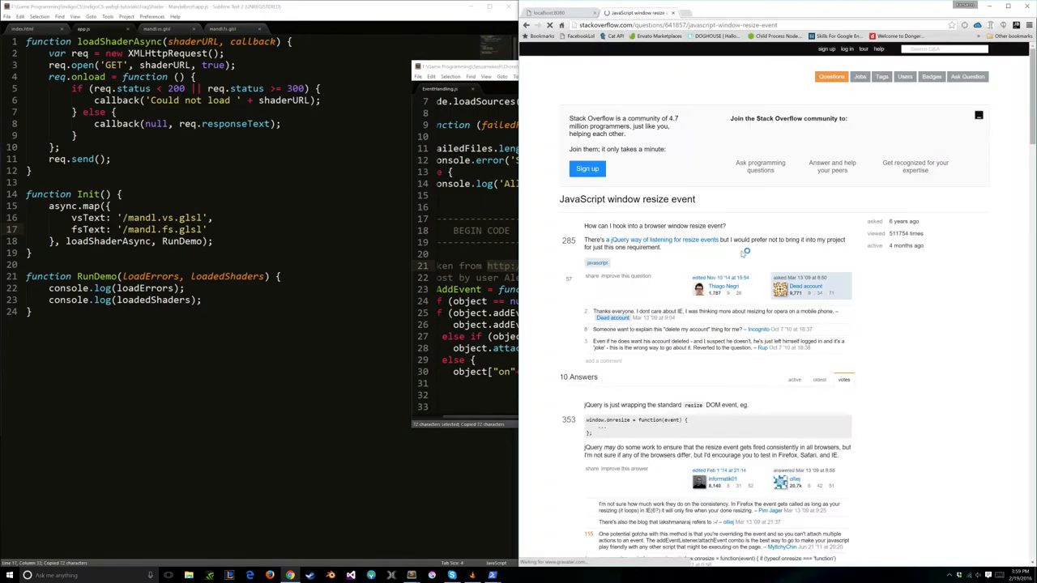
Step: Scroll the Stack Overflow 'JavaScript window resize event' page down to the addEvent answer code
scroll(down, 3)
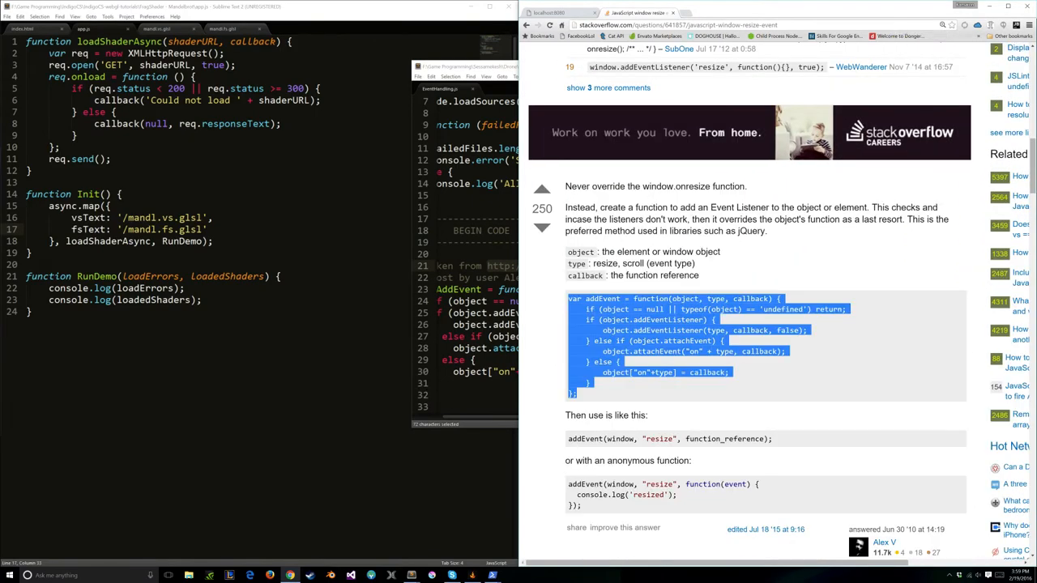
scroll(down, 3)
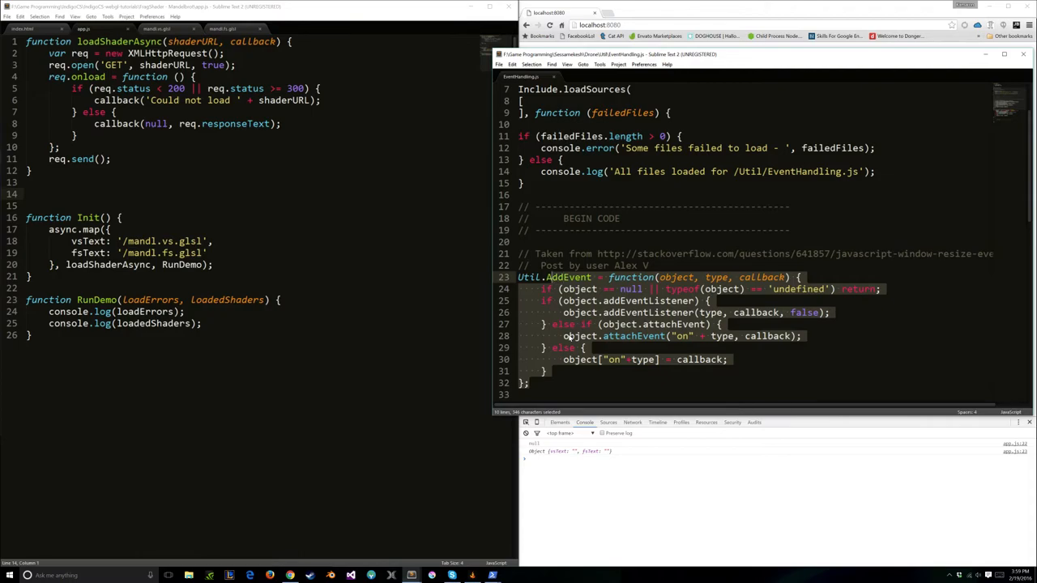
Step: Paste Util.AddEvent and Util.RemoveEvent into app.js as plain AddEvent and RemoveEvent functions
text(function AddEvent(object, type, callback) {)
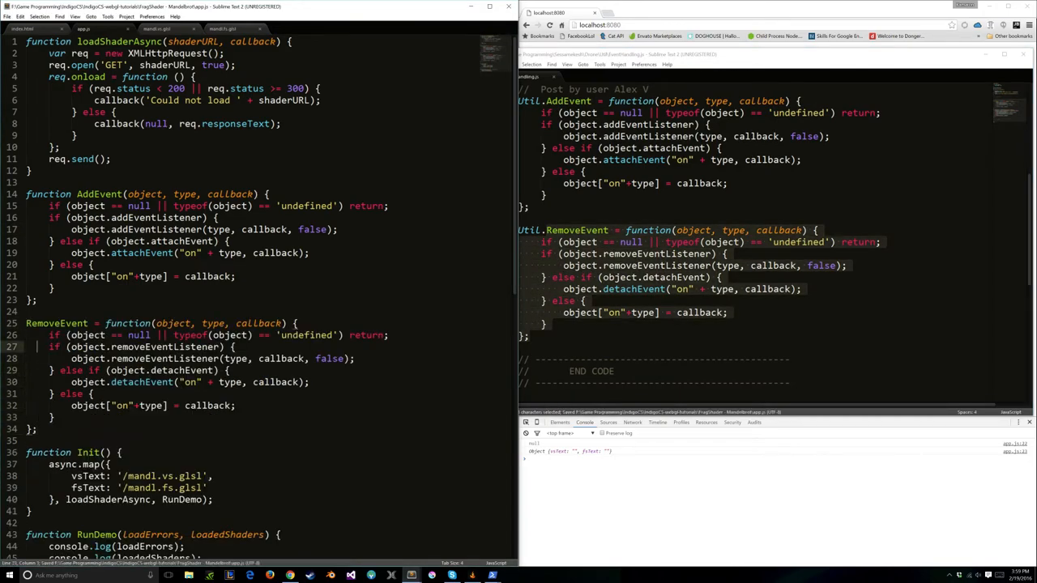
double_click(56, 323)
text(function )
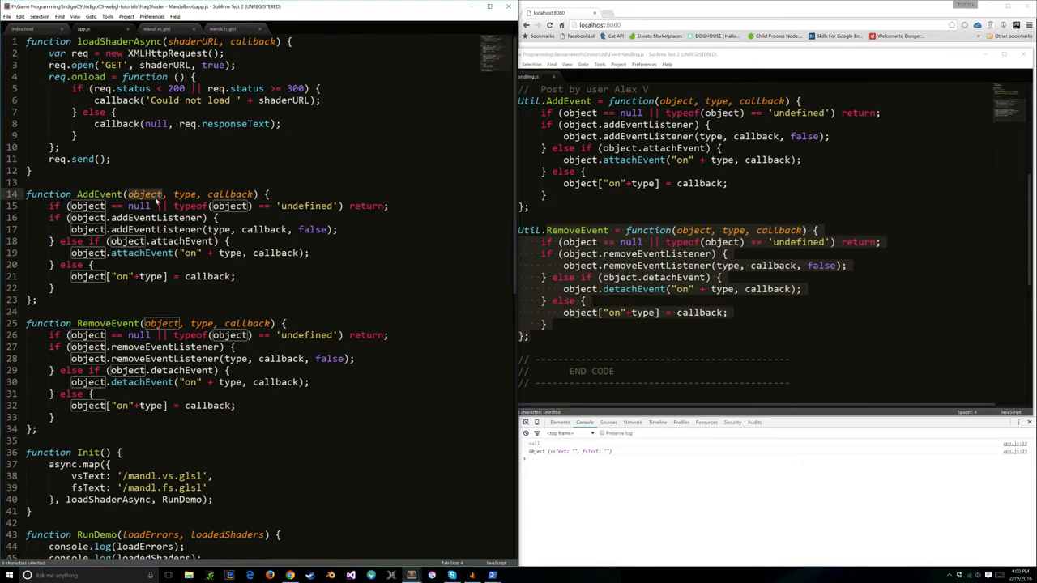
double_click(185, 195)
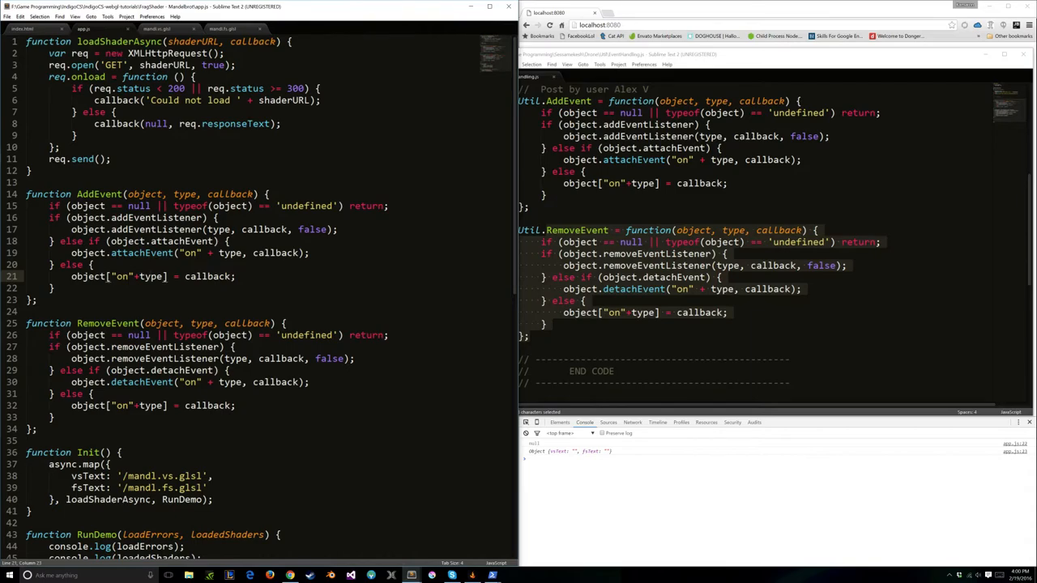
scroll(down, 3)
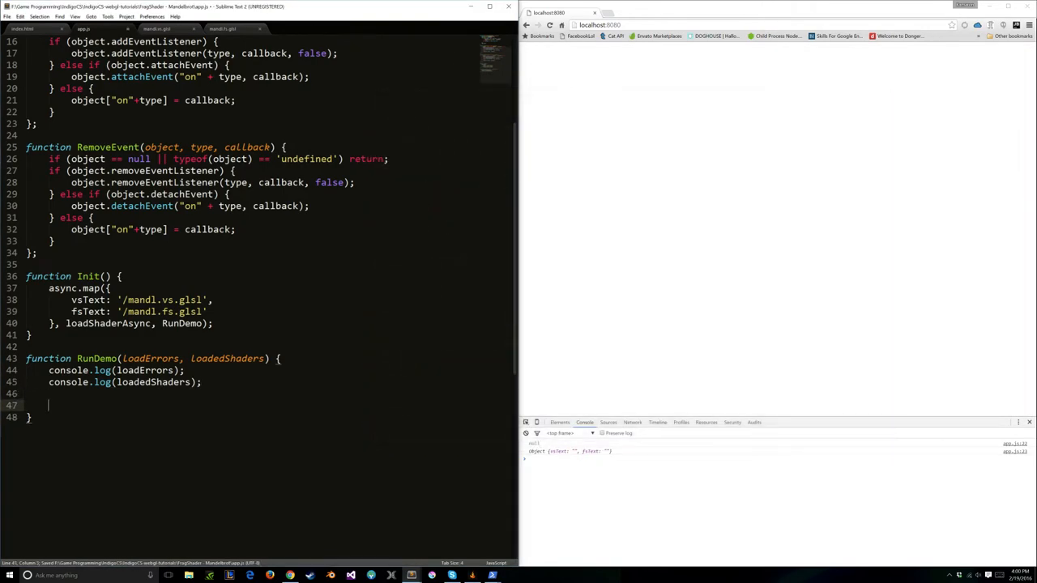
Step: Add a '// Attach callbacks' comment and an OnResizeWindow function logging 'Window was resized'
text(// Attach call)
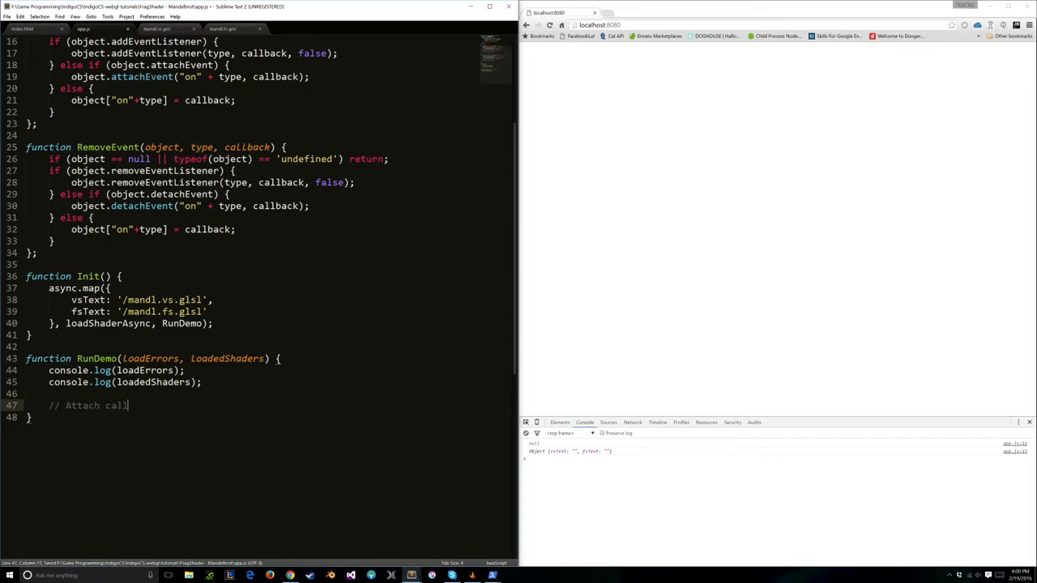
text(backs)
text(function)
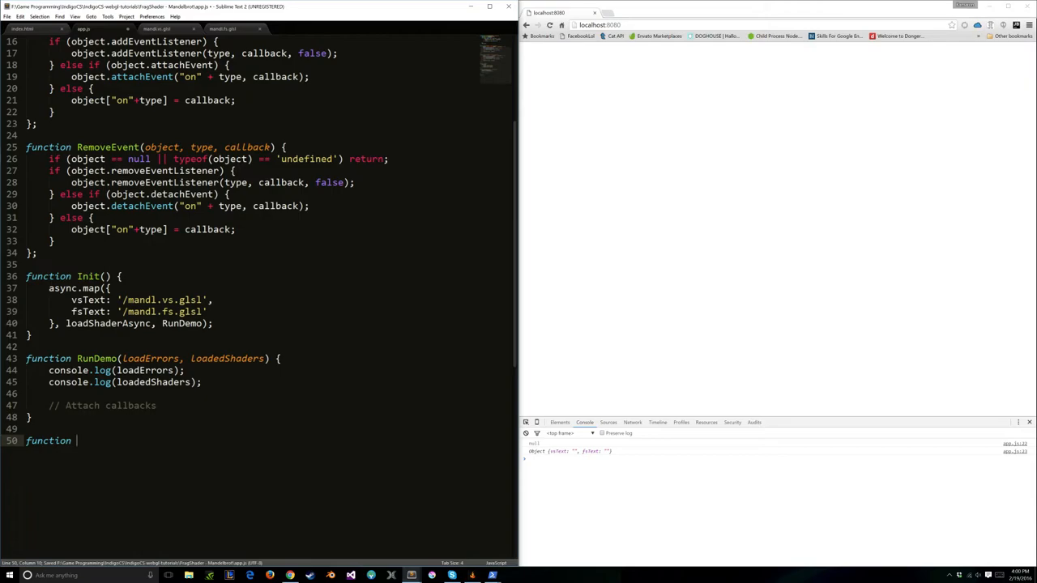
text(On)
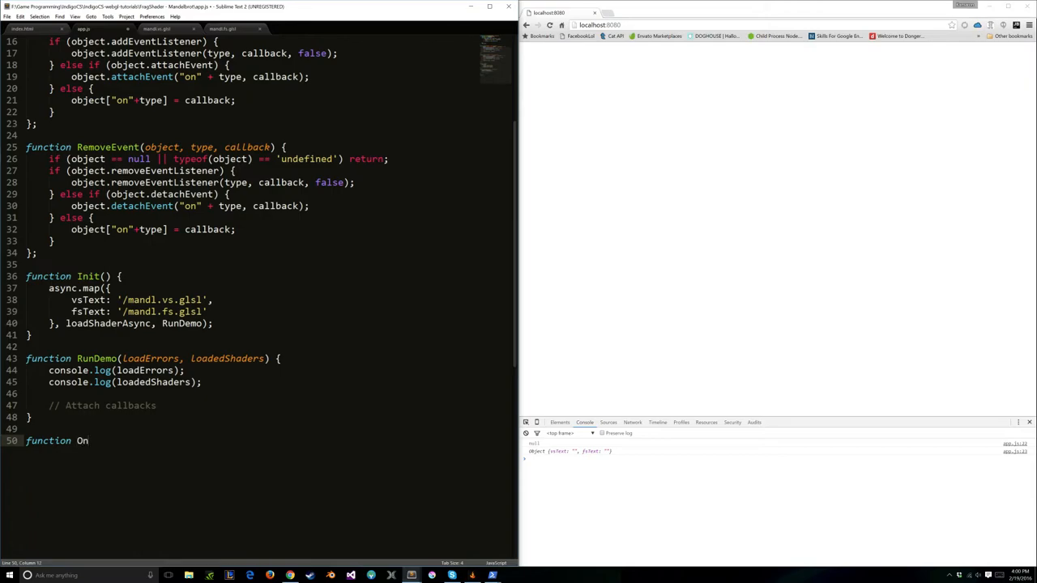
text(Res)
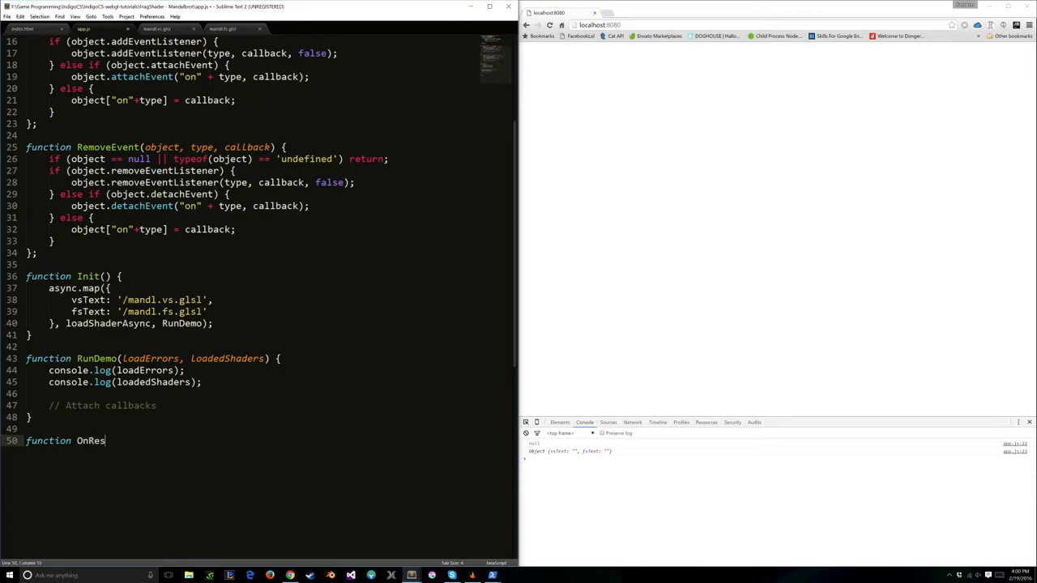
text(izeWindow() {)
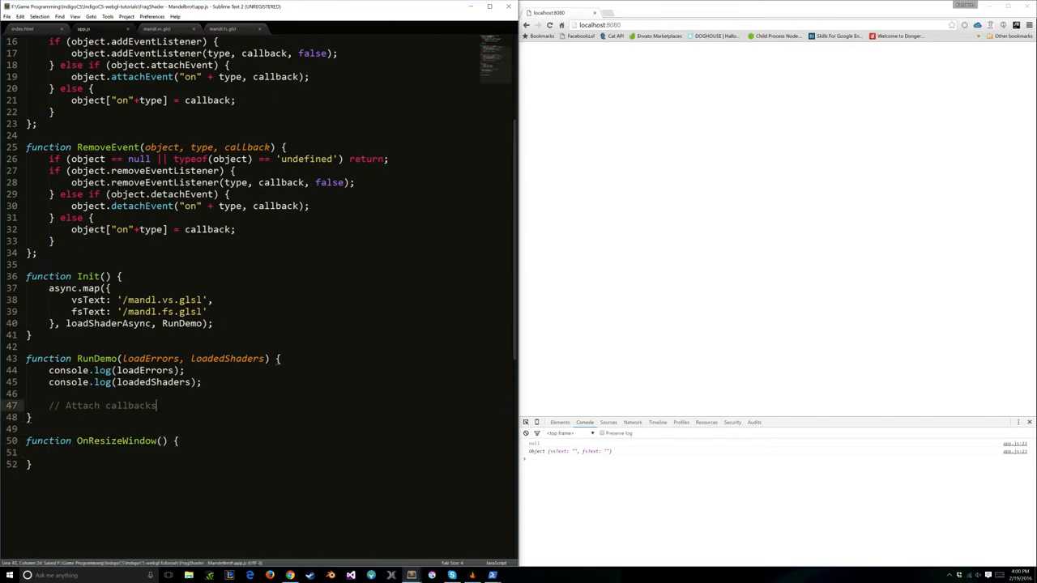
click(48, 451)
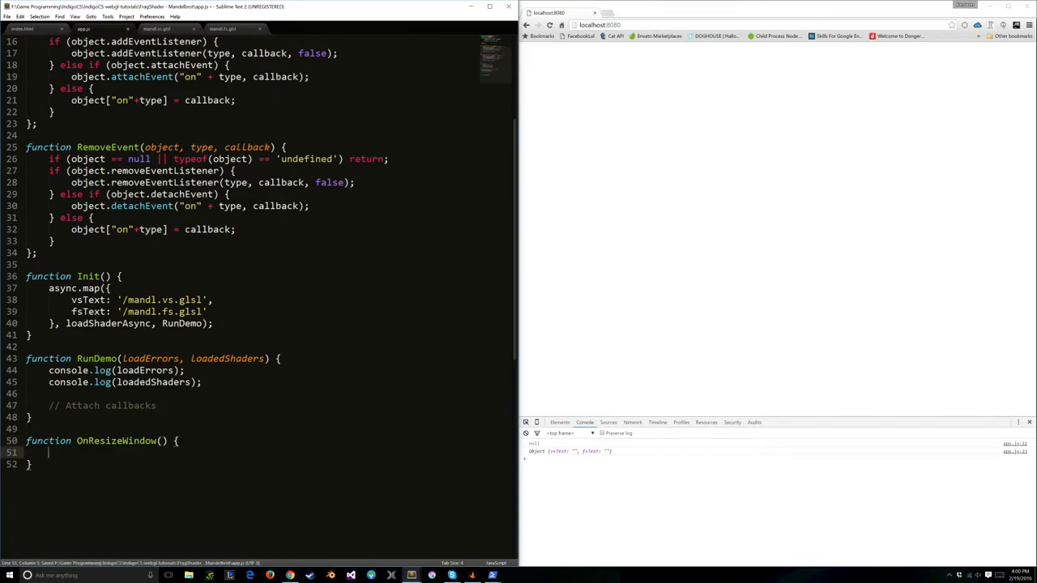
text(console.log()
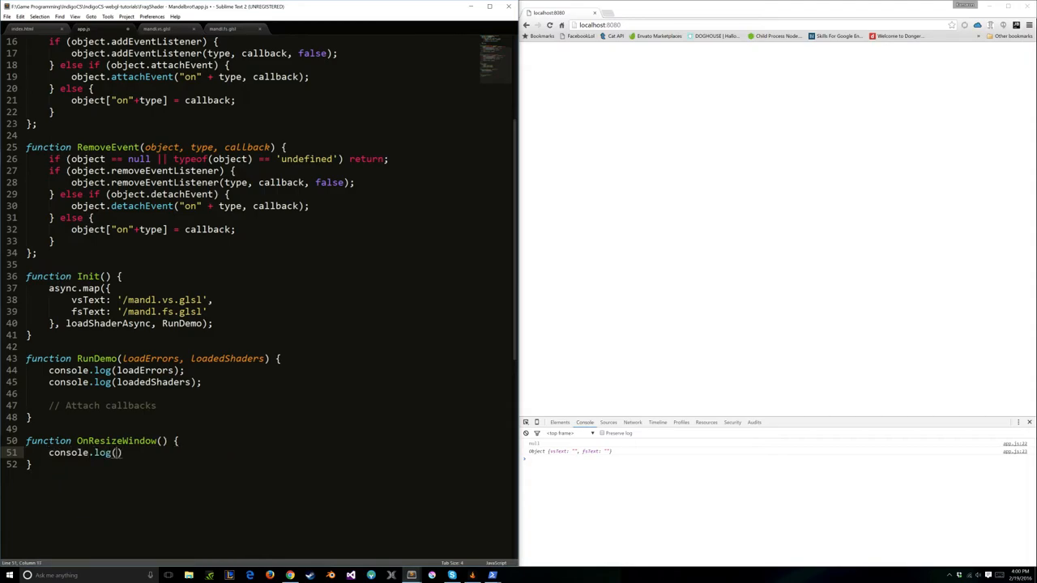
text('Window was re)
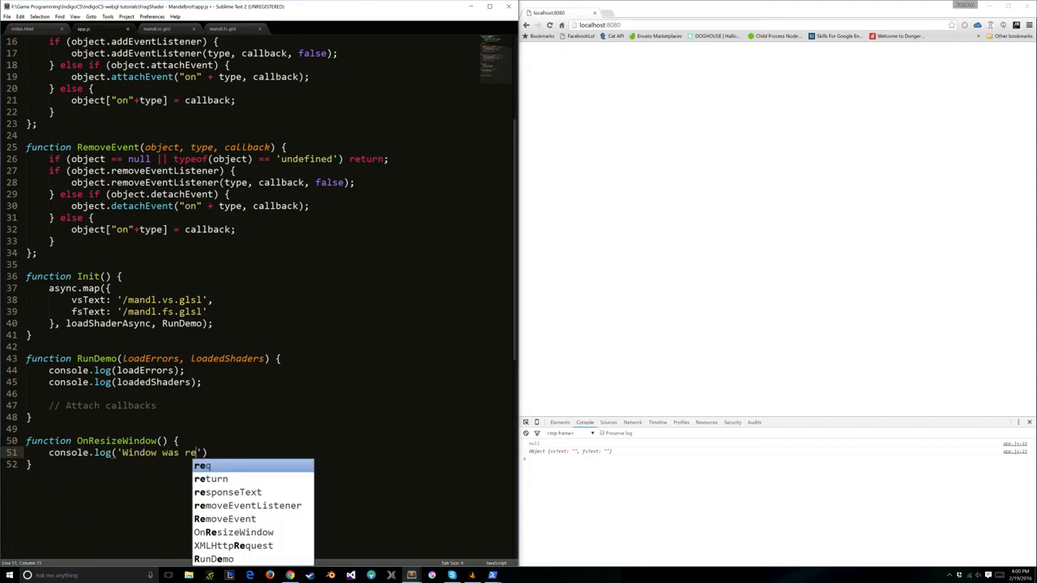
text(sied');)
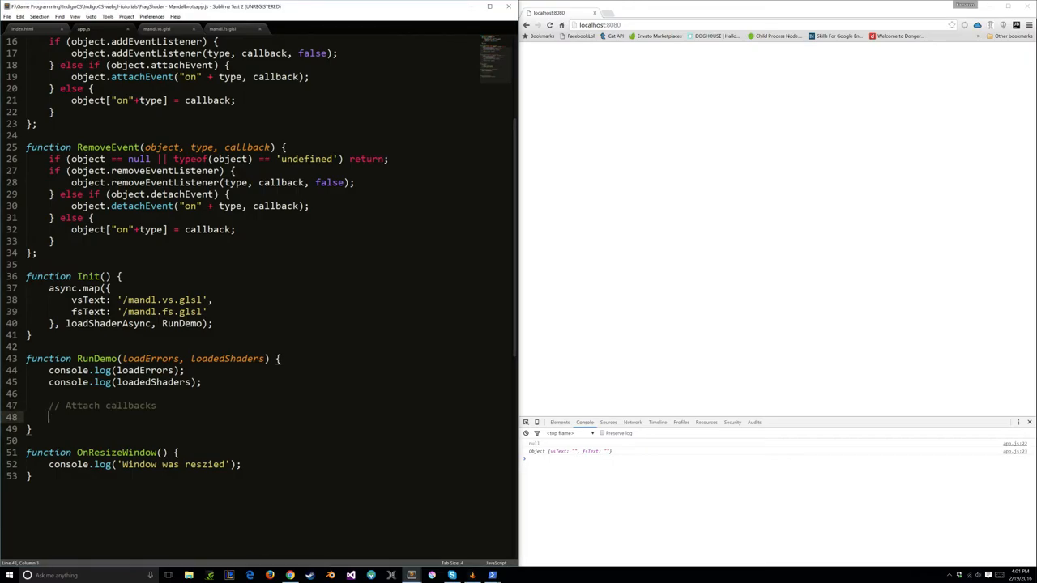
Step: Register AddEvent(window, 'resize', OnResizeWindow) in RunDemo and check the console output
text(AddEvent())
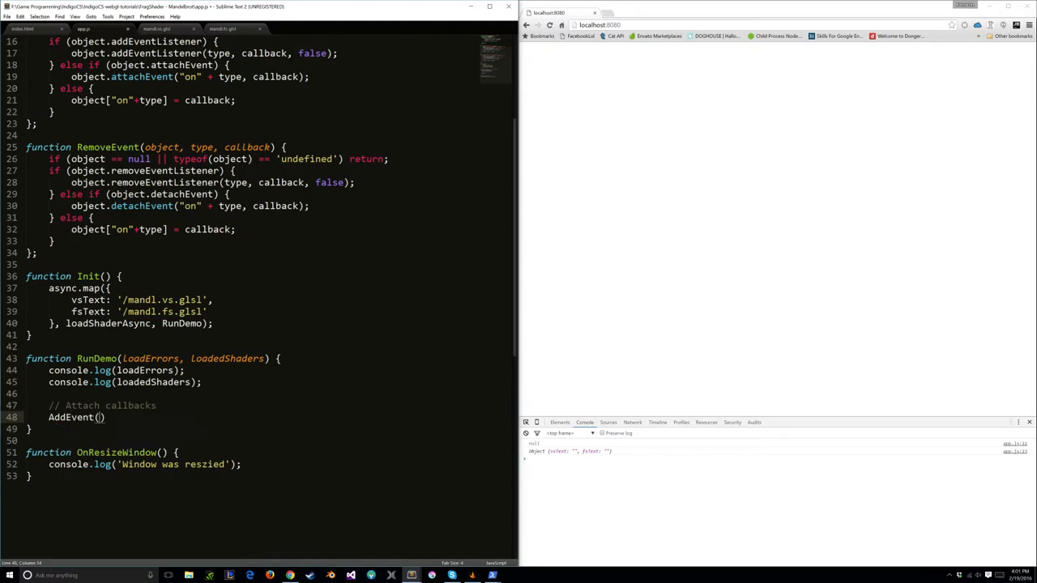
text(window, 'resize', OnResizeWindow)
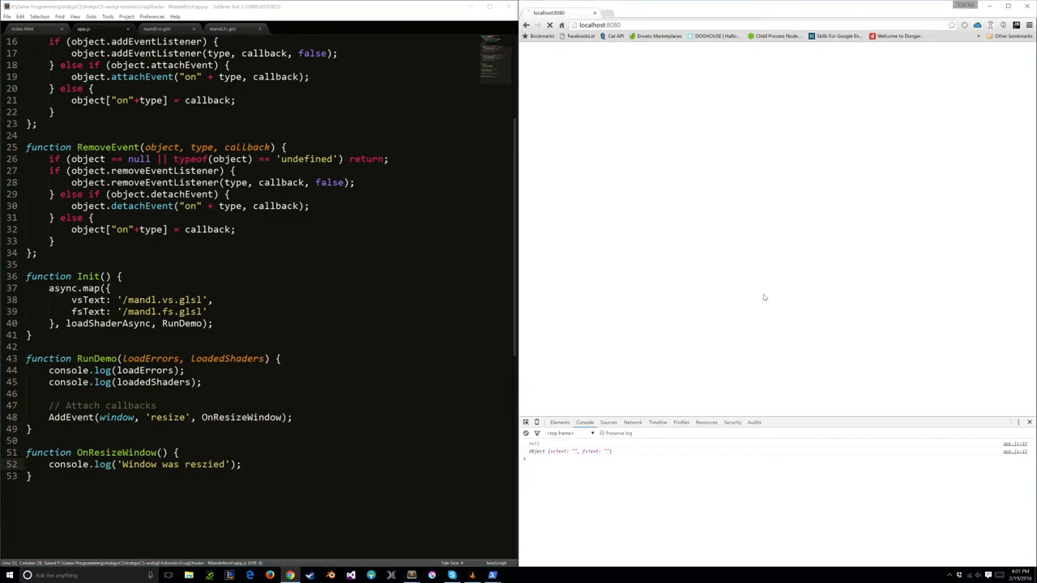
click(684, 421)
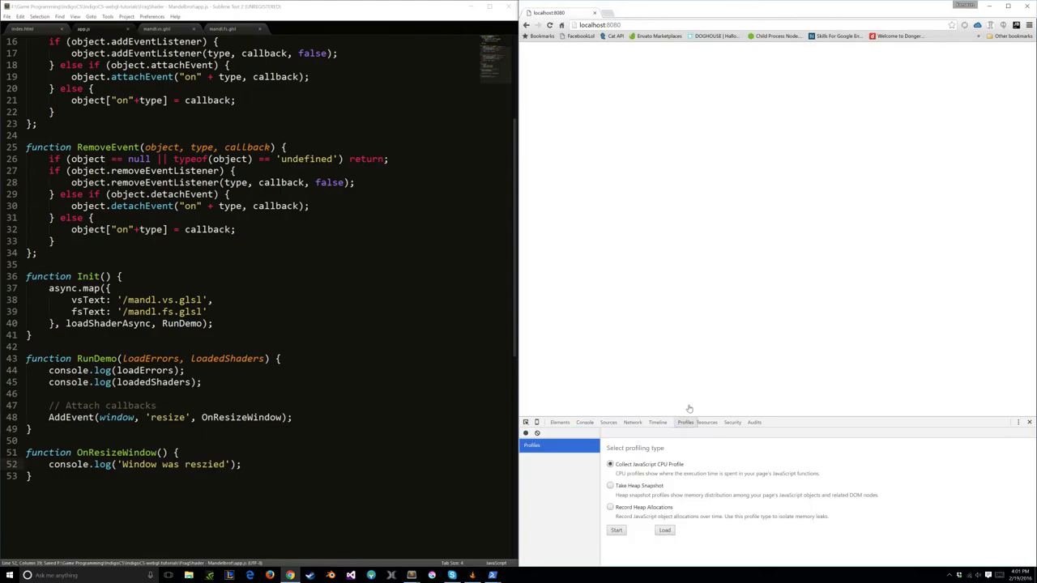
click(585, 421)
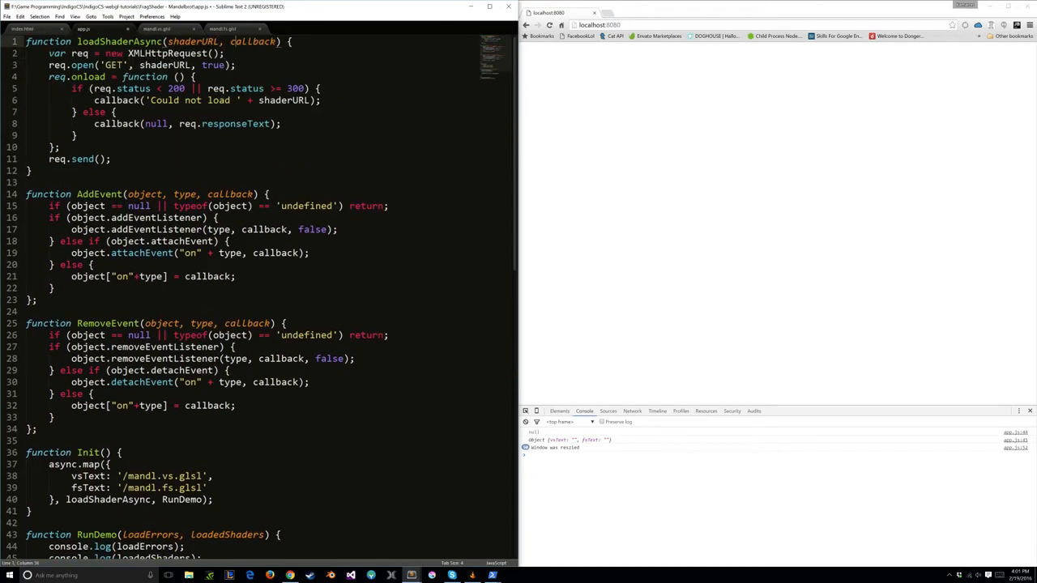
Step: Get the gl-surface canvas and a webgl context from it at the top of RunDemo with 'use strict'
text(var ca)
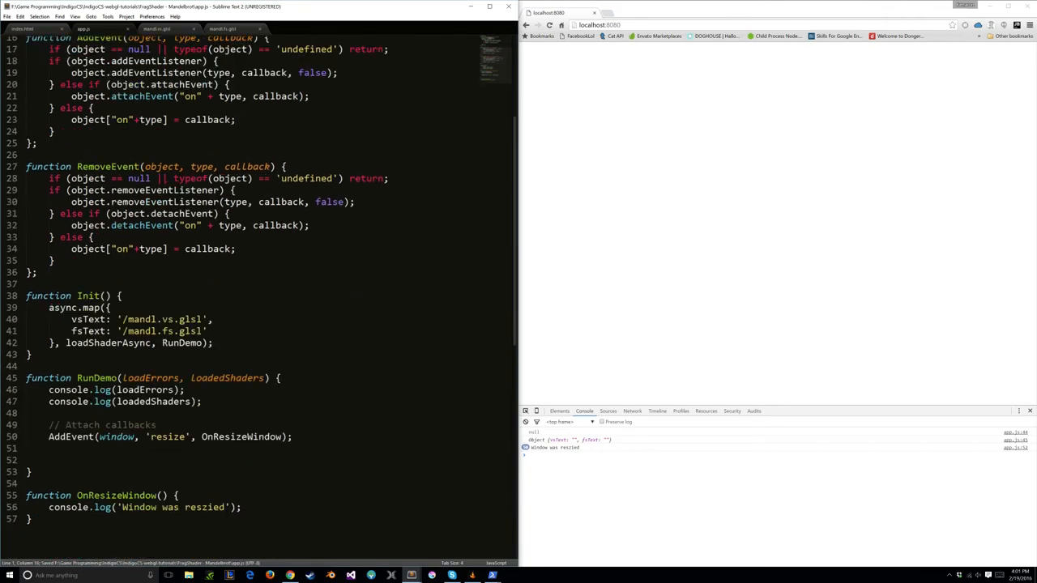
scroll(down, 3)
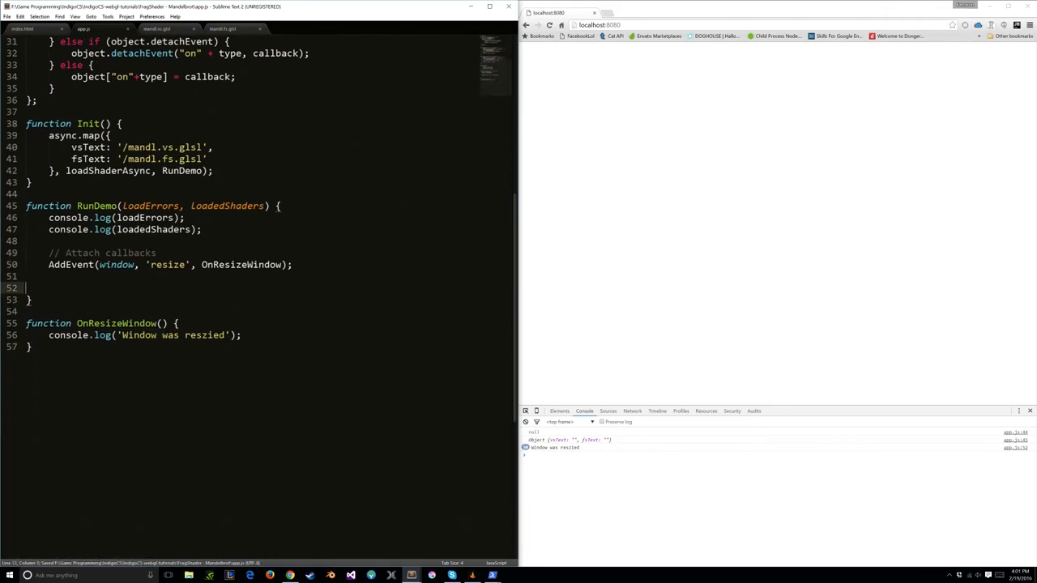
text(cava)
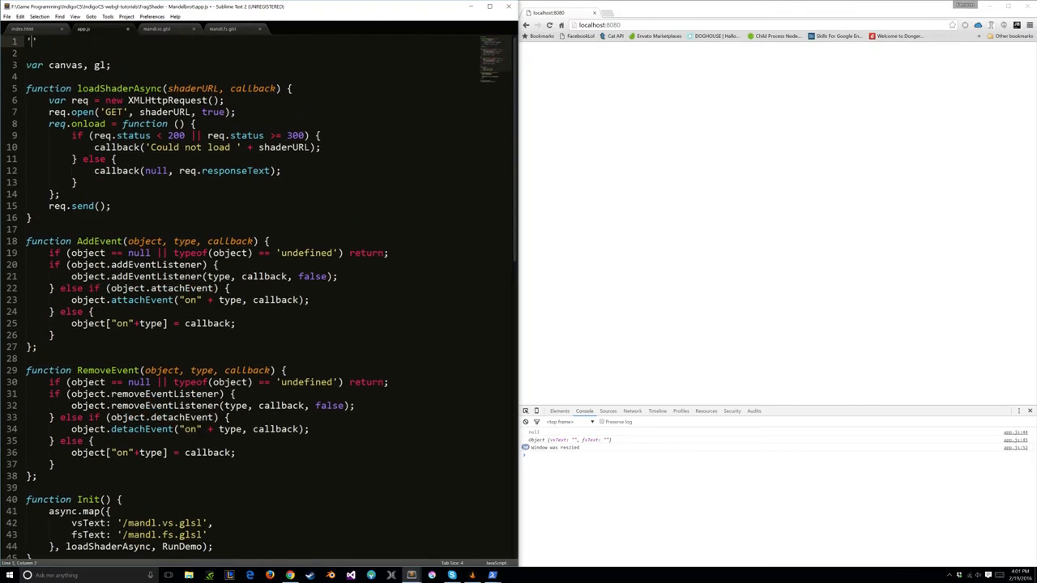
text(use strict';)
text(canvas = document.getElementBy)
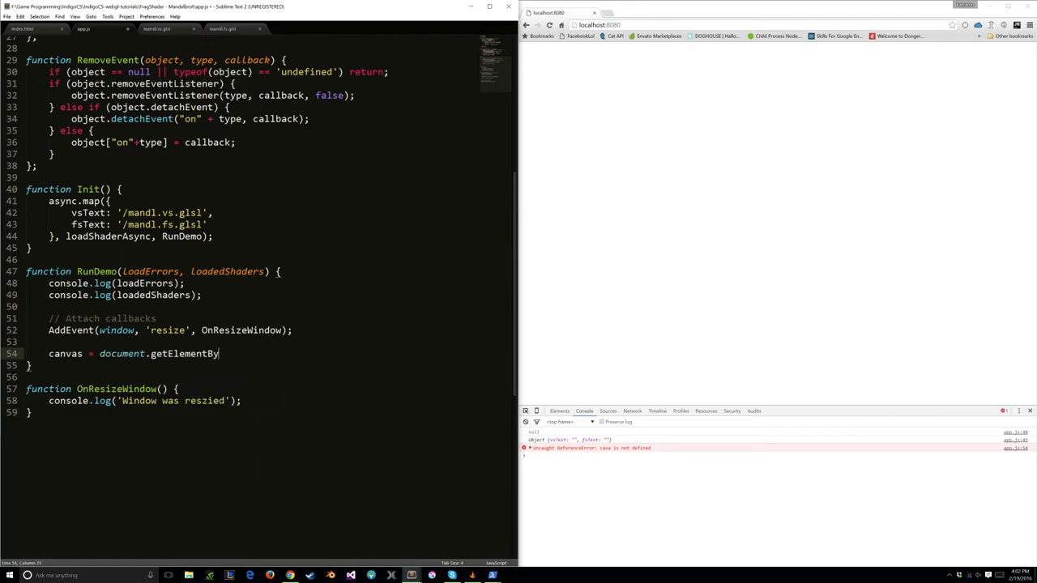
text(Id('gl-surf'))
text(gl =)
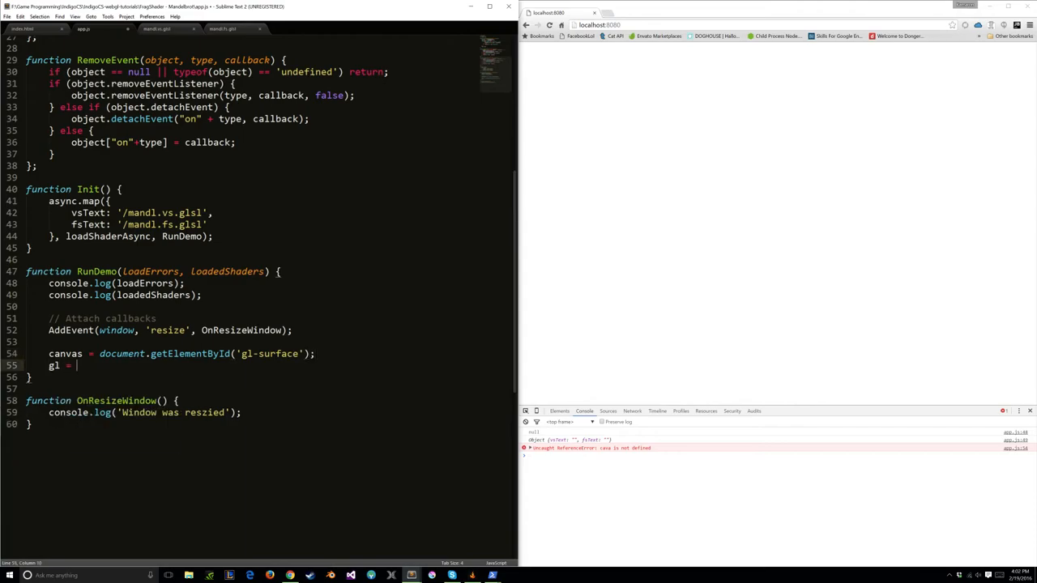
text(canvas.getContext('weblg)
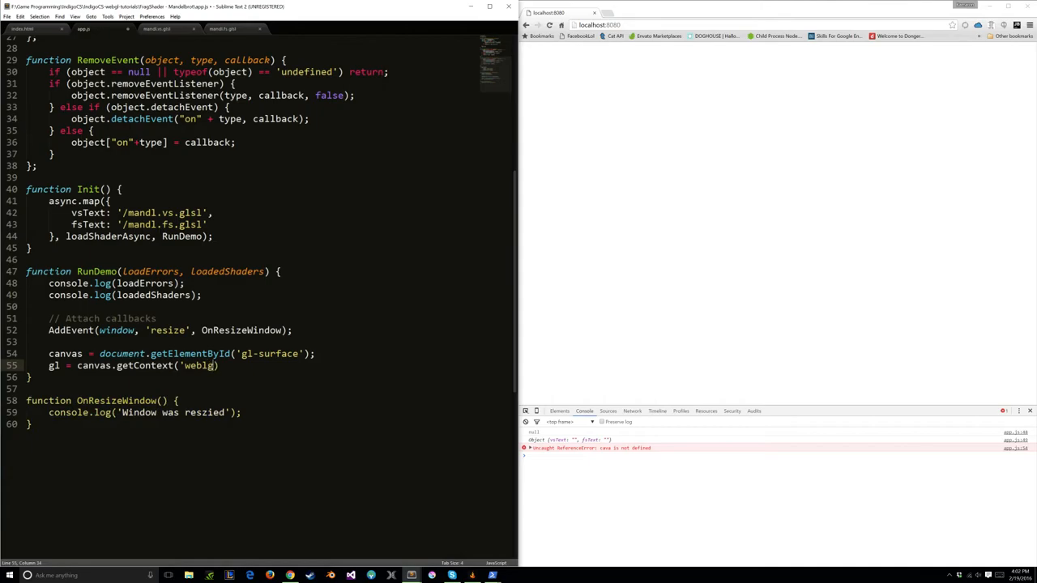
text(|| canv)
text(if (!gl) {)
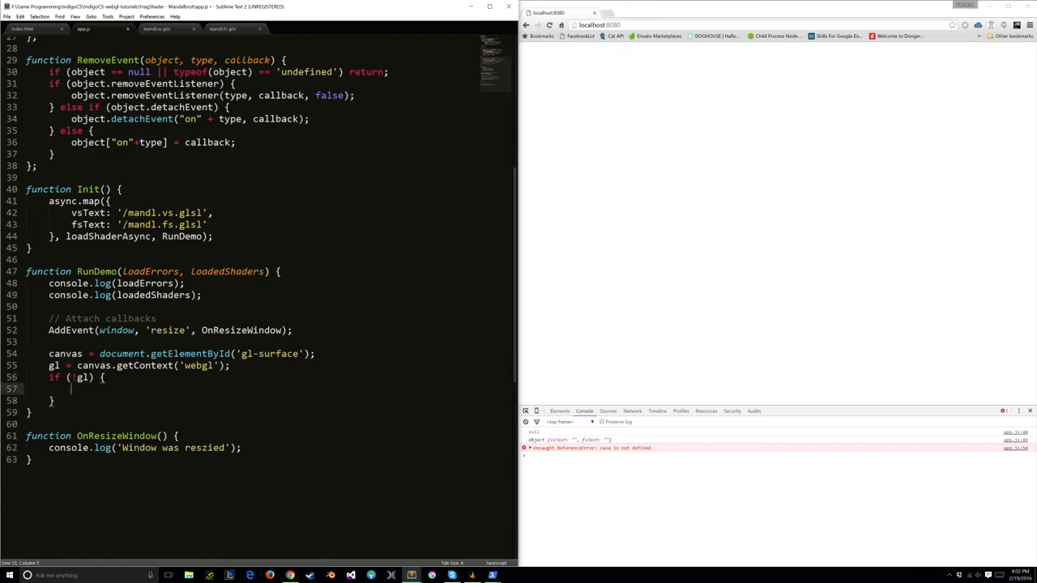
Step: If no context, log a WebGL-unsupported warning and fall back to canvas.getContext('experimental-webgl')
text(console.log(''))
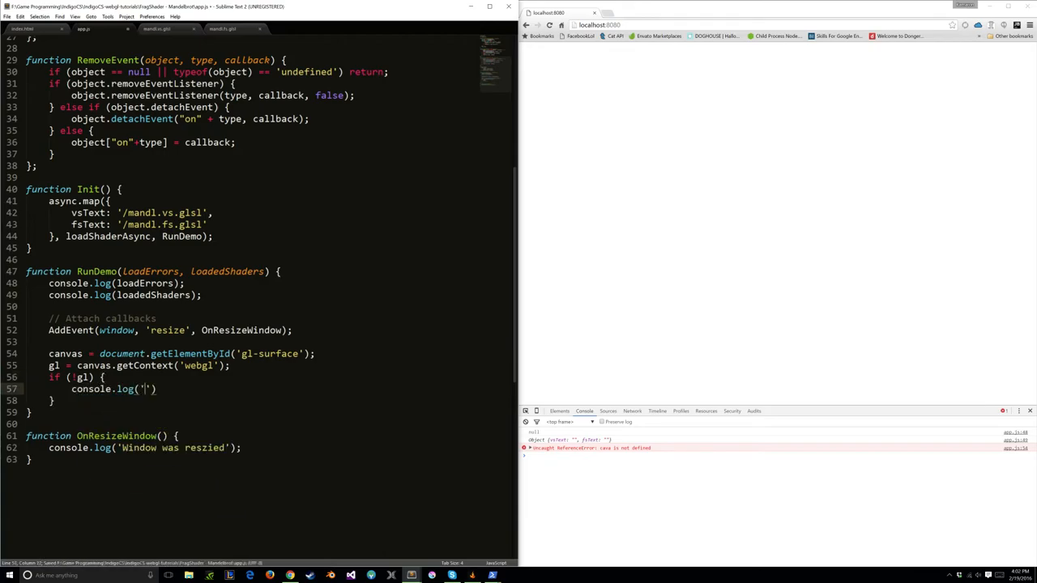
text(Webgl context not available - falling back on experimental)
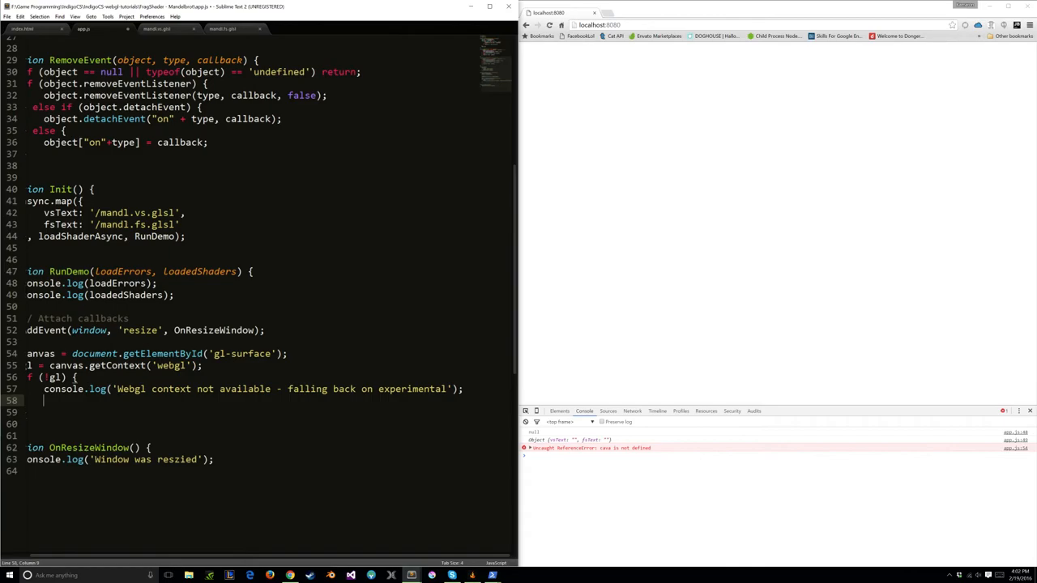
key(ctrl+s)
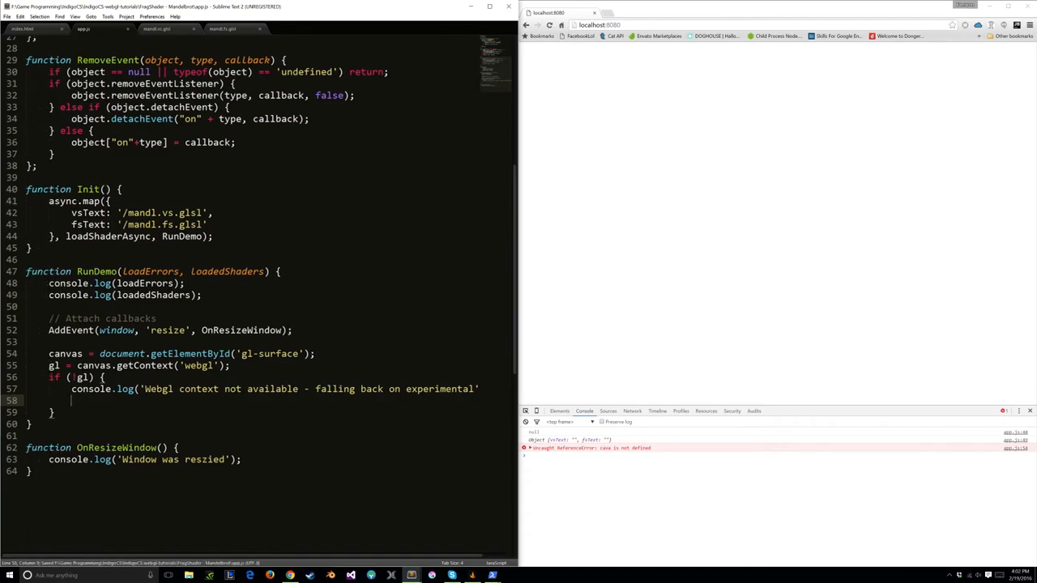
text(gl = canvas.getContext('experimental-webgl');)
text(if (!gl) {\)
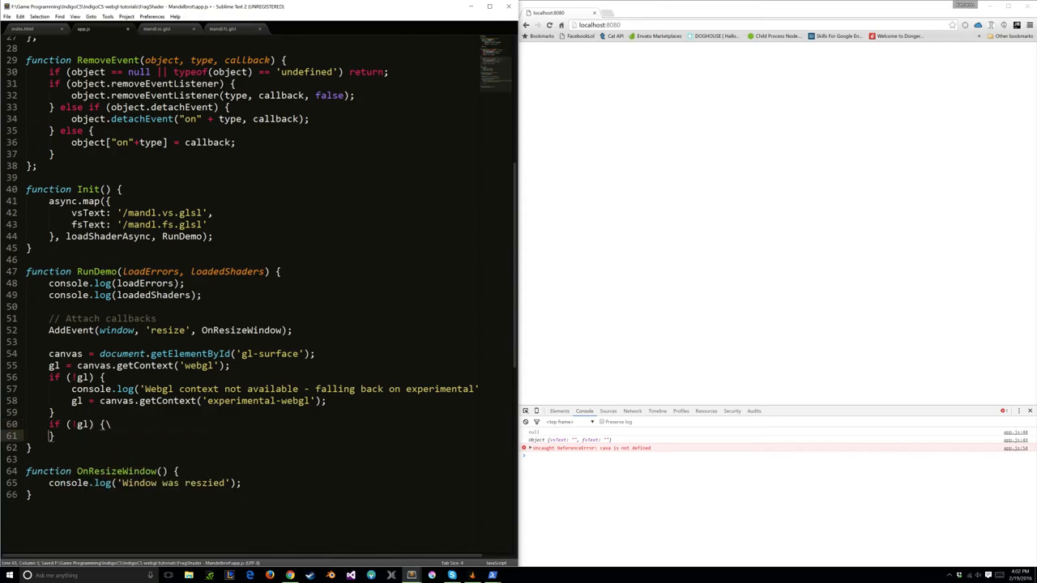
Step: Add a second if (!gl) that reports WebGL as unsupported and returns
text(con)
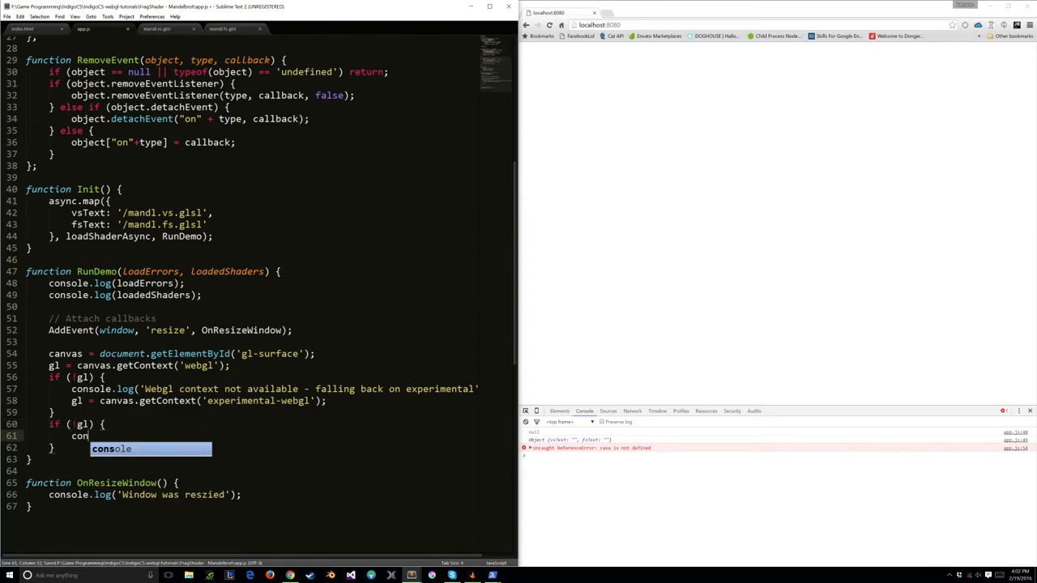
text(sole.error('Can')
text(return;)
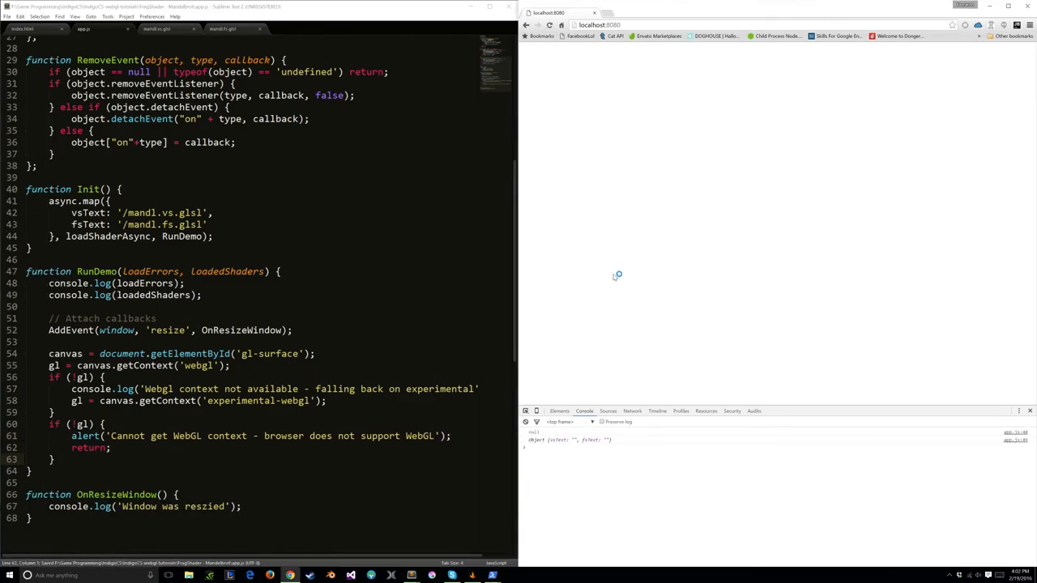
Step: Add gl.clearColor(0.0, 0.0, 0.0, 1.0) and gl.clear(DEPTH_BUFFER_BIT | COLOR_BUFFER_BIT), then reload the browser page
text(gl.)
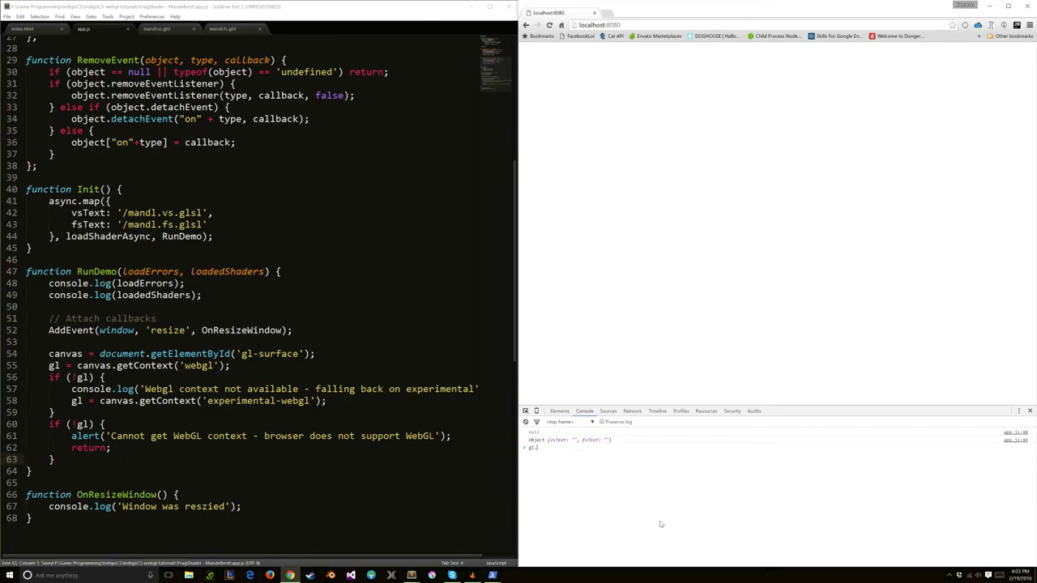
text(clearco)
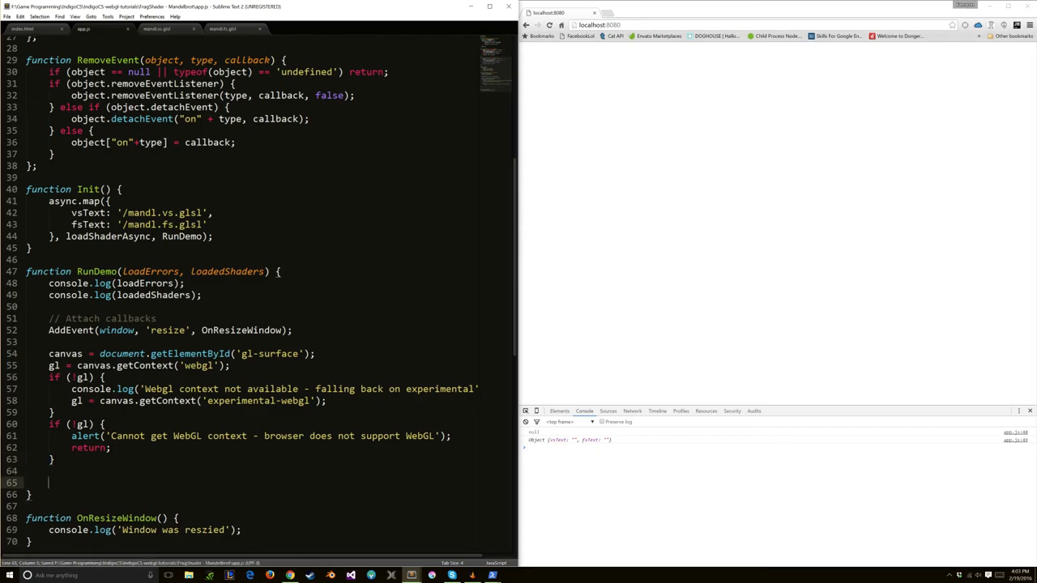
text(gl.clearColor()
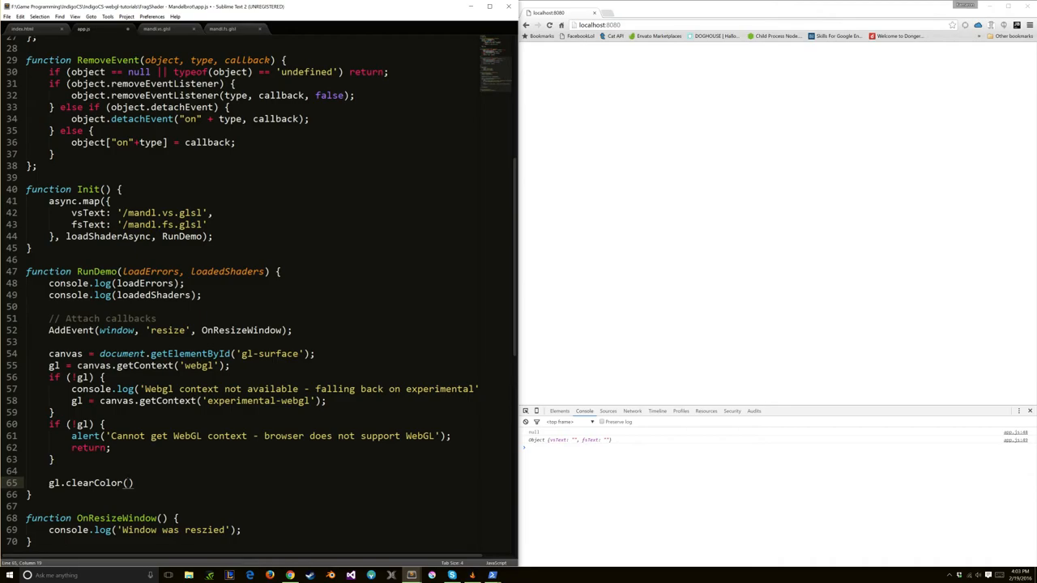
text(0.0, 0.0, 0.0, 1.0)
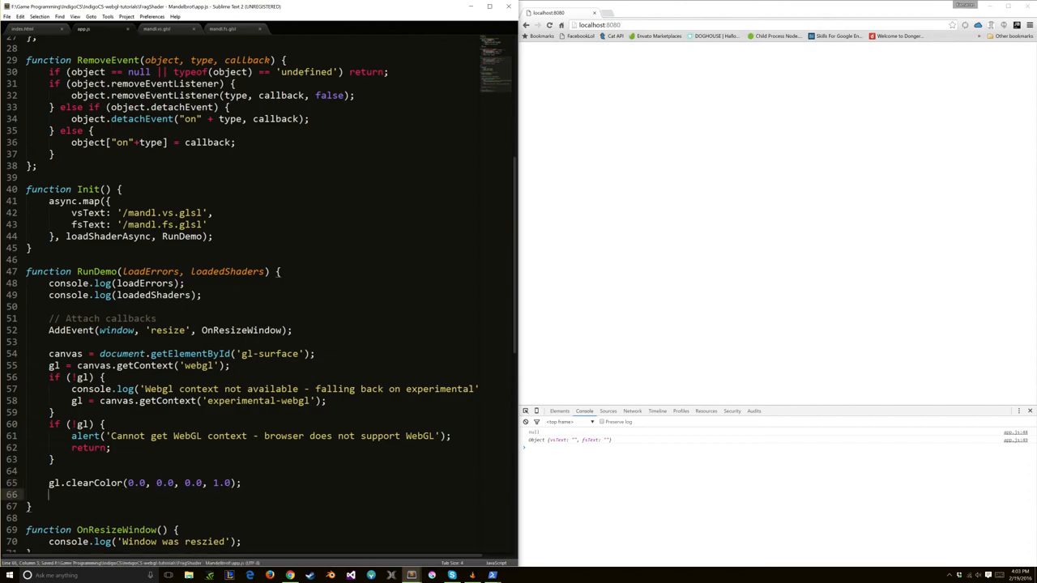
text(gl.clear(gl.DEPTH_BUFFER_BIT |)
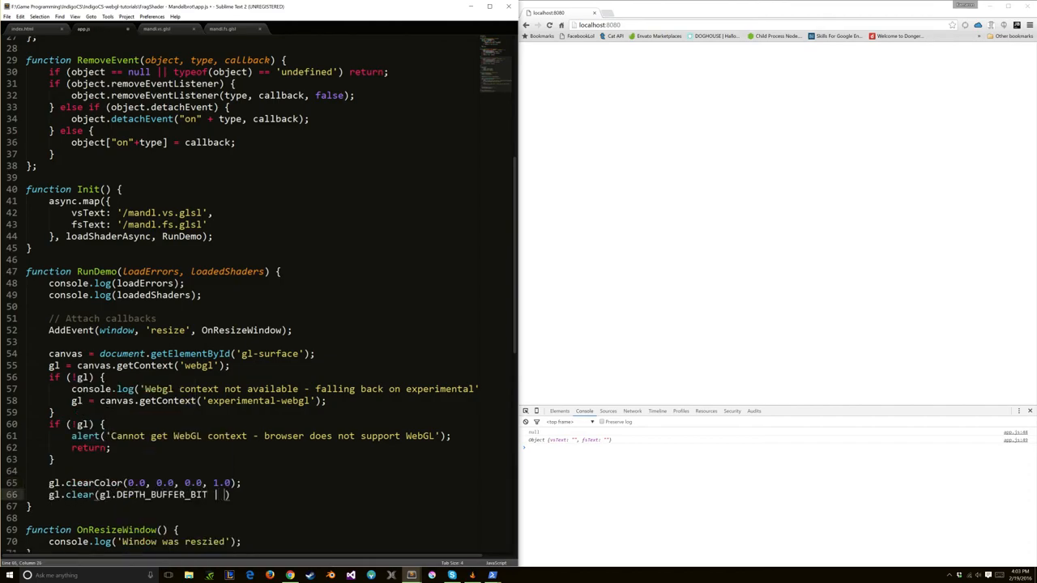
text(gl.COLOR_BUFFER_BIT)
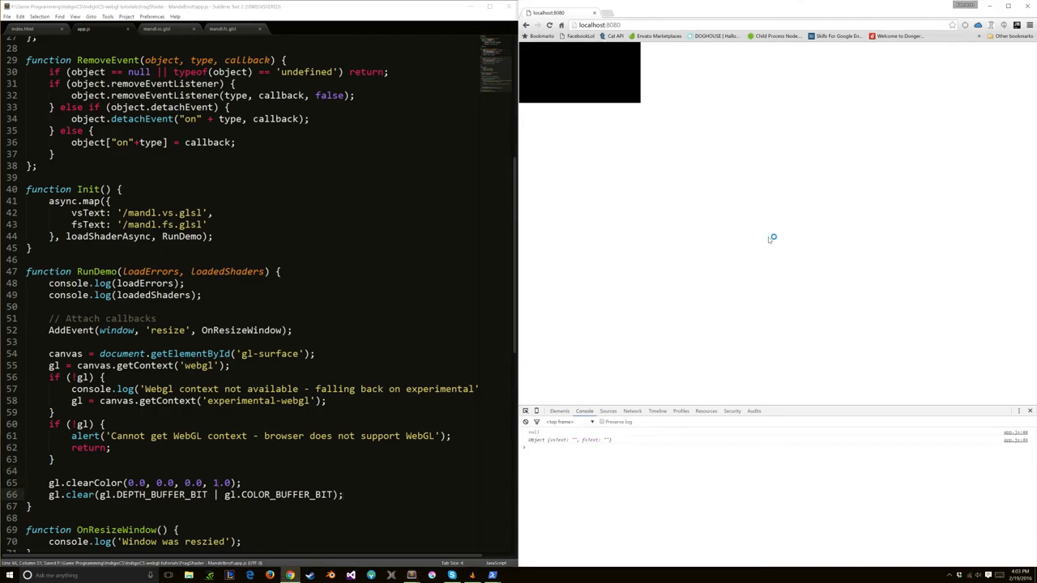
mouse_move(538, 55)
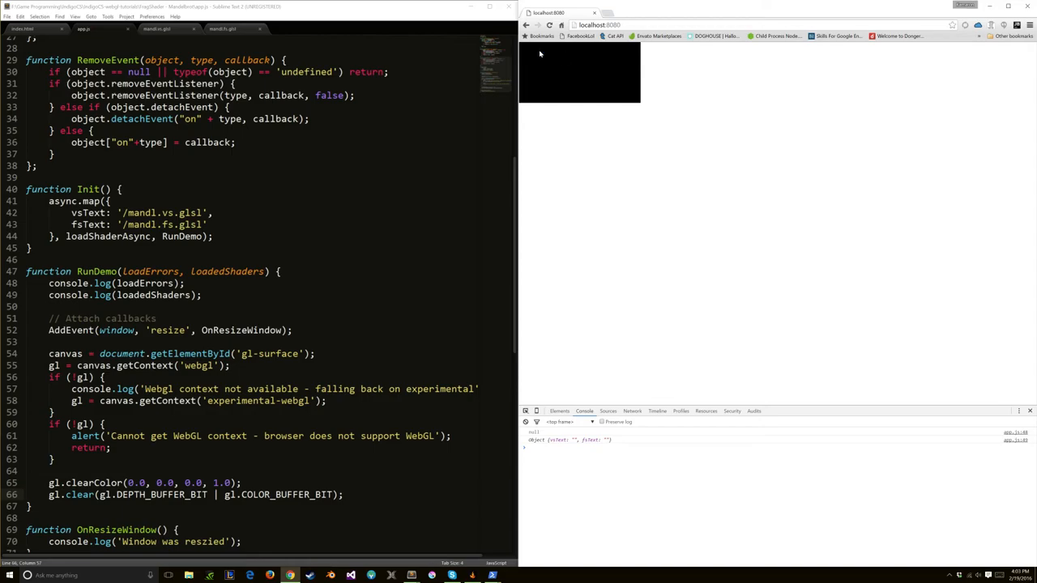
click(23, 29)
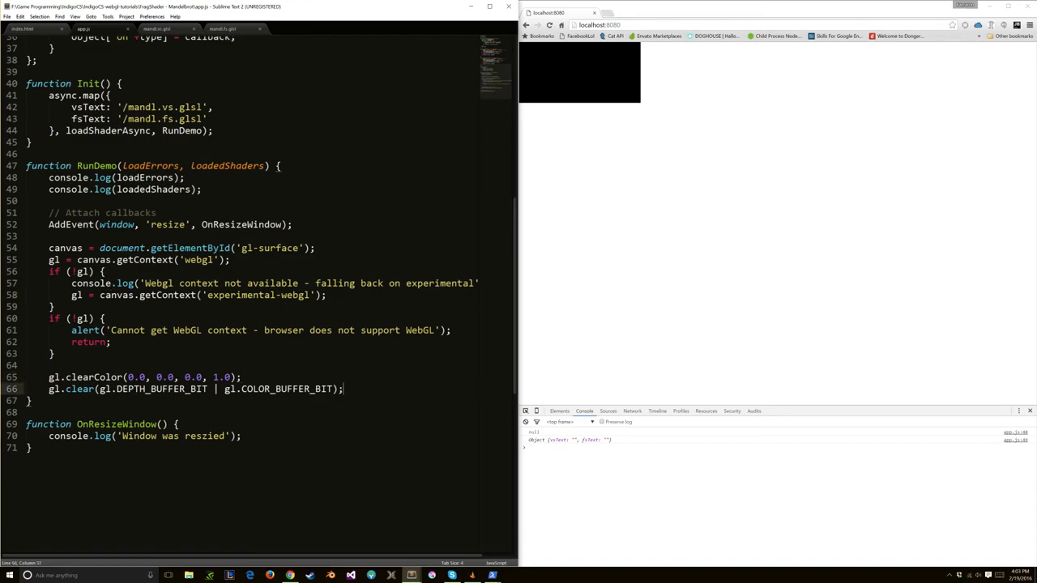
Step: Call OnResizeWindow() from RunDemo and remove the 'Window was resized' log line
double_click(240, 223)
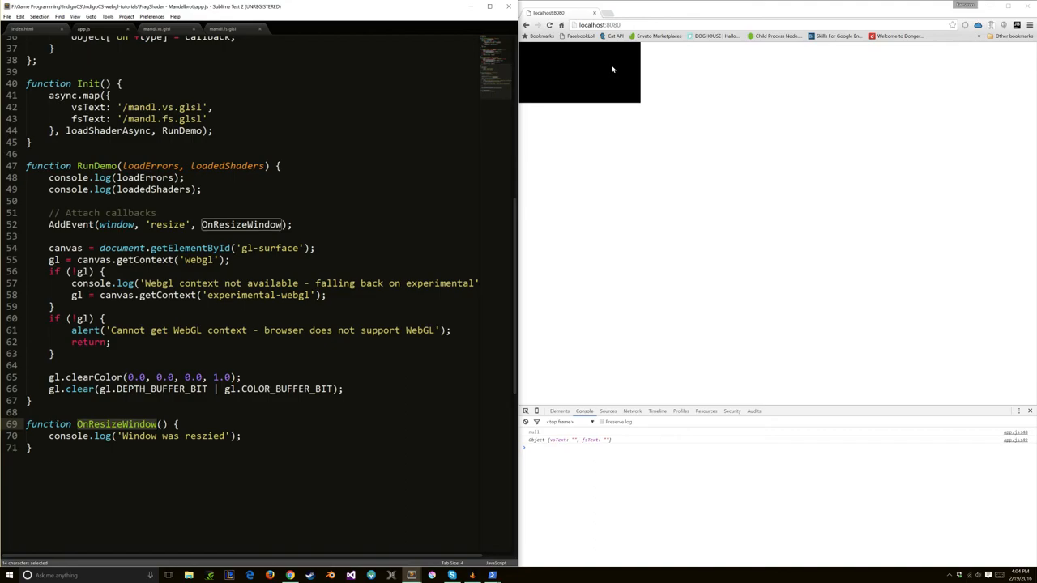
click(344, 388)
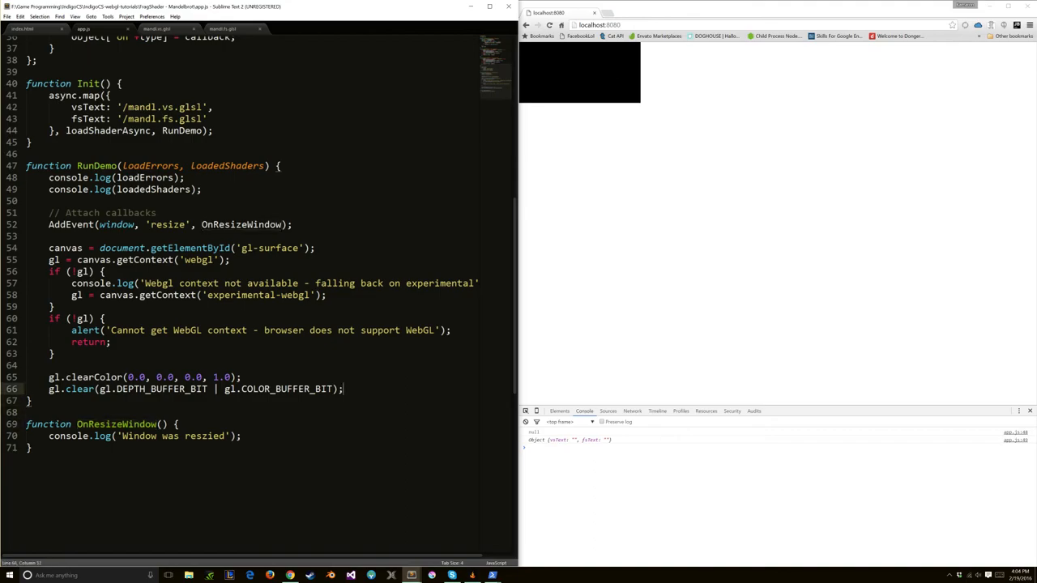
text(OnResizeWindow();)
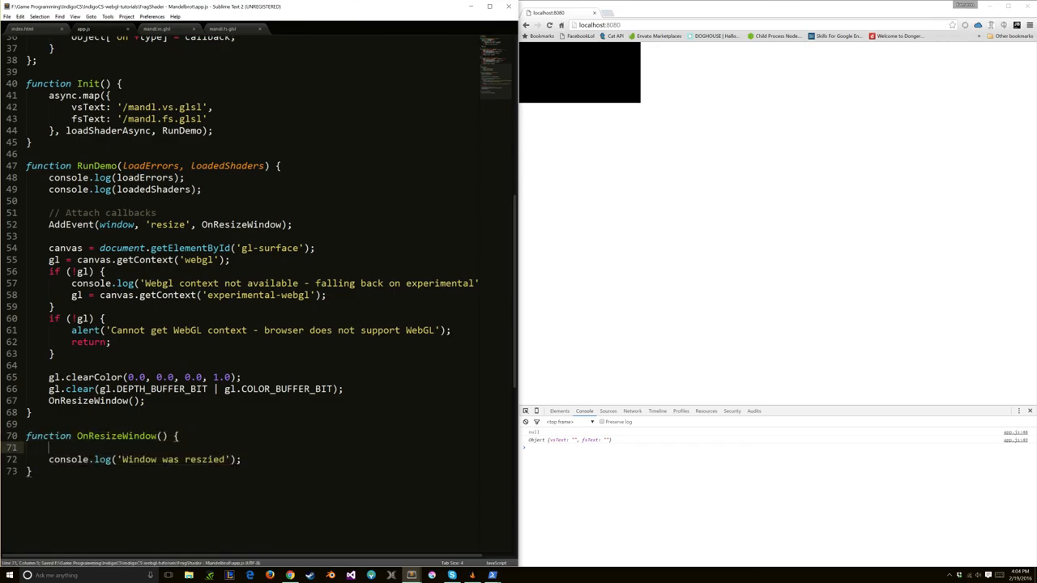
key(Backspace)
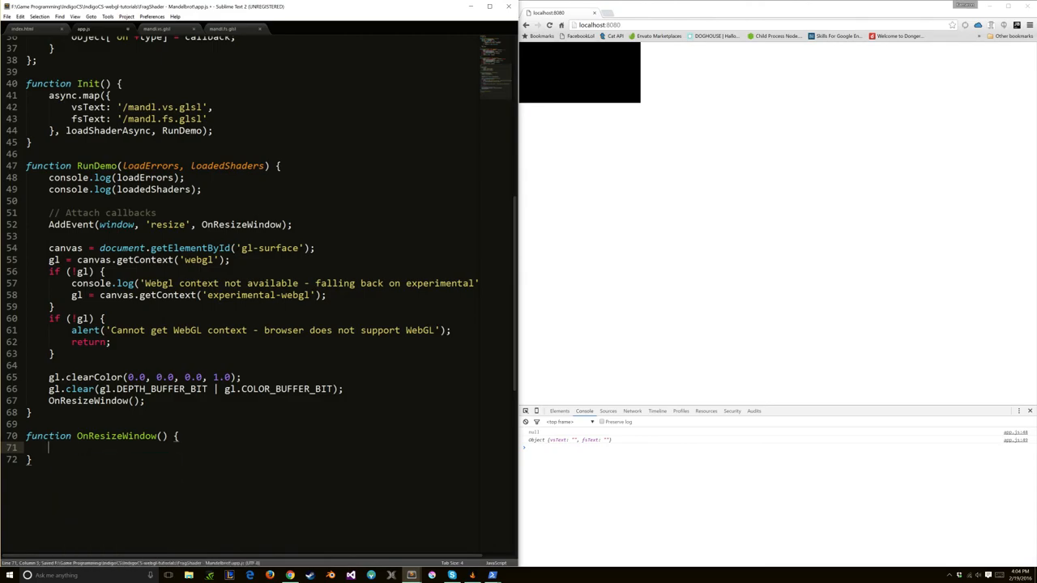
Step: Guard against a missing canvas and set its width/height to window.innerWidth and innerHeight
text(if (!canvas) {)
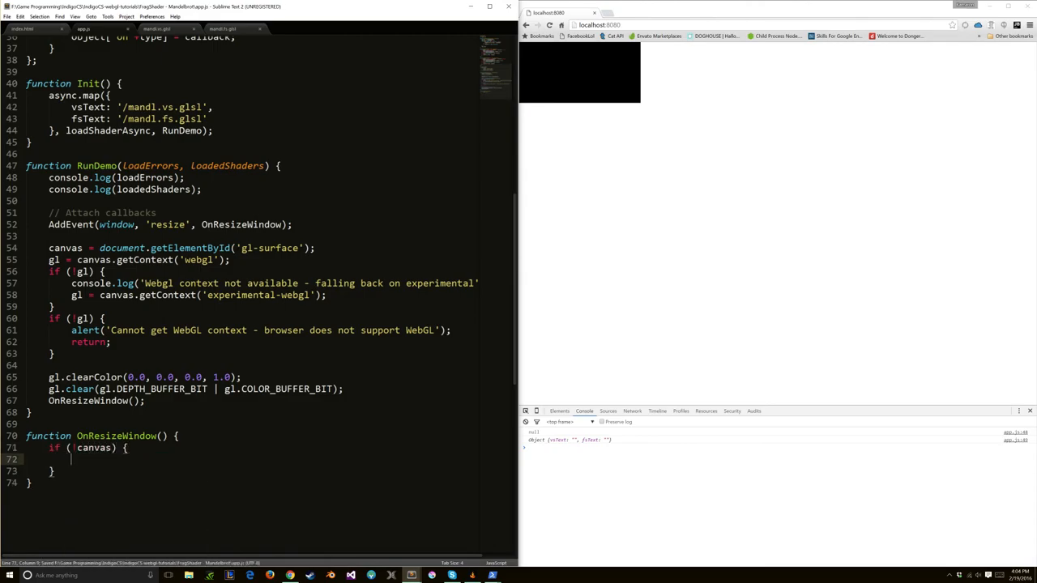
text(return;)
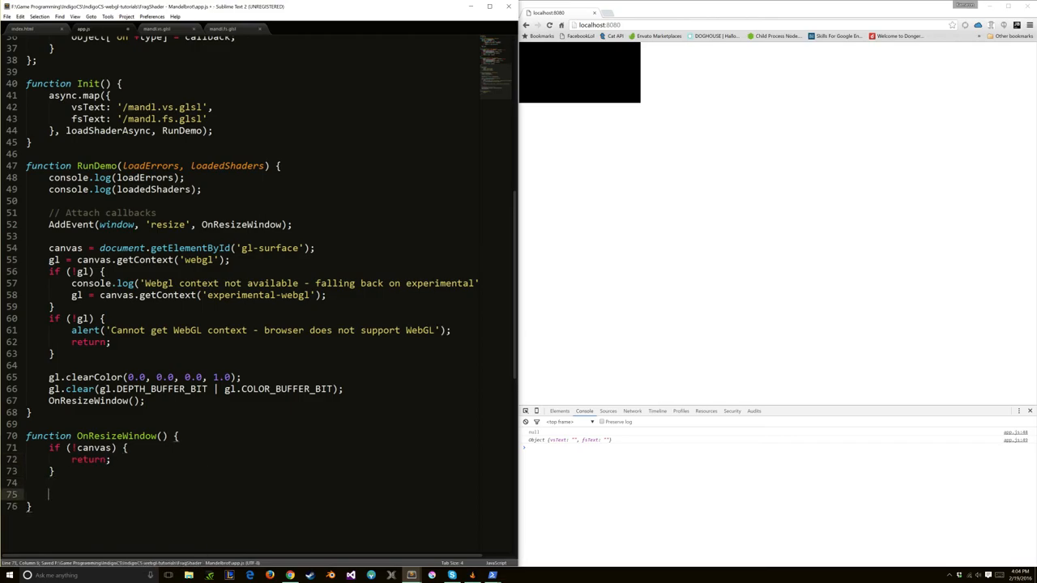
text(canvas.width = docu)
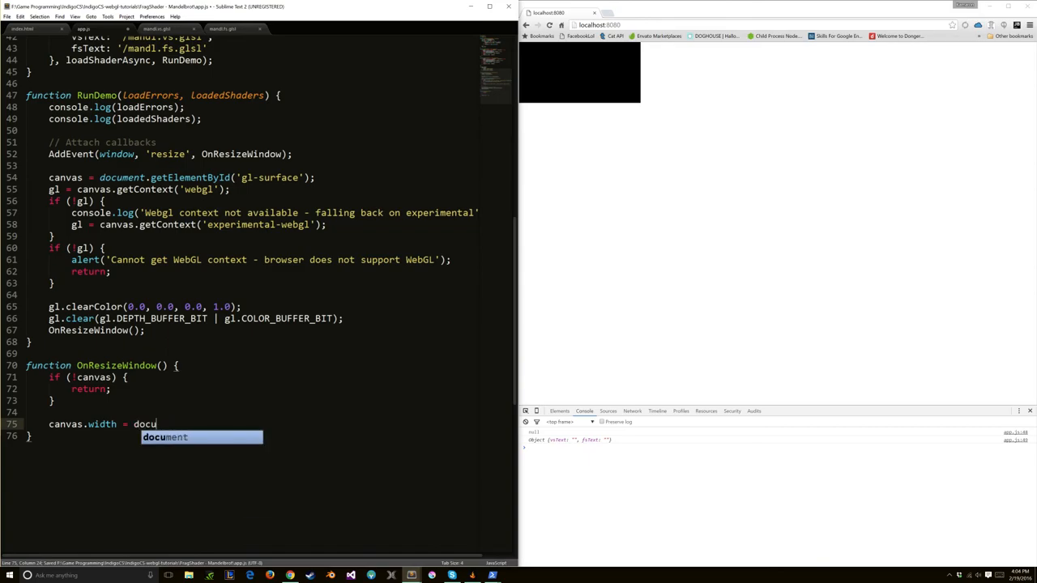
text(m)
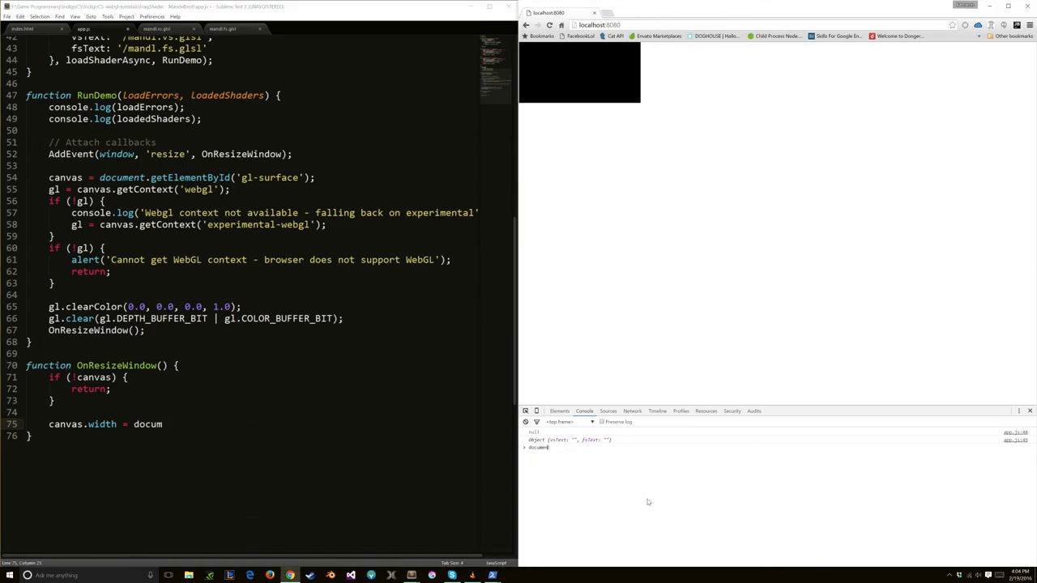
text(window)
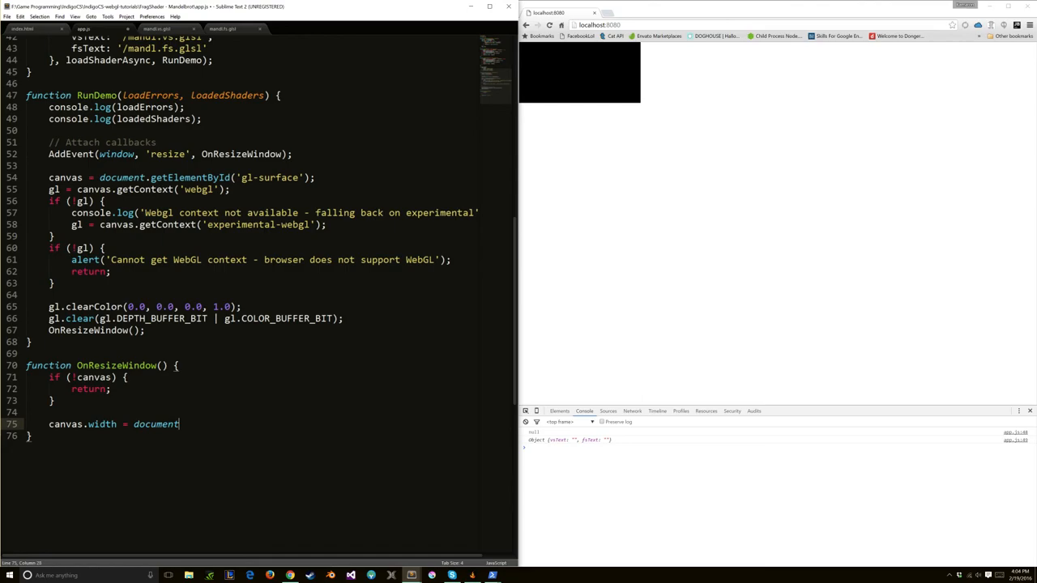
text(.innerWidth;)
text(canvas.height = document)
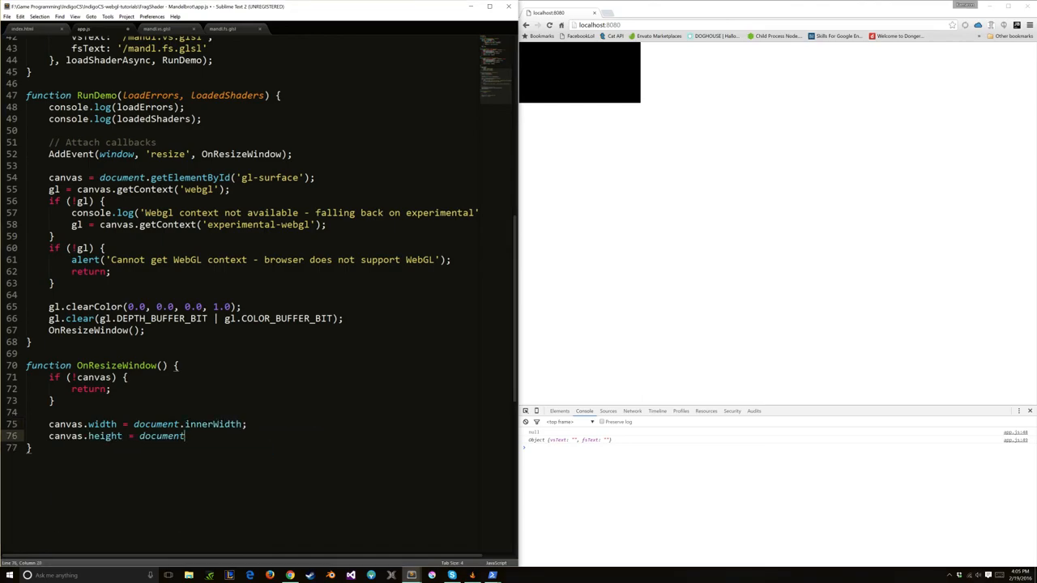
text(.innerHeight;)
text(gl.)
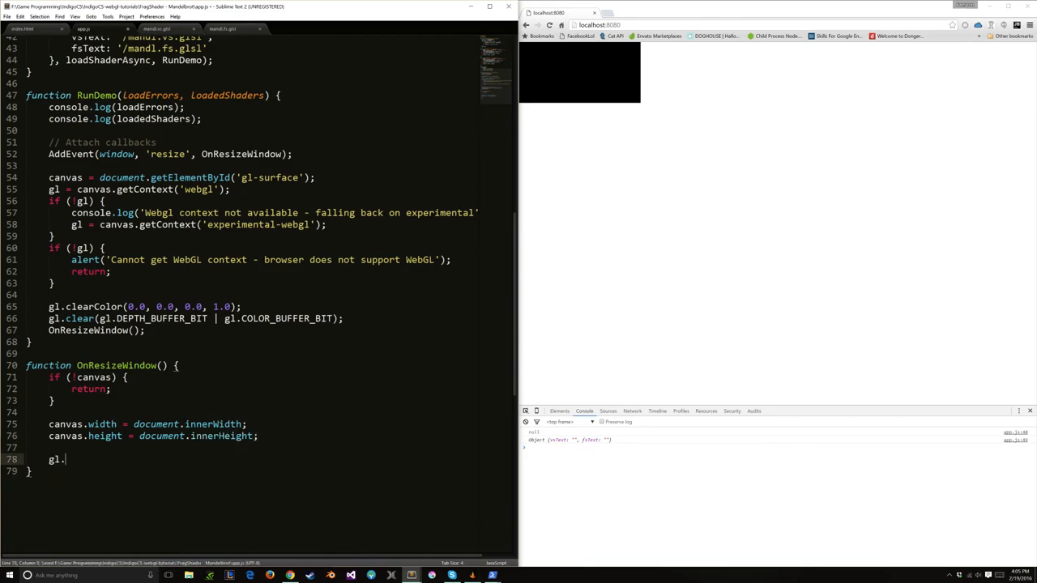
Step: Set gl.viewport(0, 0, canvas.width, canvas.height) to match the canvas size
text(viewport())
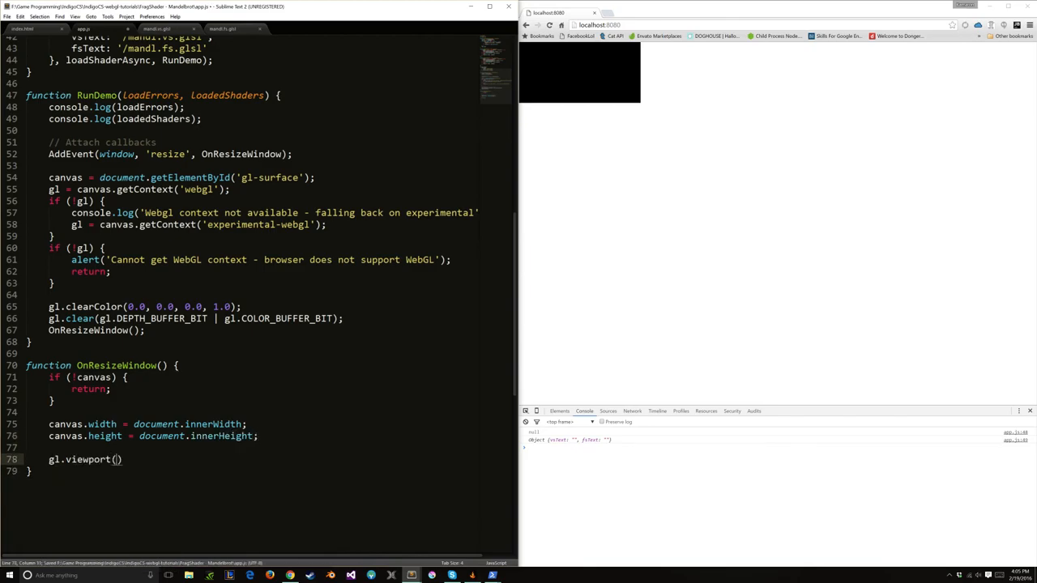
text(0, 0, canvas.width, canvas.height)
click(147, 423)
text(window)
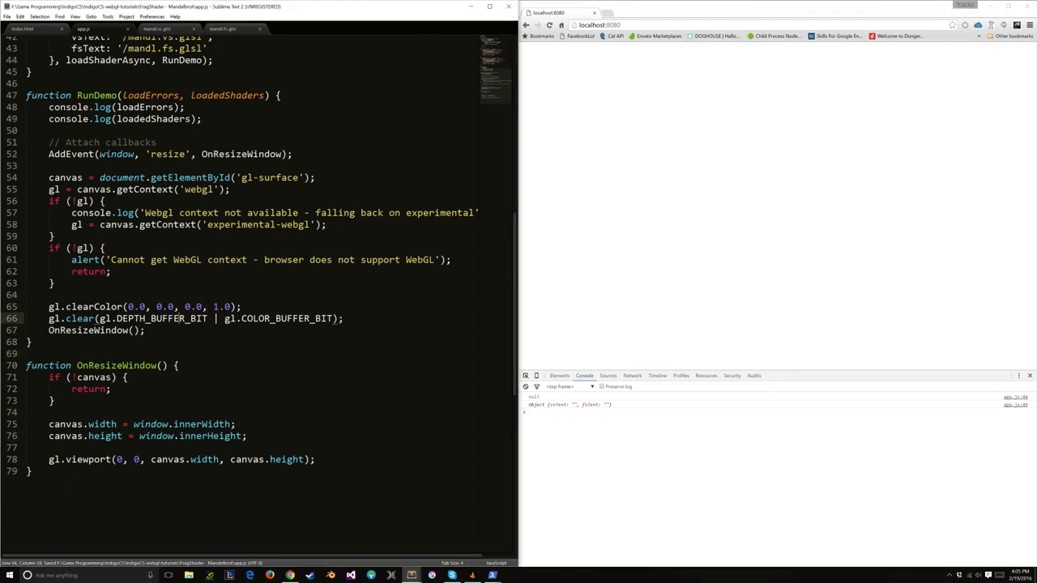
Step: Cut the clear calls into a new var loop = function () { } defined after OnResizeWindow()
drag(48, 306, 343, 318)
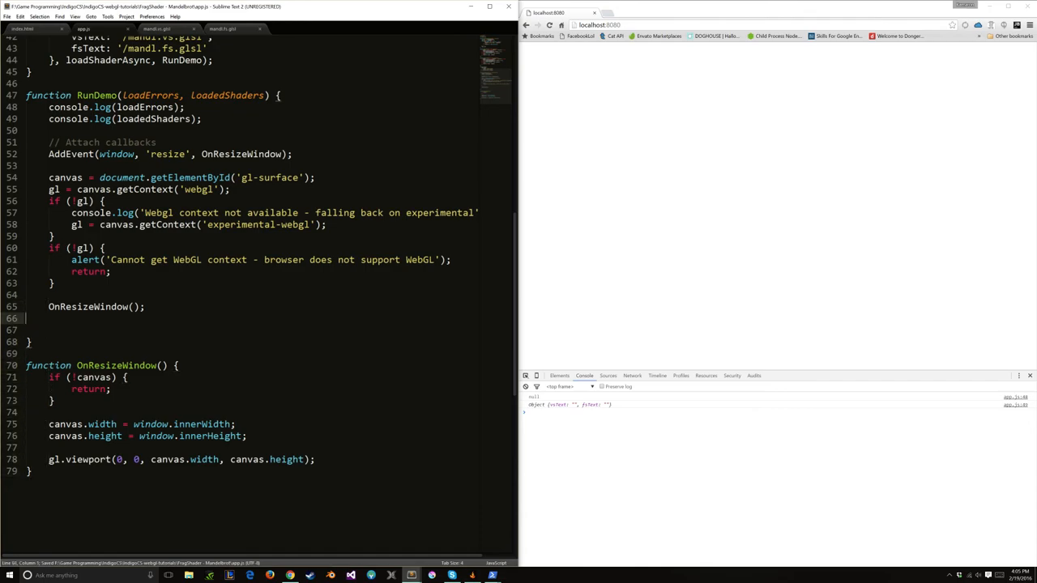
text(var loop = function () {)
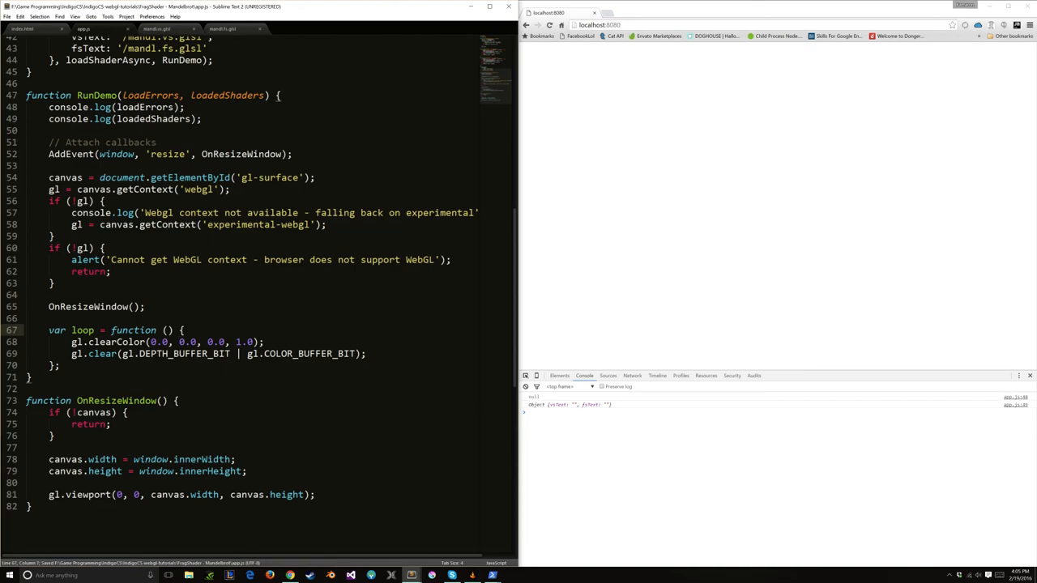
text(re)
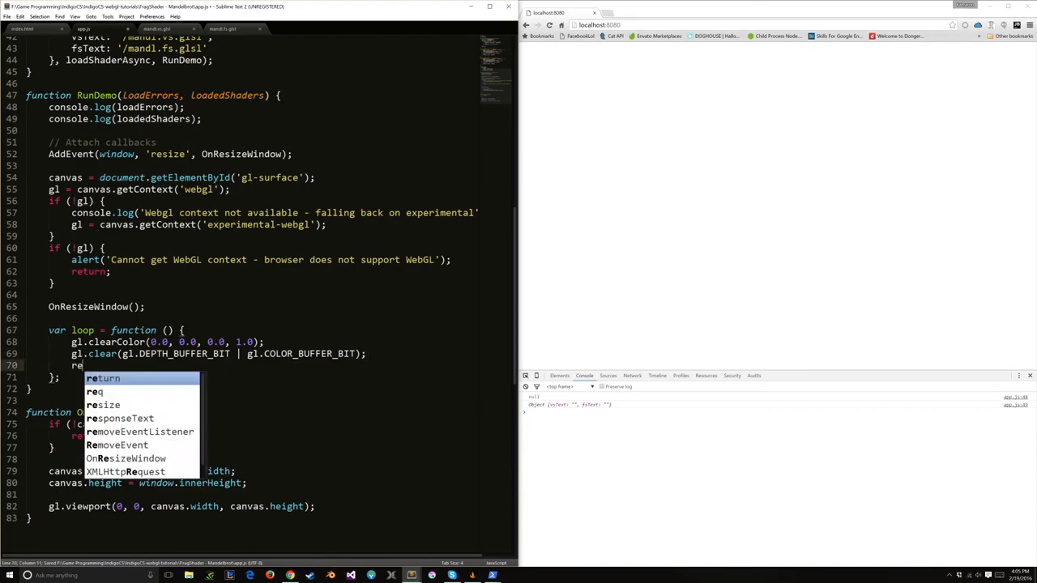